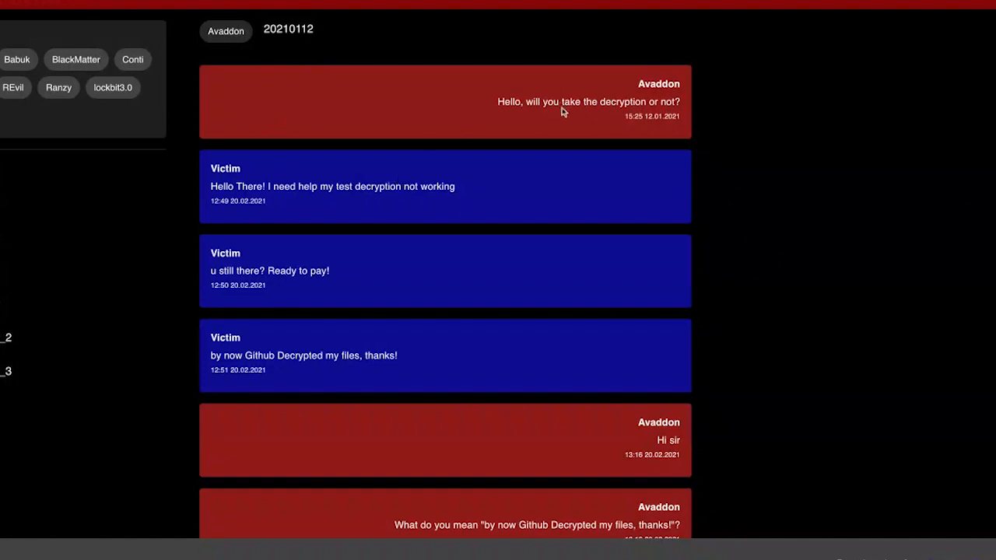
Read the Avaddon chat, highlighting the first message date and the victim's ready-to-pay message
double_click(658, 83)
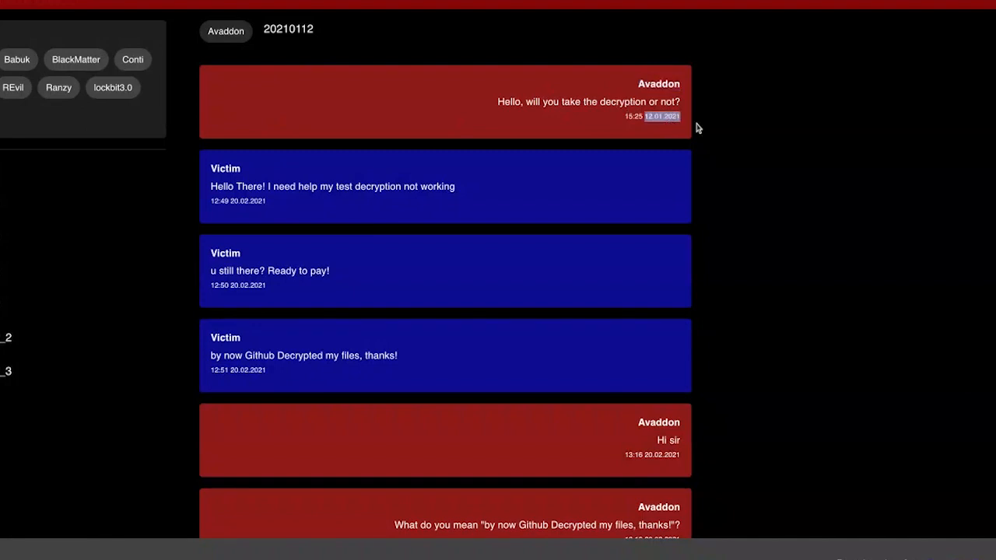
mouse_move(666, 132)
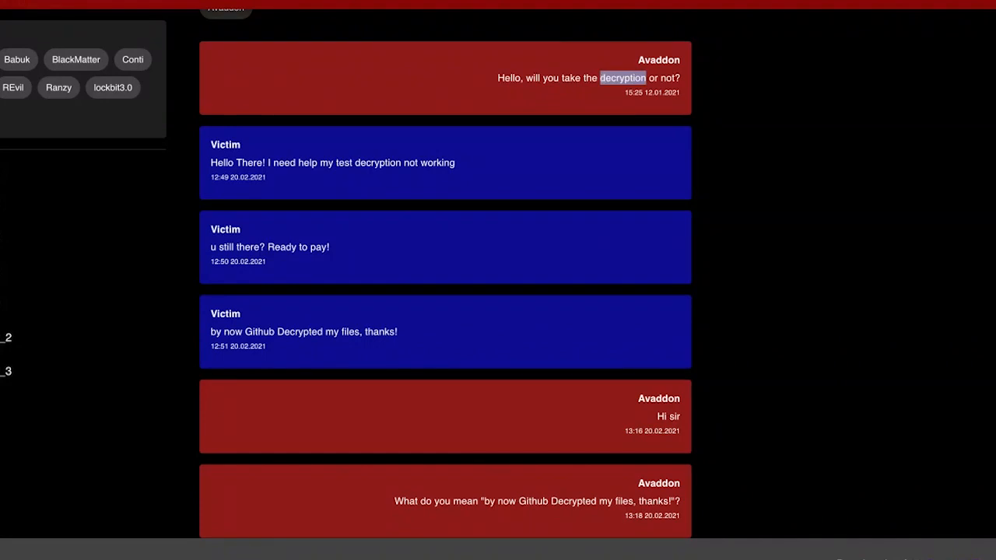
mouse_move(348, 165)
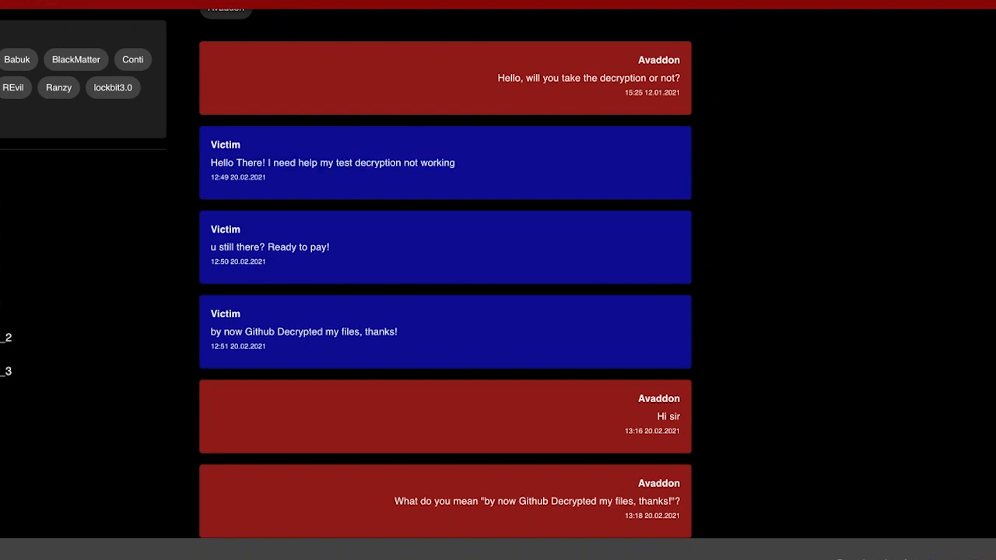
scroll(down, 3)
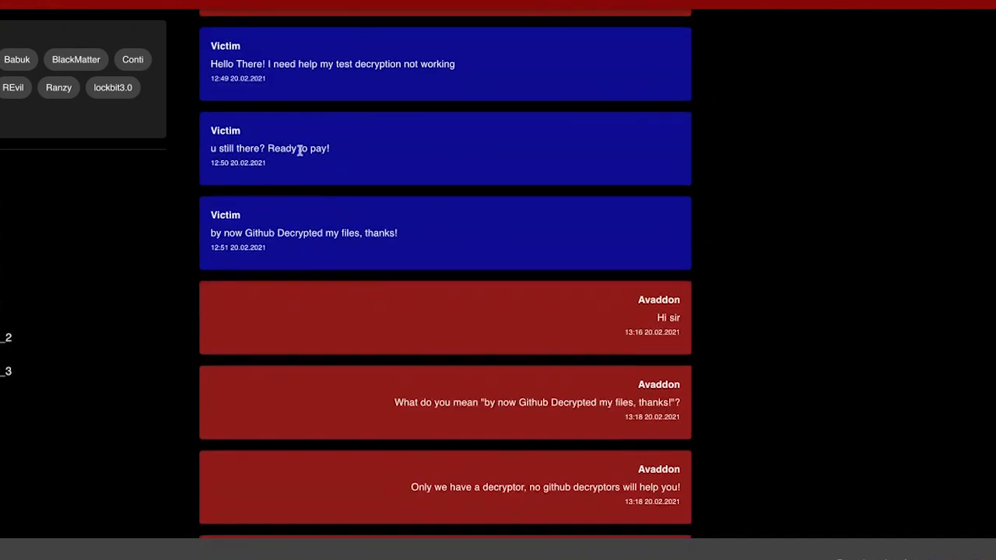
triple_click(270, 148)
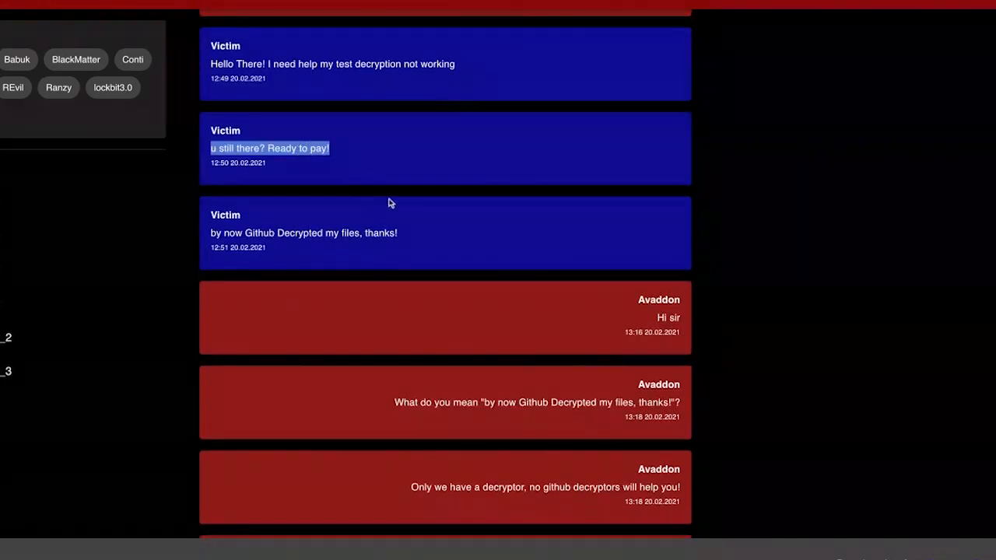
scroll(down, 3)
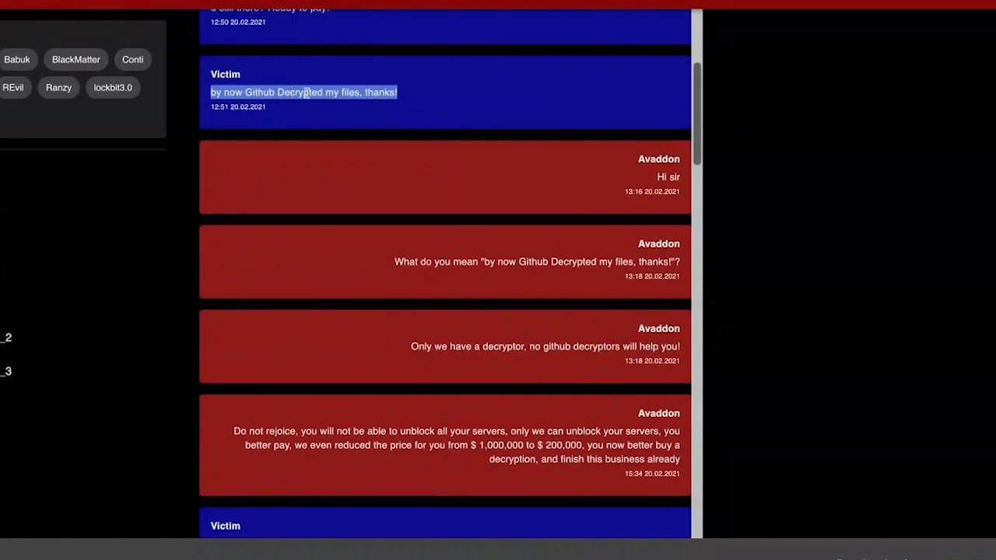
scroll(down, 3)
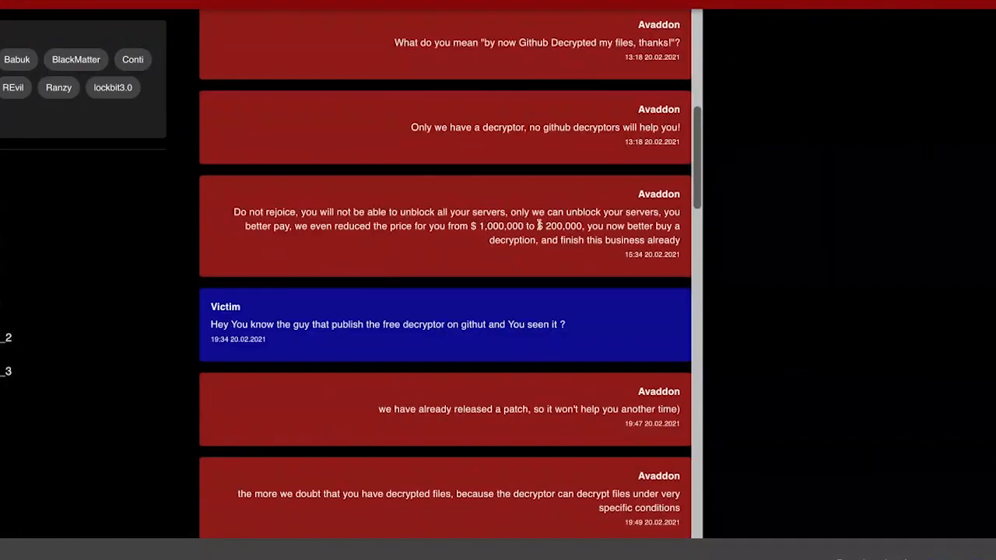
scroll(down, 3)
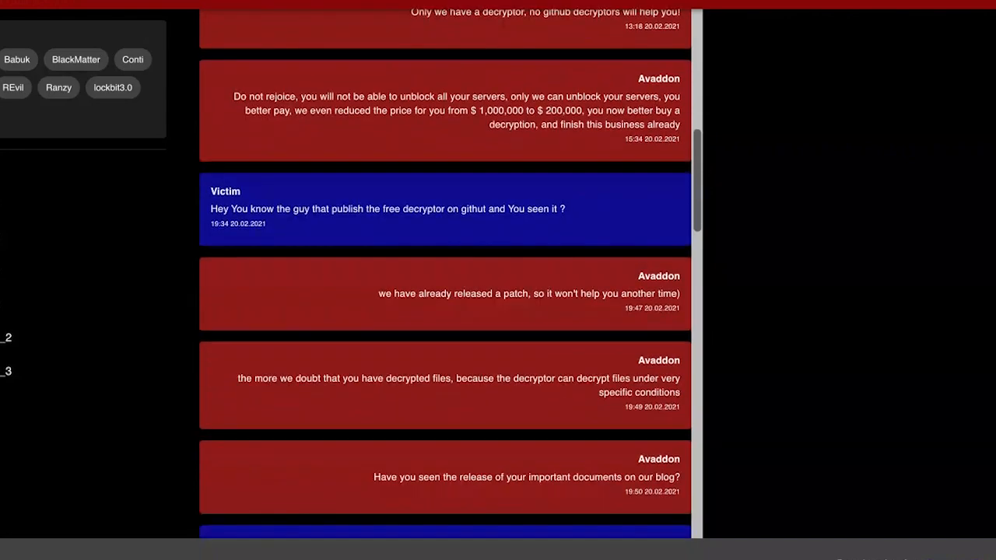
scroll(down, 3)
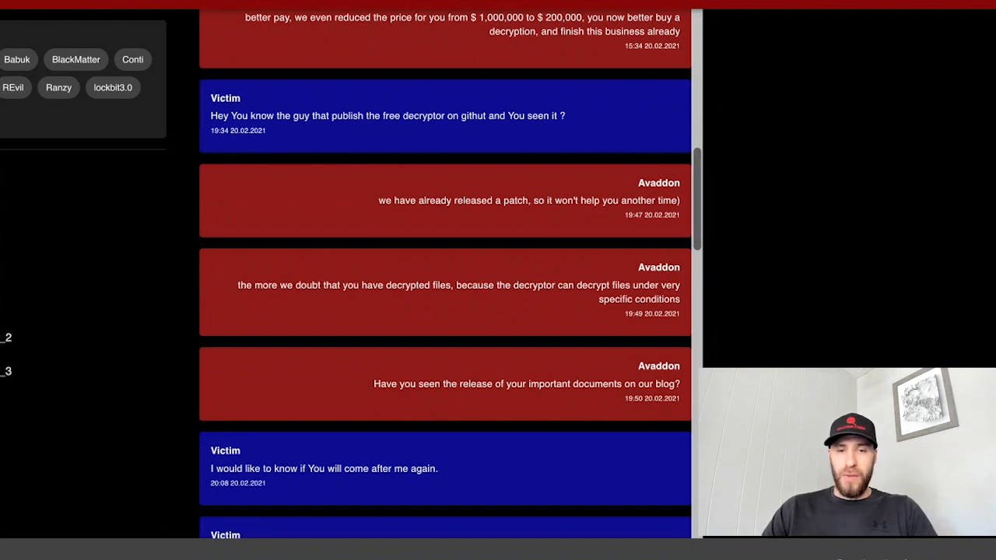
Read further to the reply about leaking files on the blog, highlighting it
scroll(down, 3)
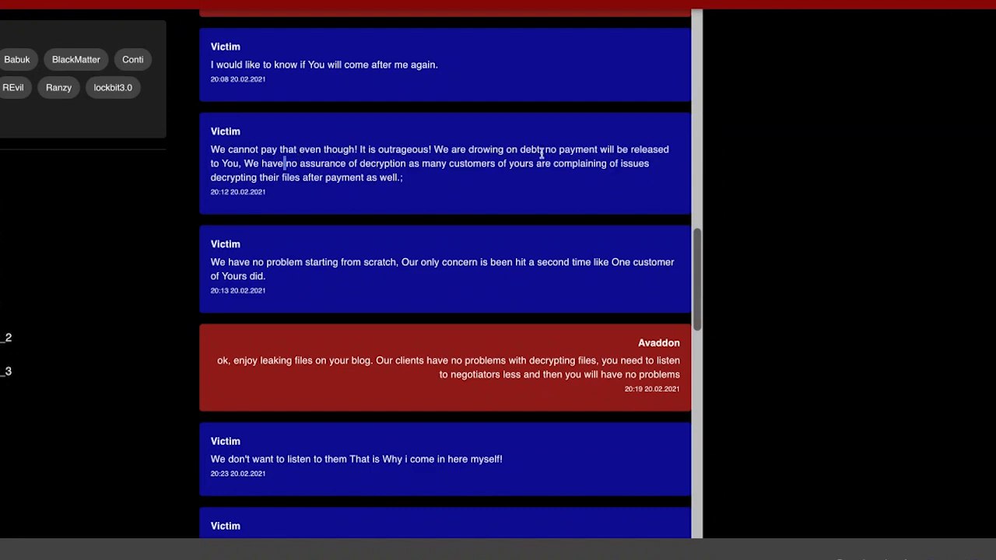
scroll(down, 3)
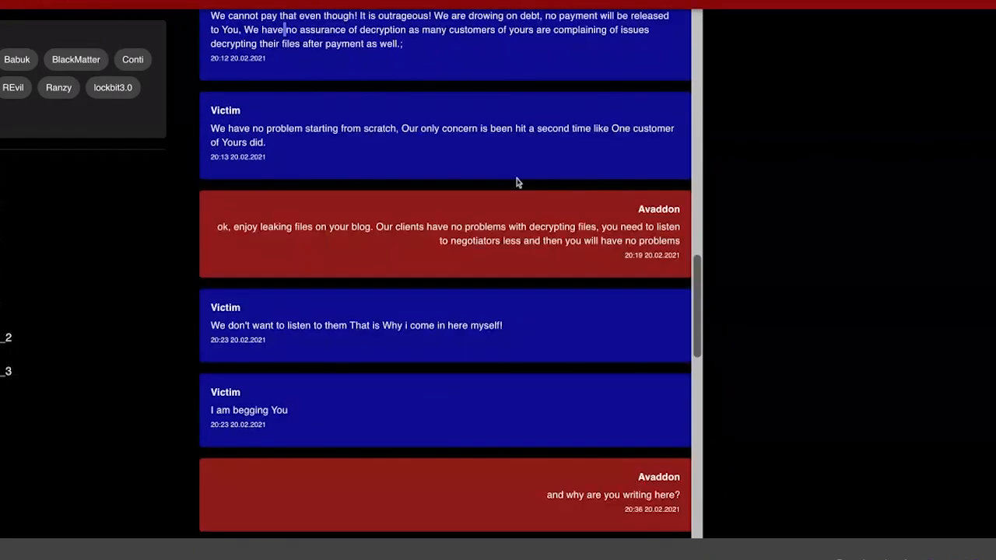
mouse_move(342, 226)
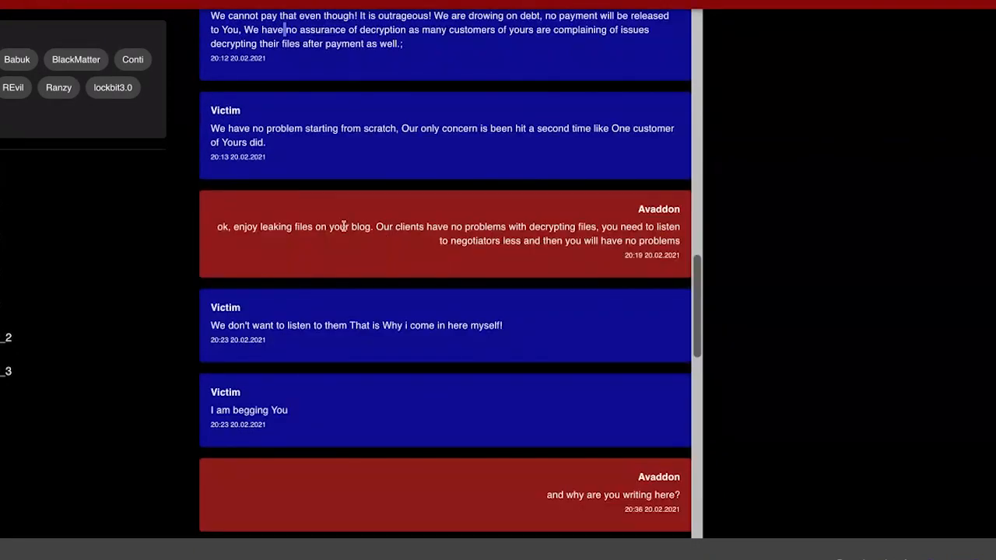
double_click(340, 227)
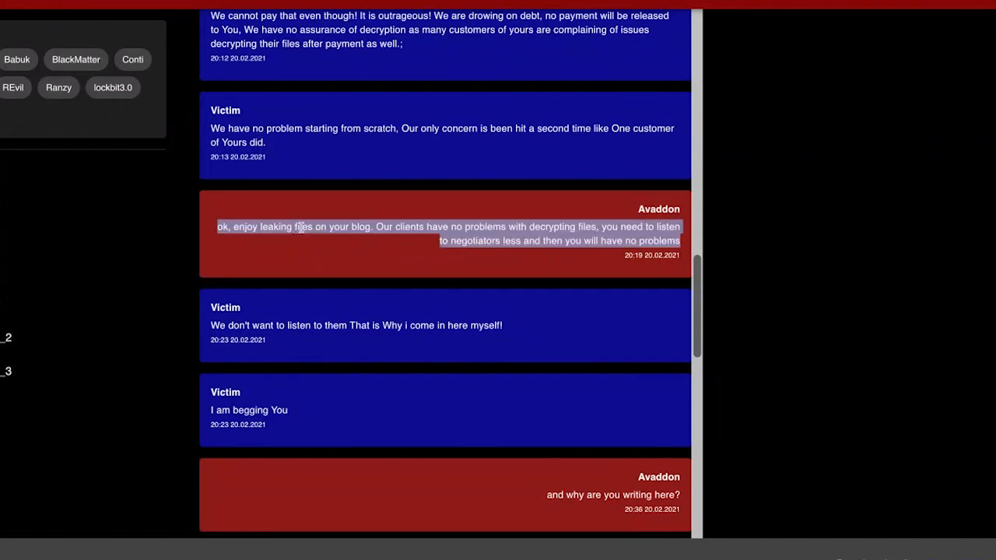
click(327, 227)
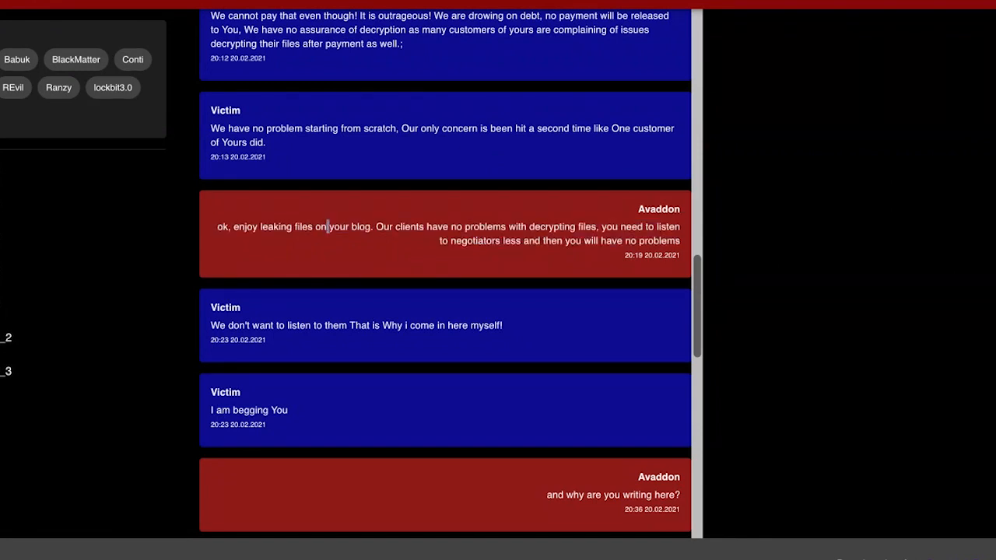
mouse_move(387, 224)
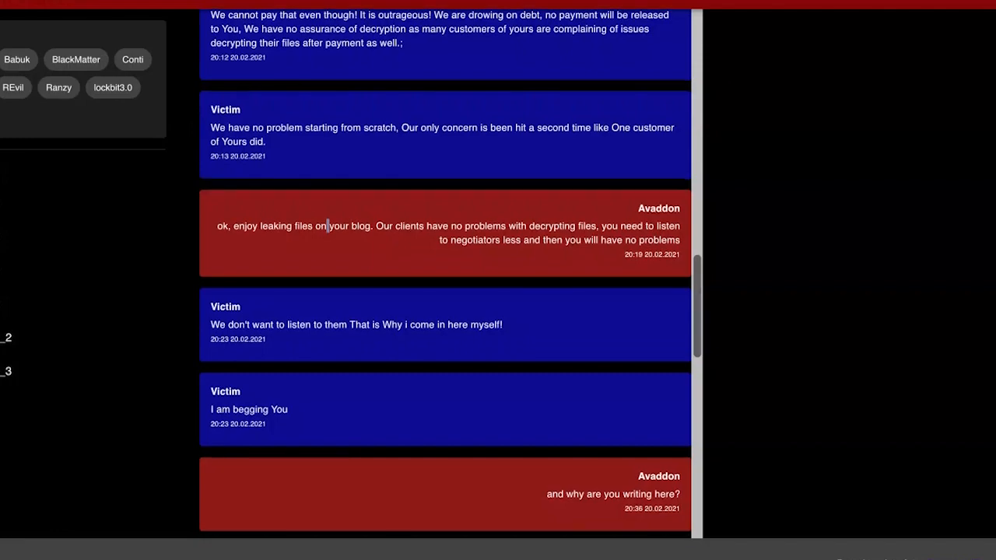
scroll(down, 3)
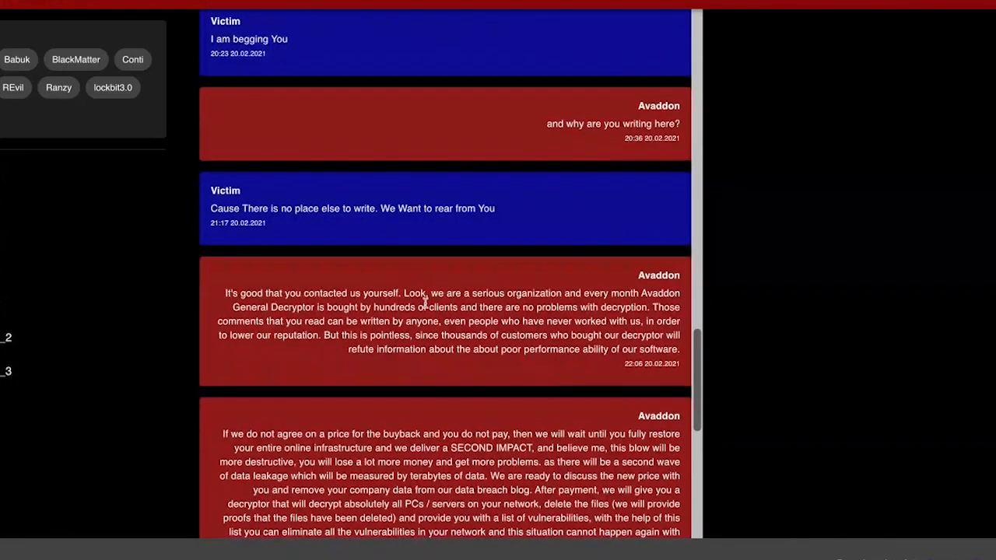
scroll(up, 3)
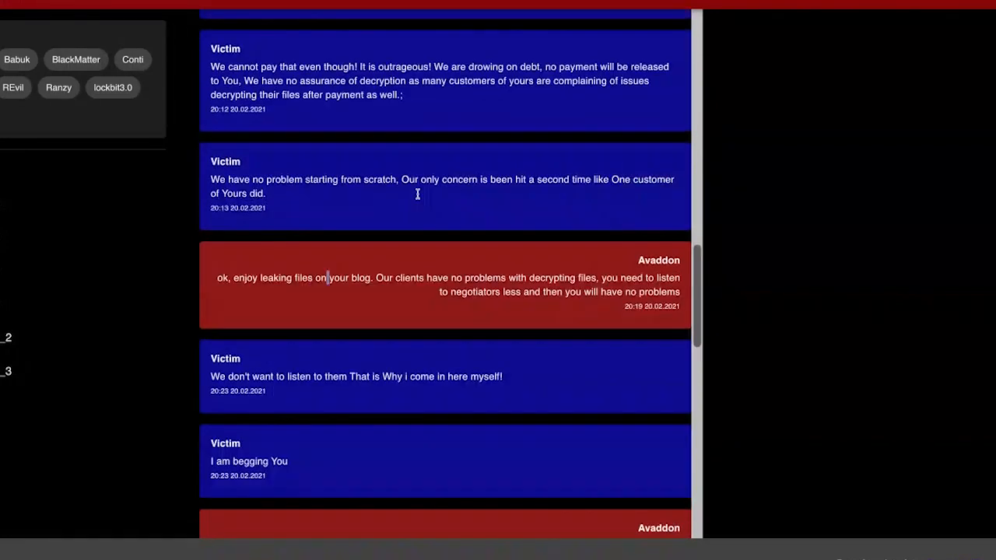
scroll(up, 3)
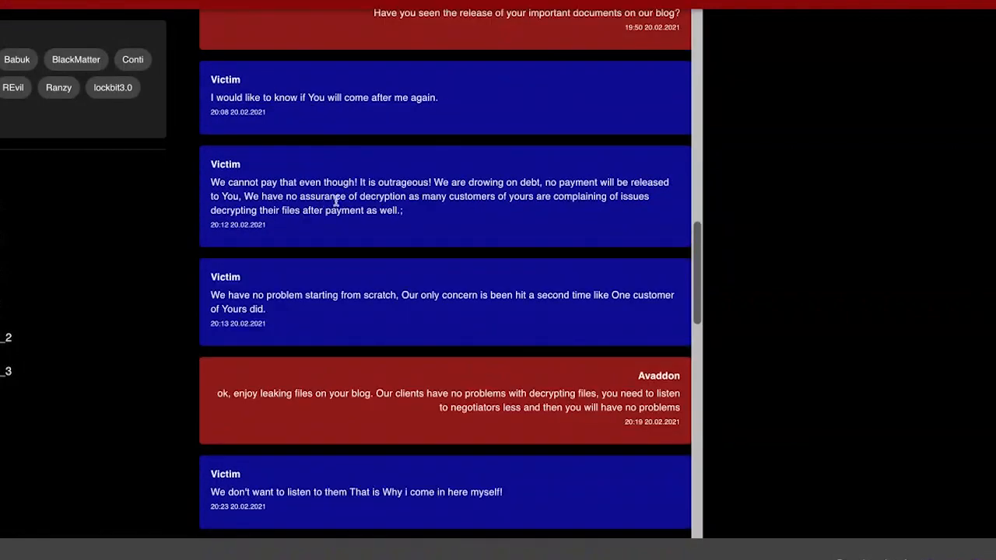
mouse_move(370, 206)
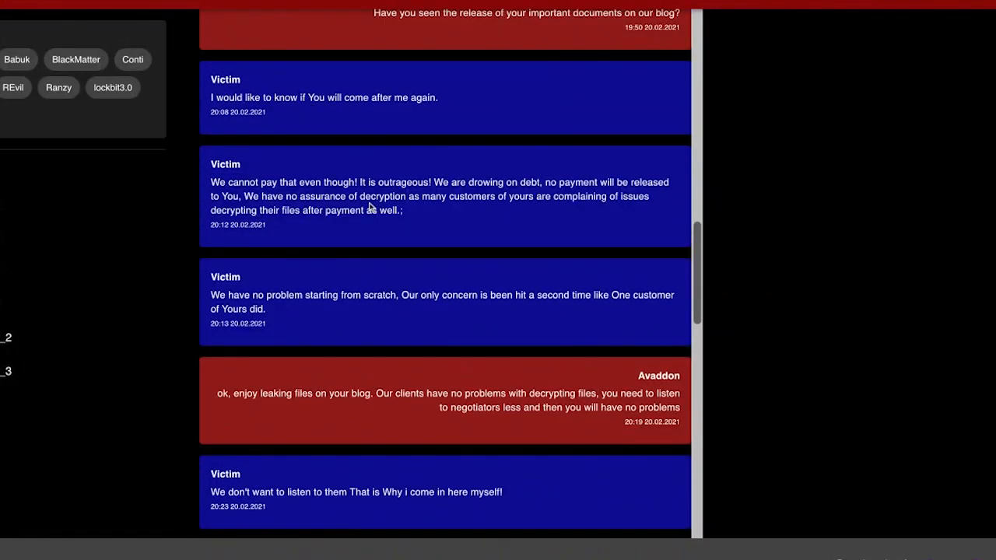
Read on and highlight the sentence about eliminating network vulnerabilities
scroll(down, 3)
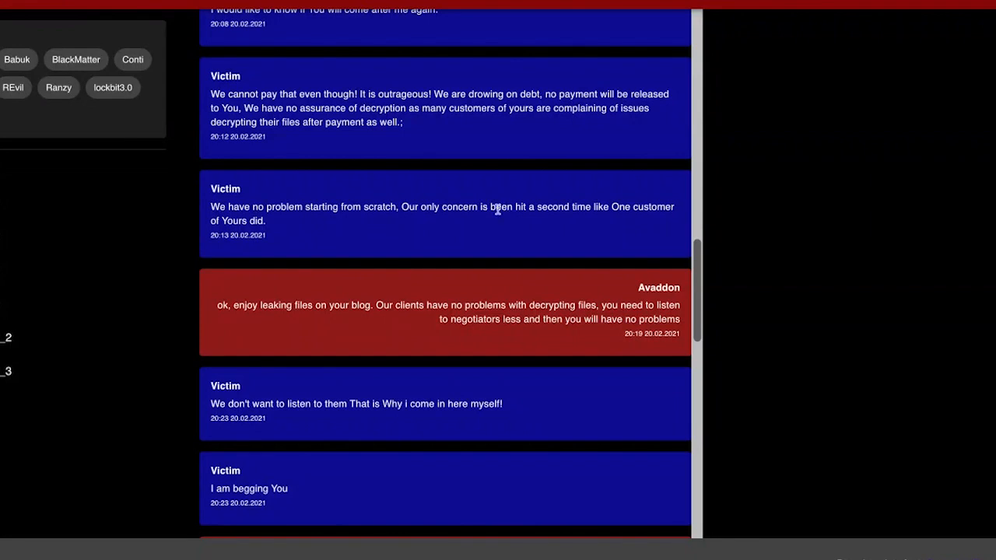
mouse_move(403, 208)
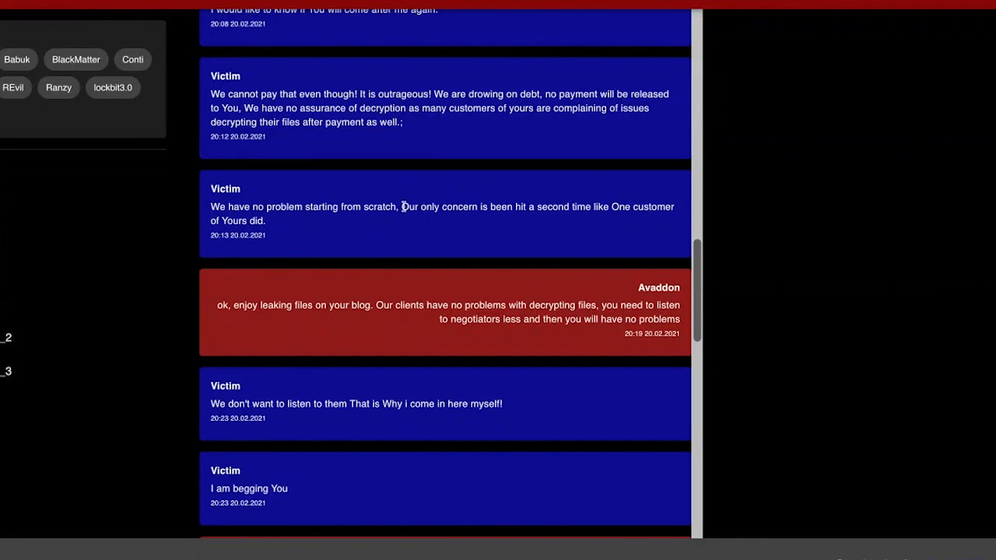
mouse_move(530, 204)
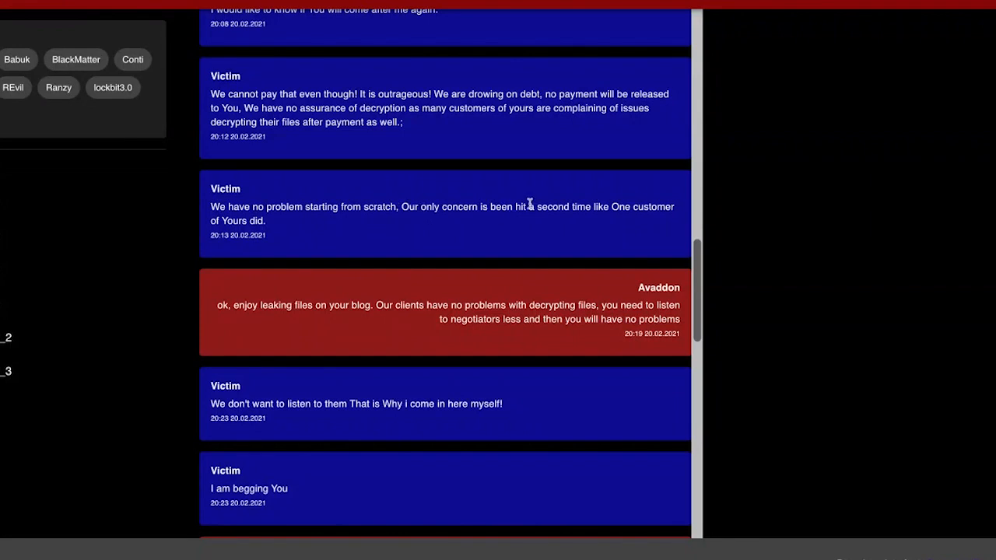
scroll(down, 3)
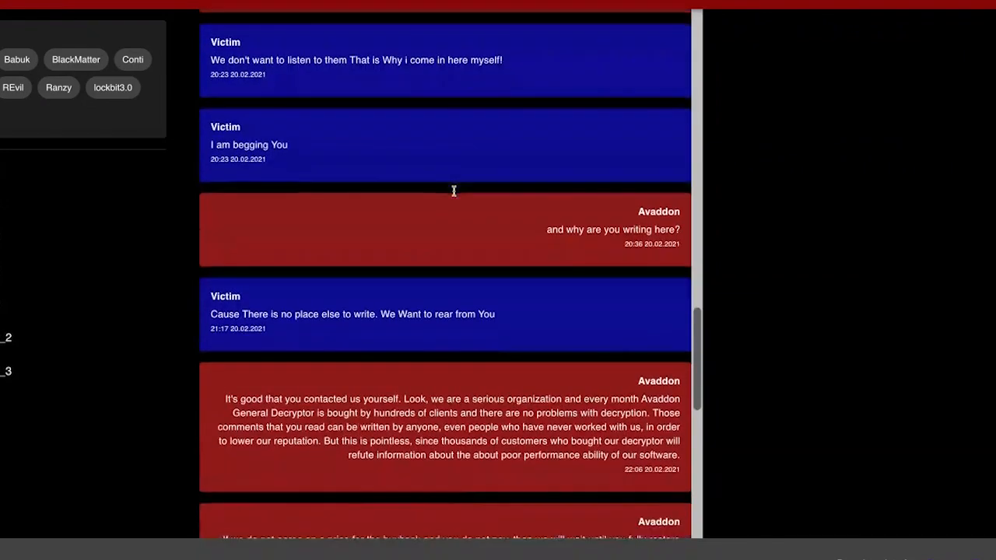
scroll(down, 3)
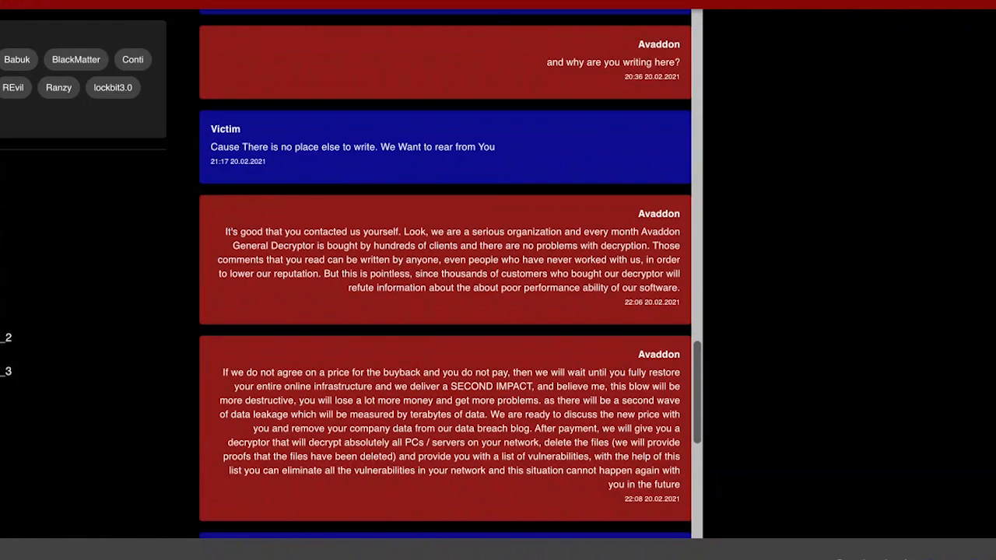
scroll(down, 3)
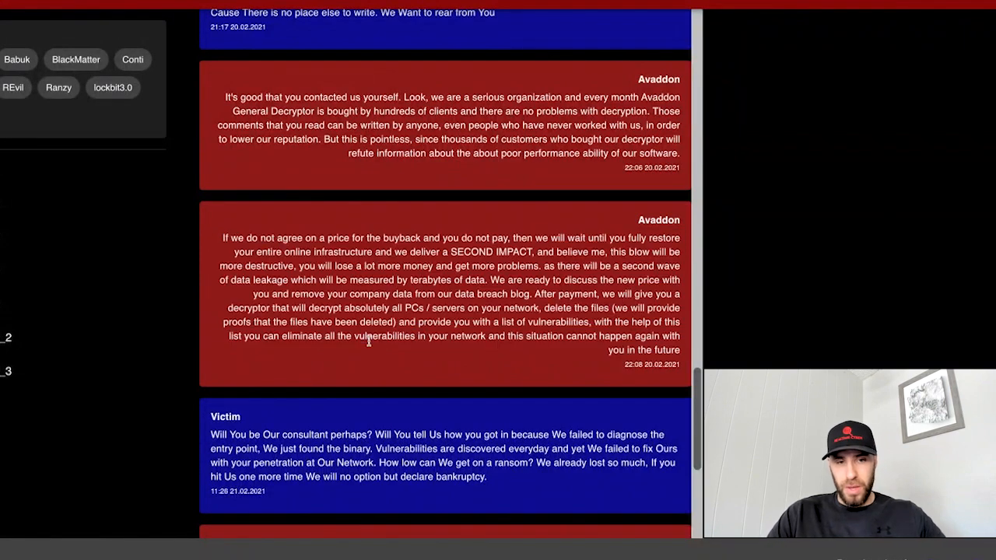
drag(282, 336, 549, 336)
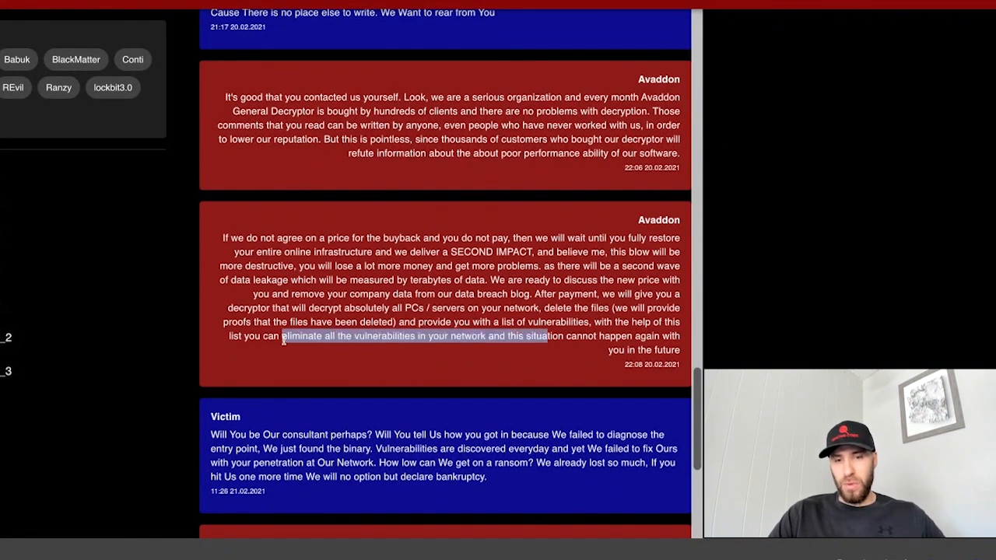
click(274, 348)
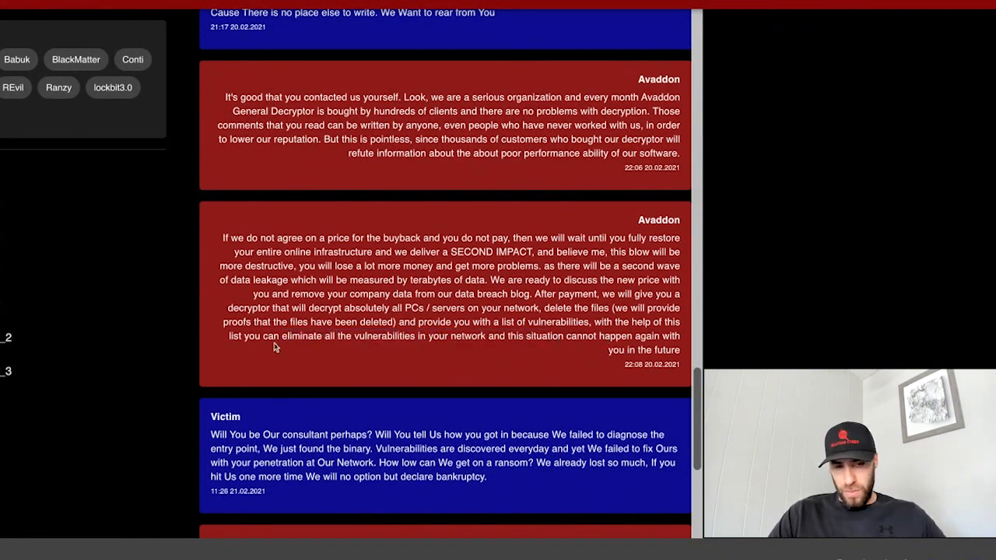
scroll(down, 3)
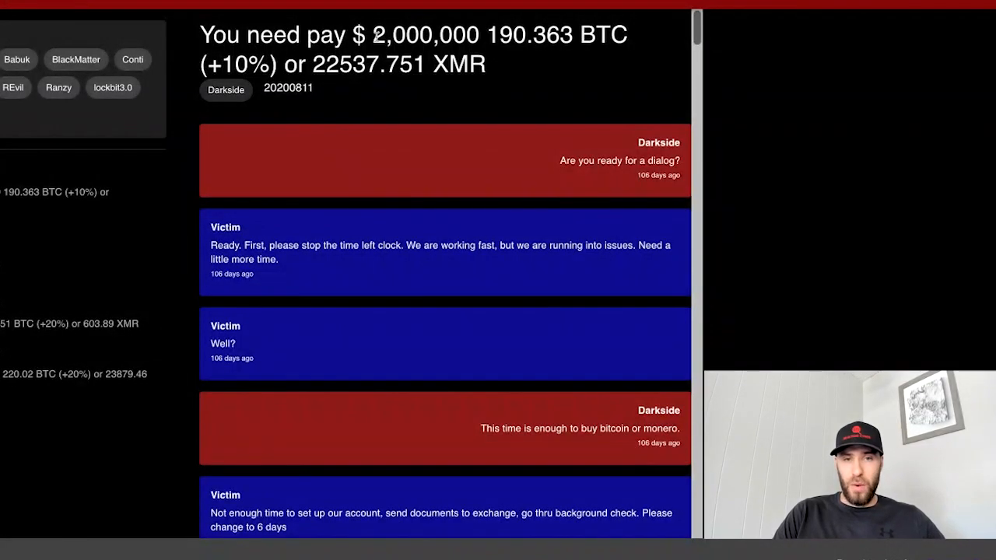
Highlight the ransom amount in the chat heading and scroll through the negotiation
double_click(426, 34)
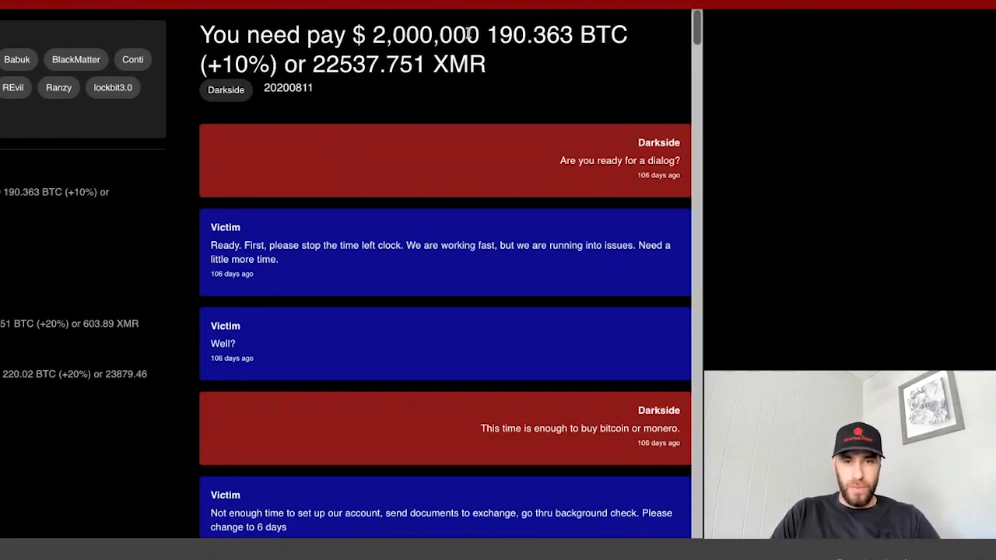
mouse_move(463, 90)
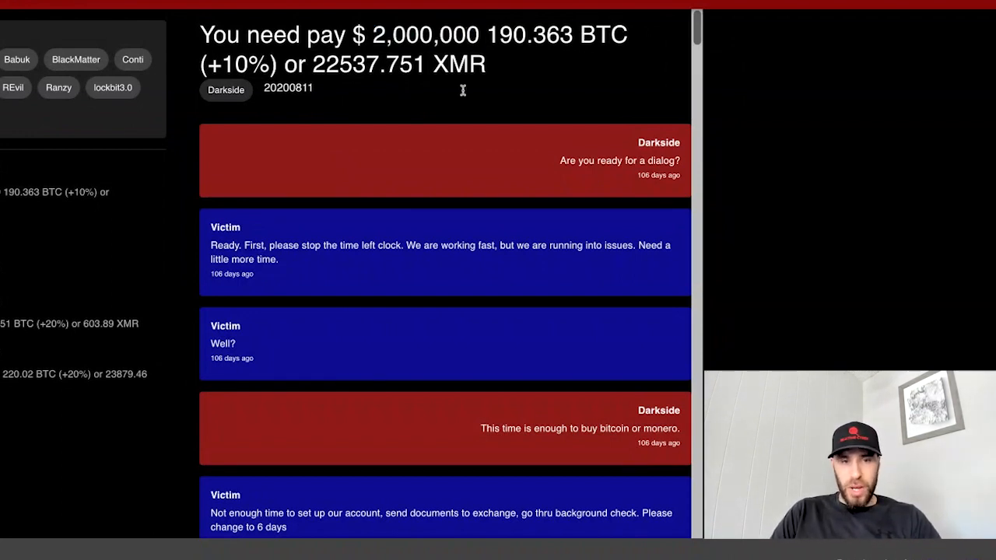
scroll(down, 3)
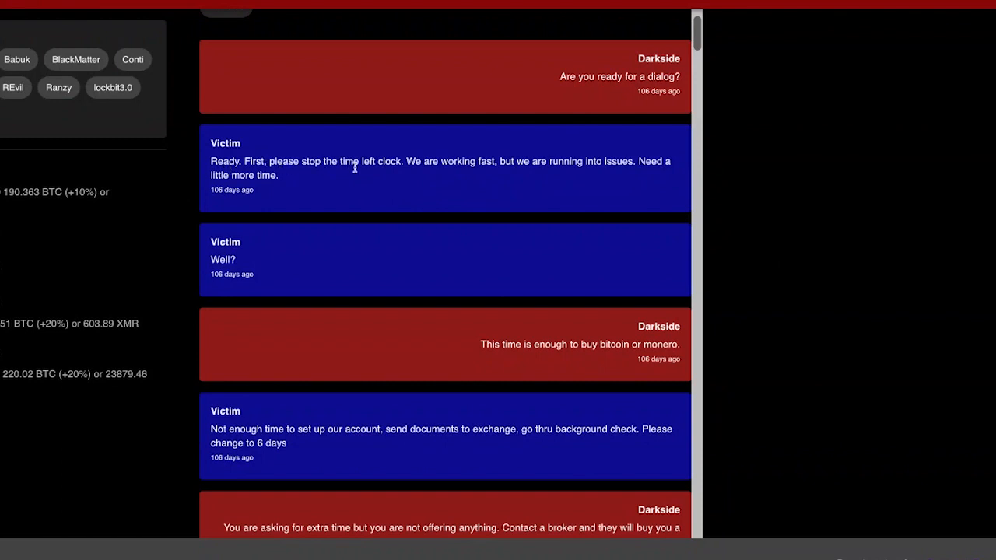
scroll(down, 3)
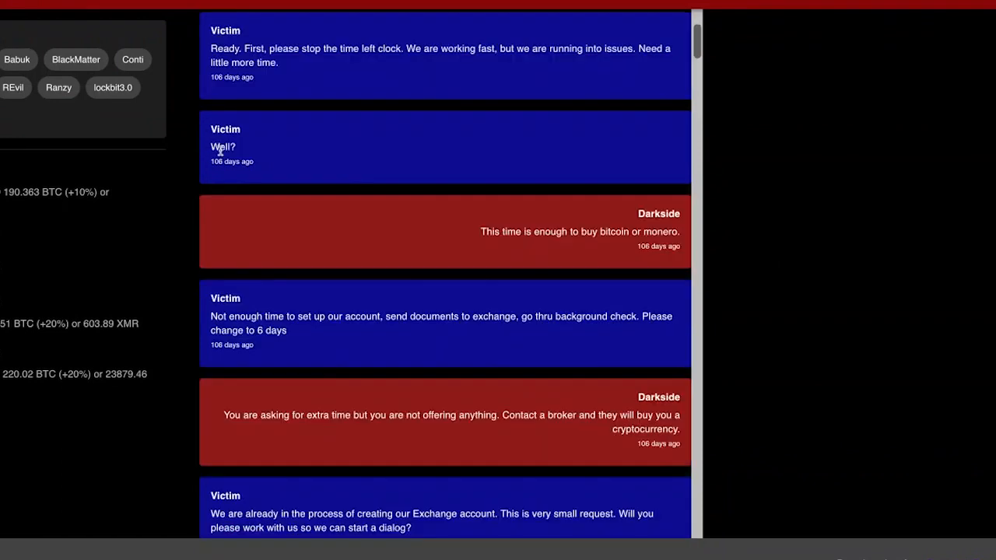
mouse_move(502, 107)
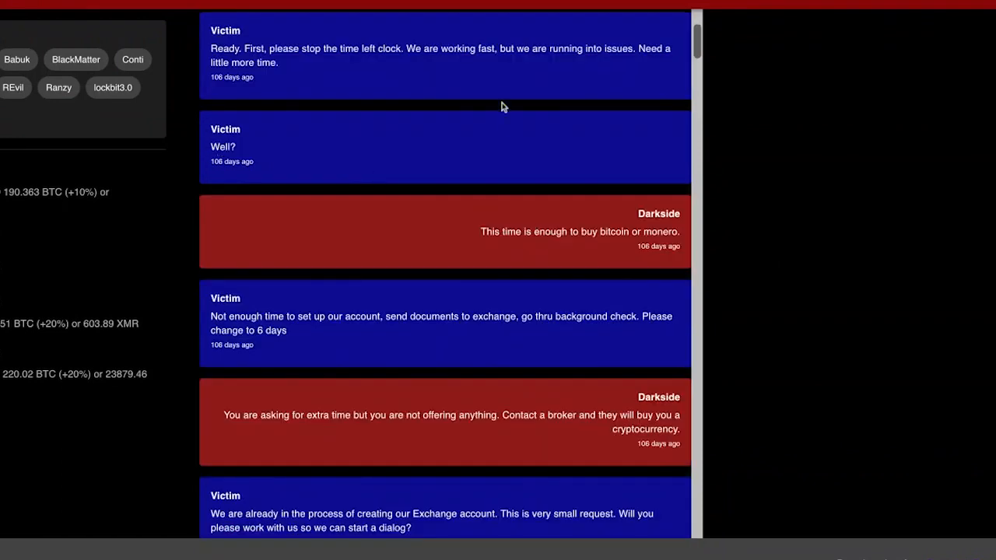
mouse_move(528, 224)
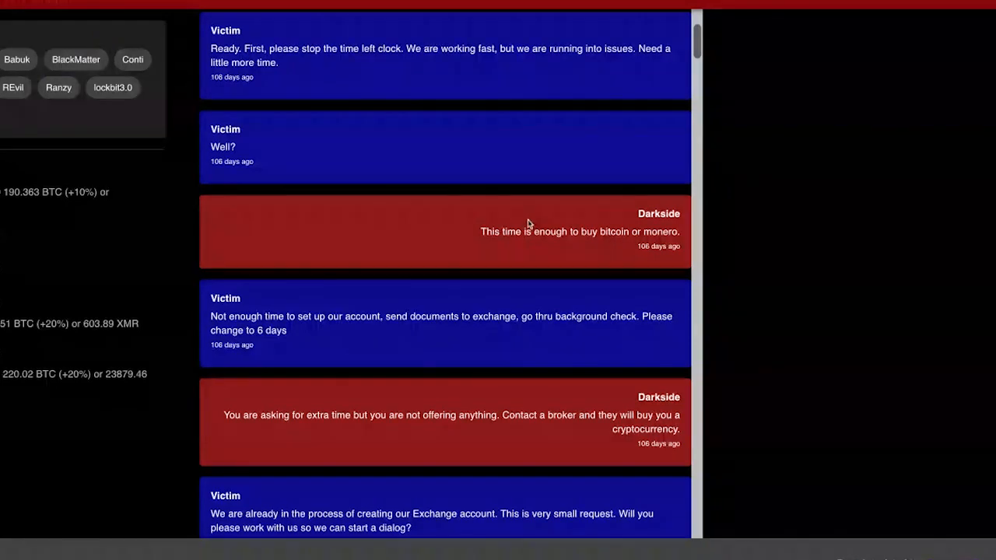
scroll(down, 3)
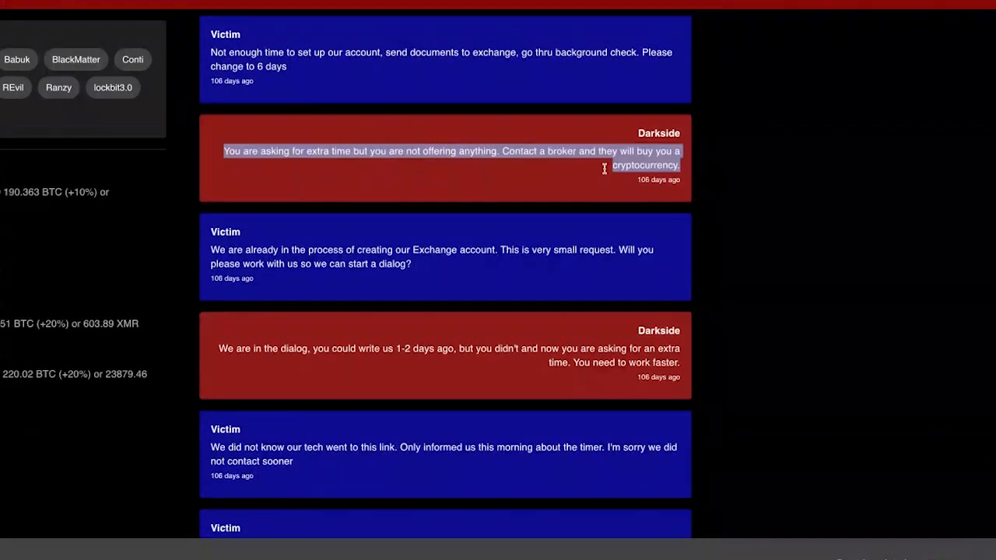
scroll(down, 3)
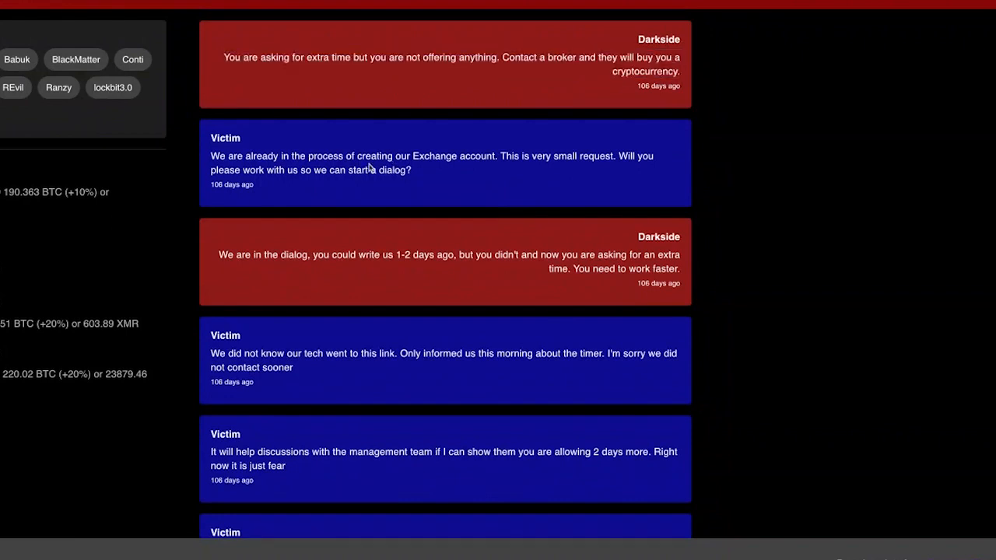
scroll(down, 3)
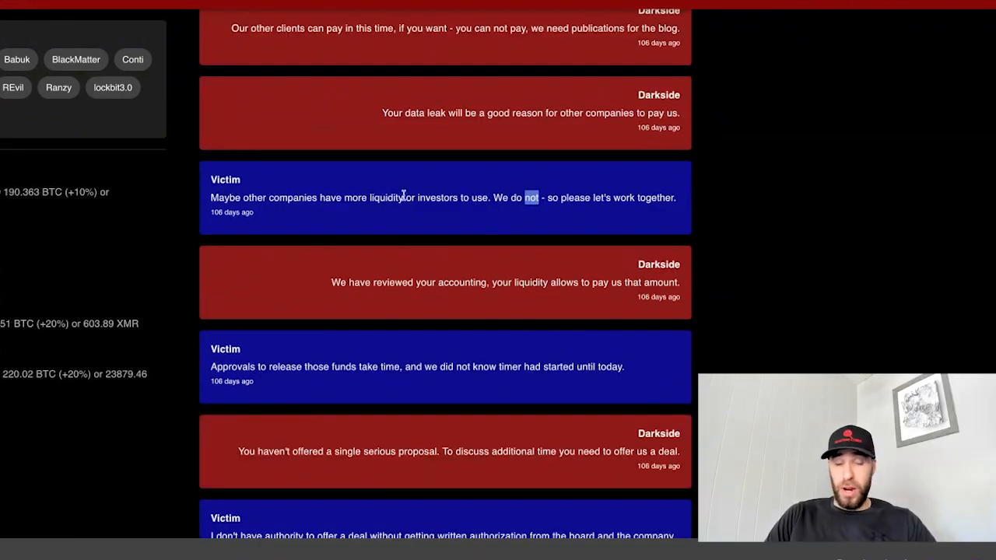
scroll(down, 3)
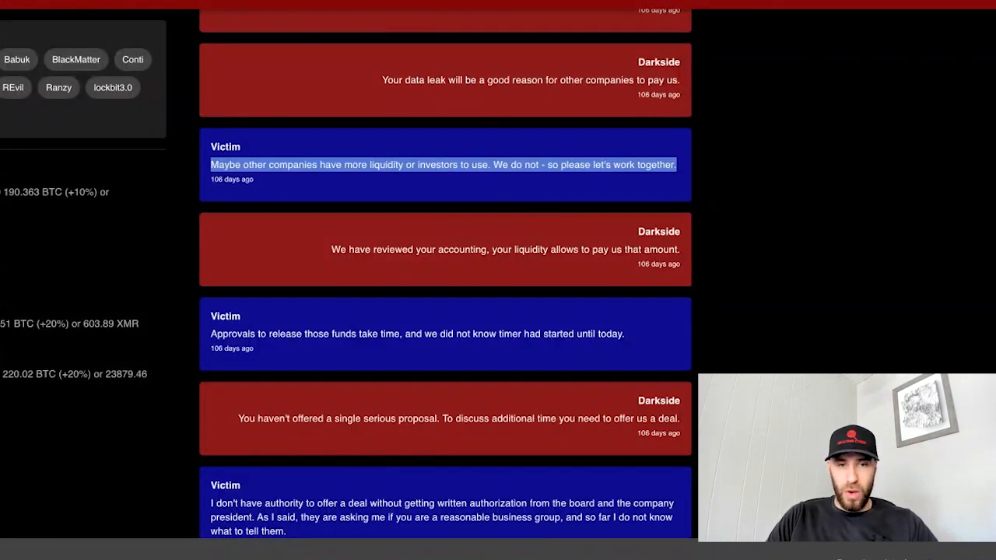
scroll(down, 3)
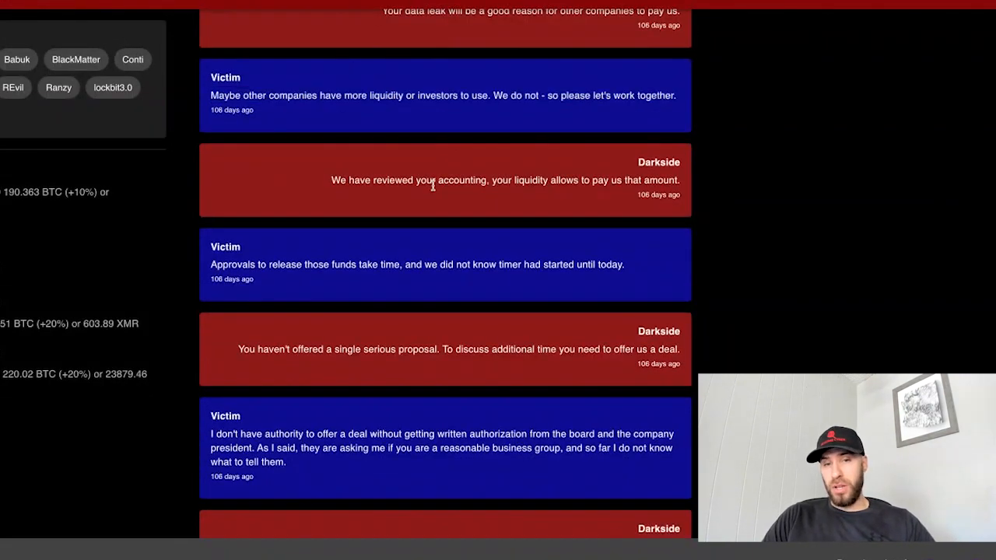
Highlight Darkside's message about reviewing the victim's accounting and finish the chat
triple_click(504, 179)
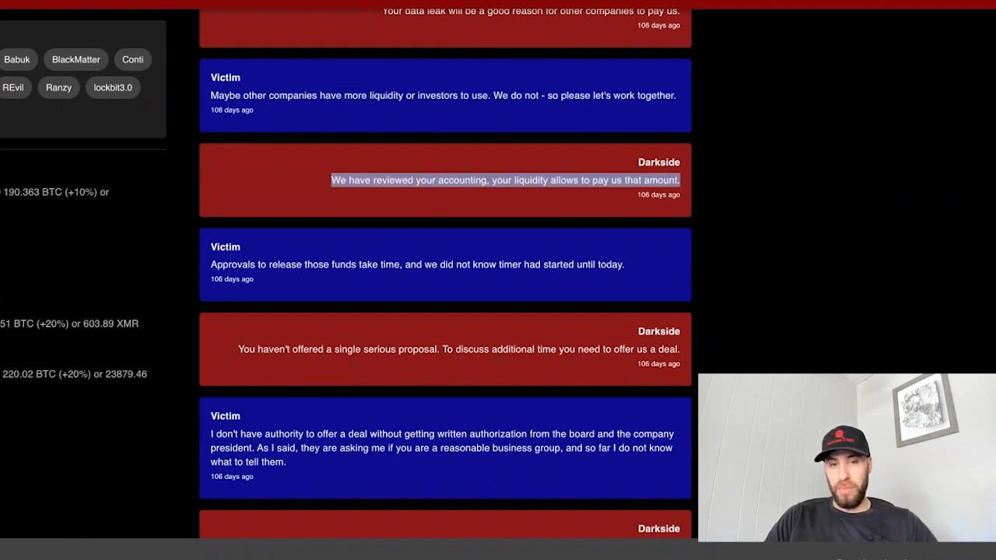
mouse_move(459, 196)
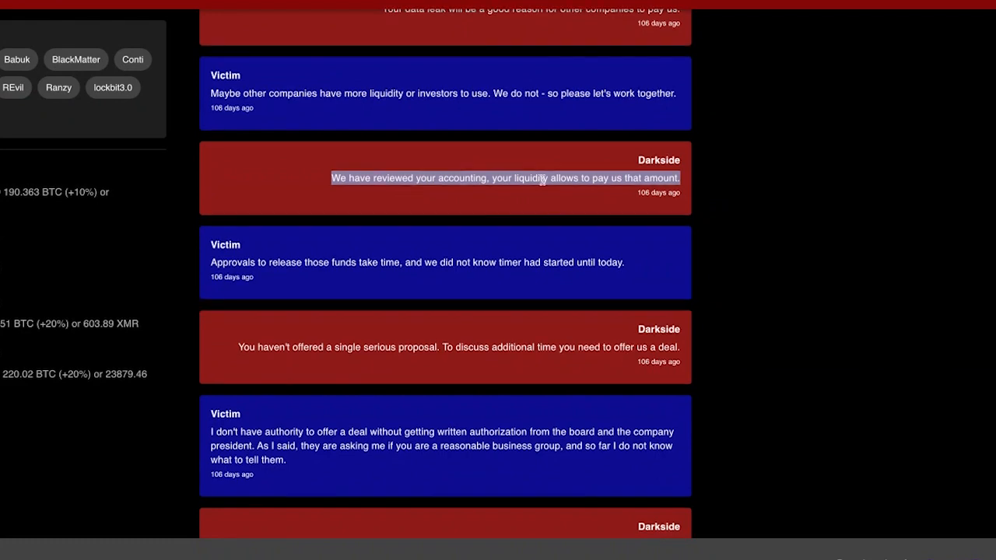
scroll(down, 3)
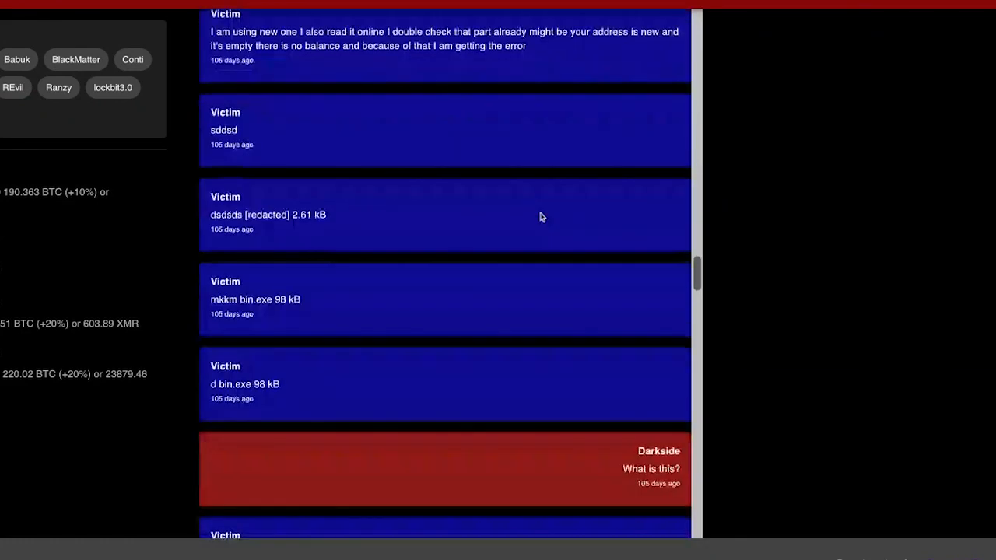
mouse_move(304, 197)
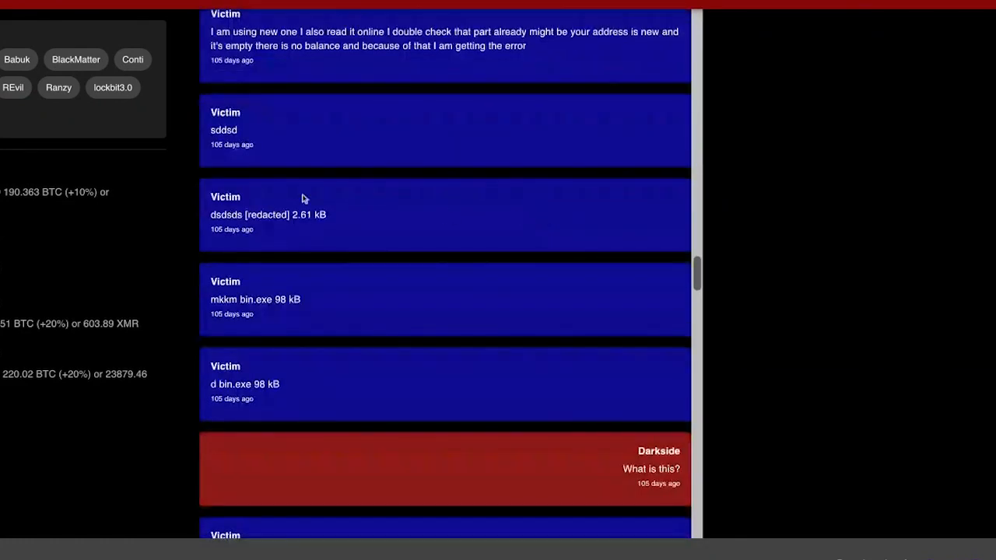
scroll(up, 3)
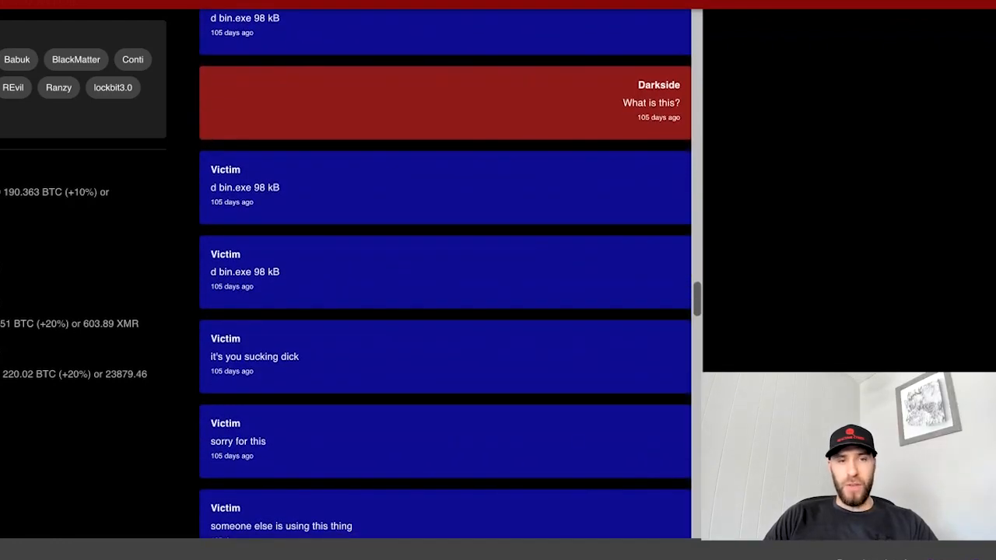
scroll(up, 3)
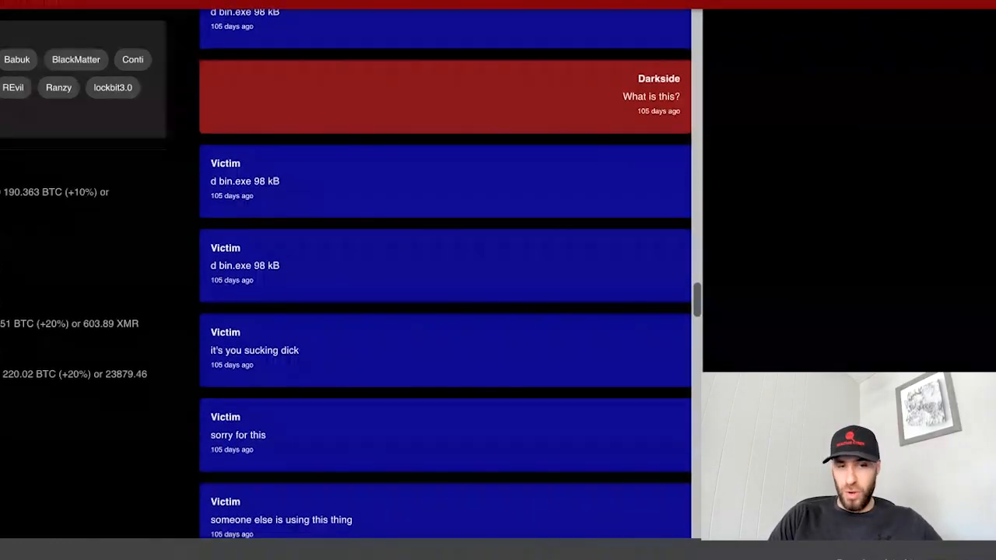
double_click(253, 350)
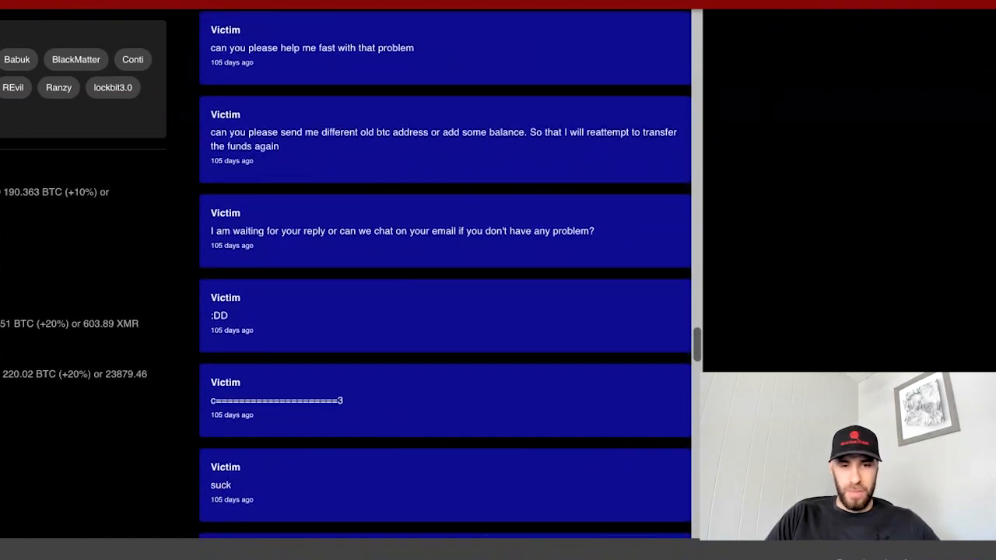
scroll(down, 3)
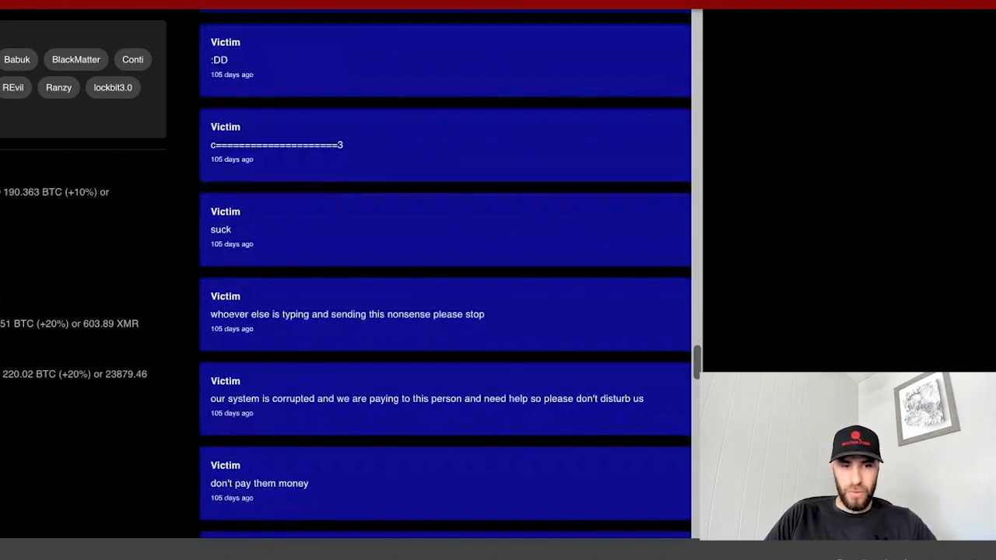
scroll(down, 3)
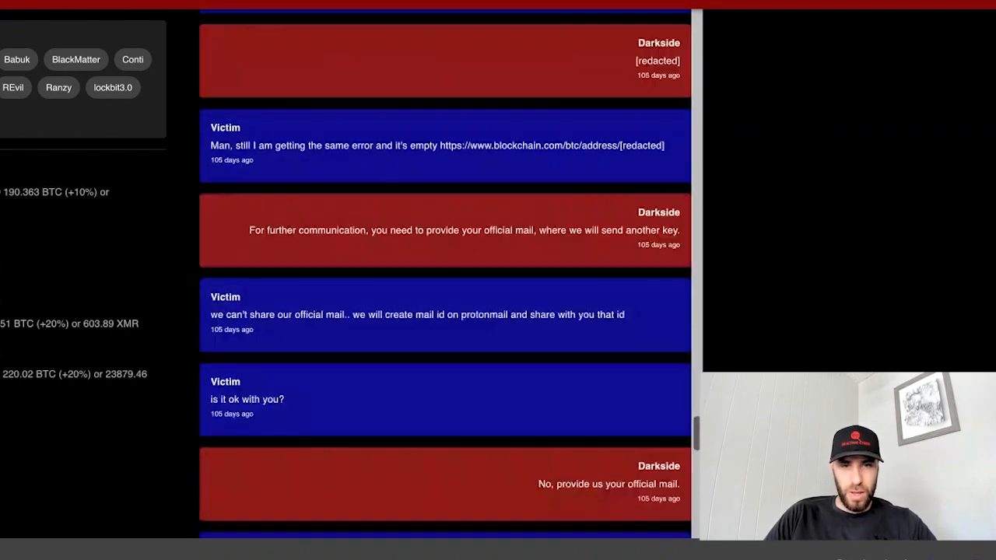
scroll(down, 3)
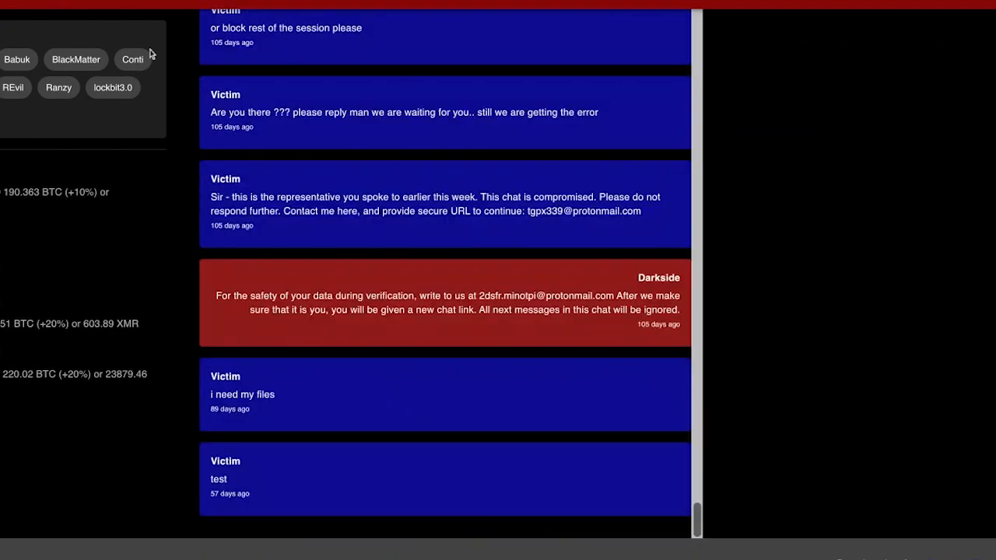
Open the Conti negotiation chat and highlight 'Support' in Conti's message
click(133, 59)
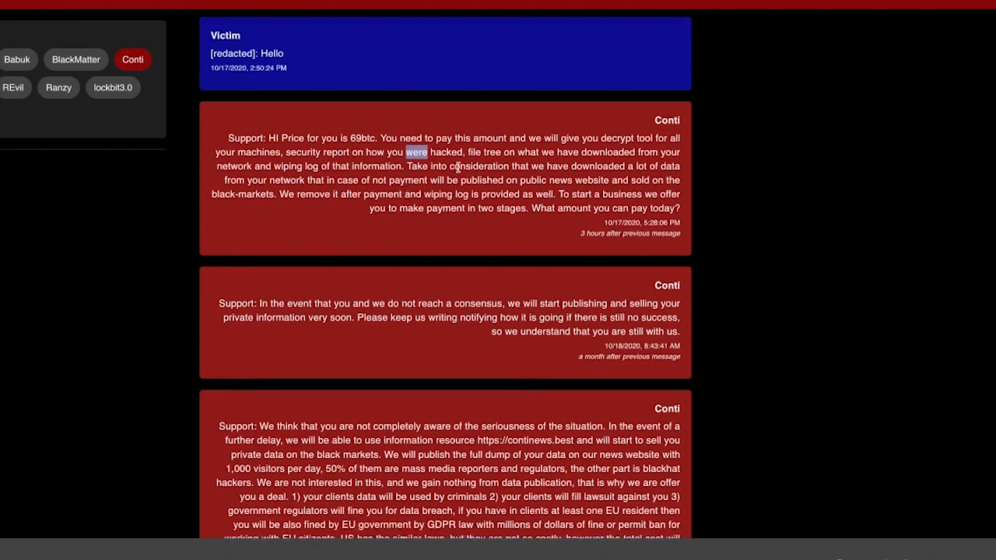
scroll(down, 3)
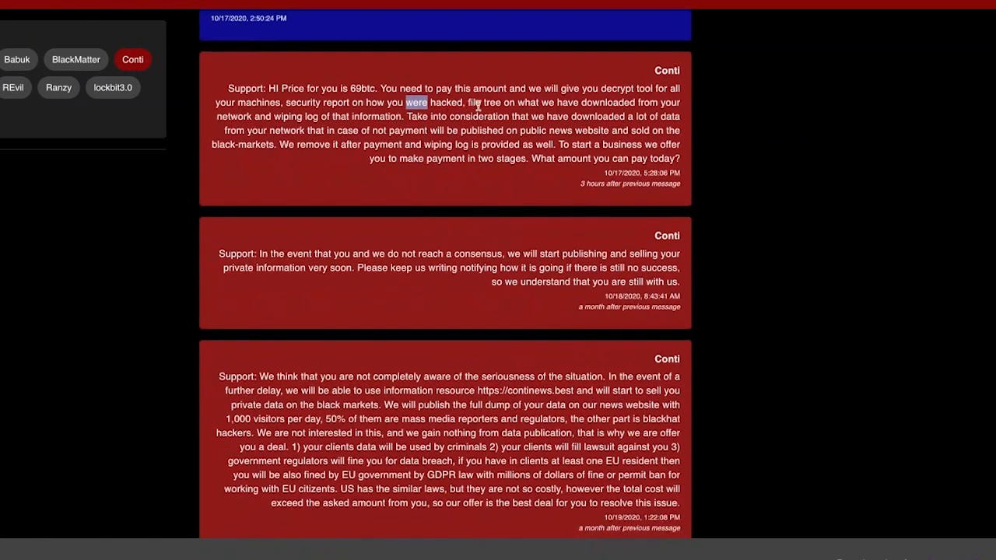
mouse_move(307, 100)
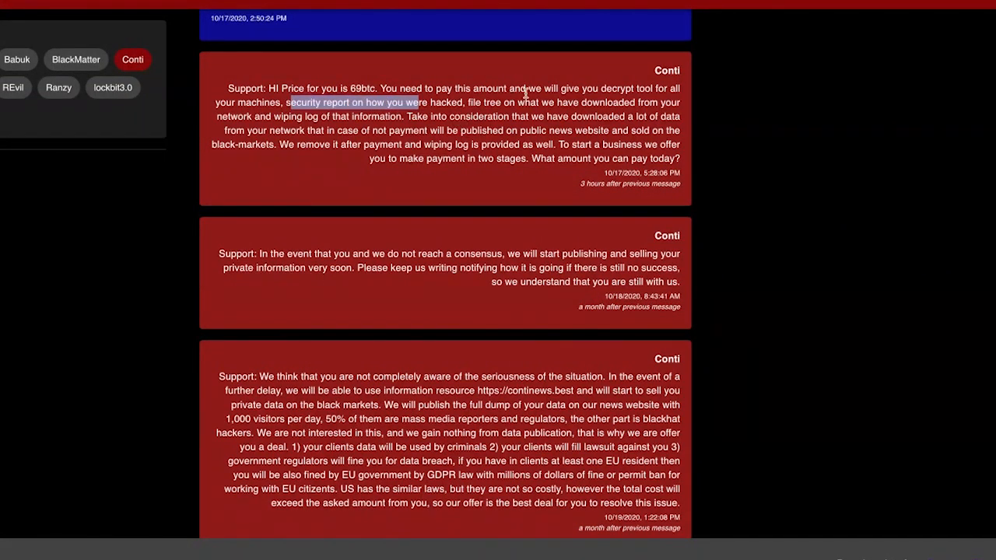
scroll(down, 3)
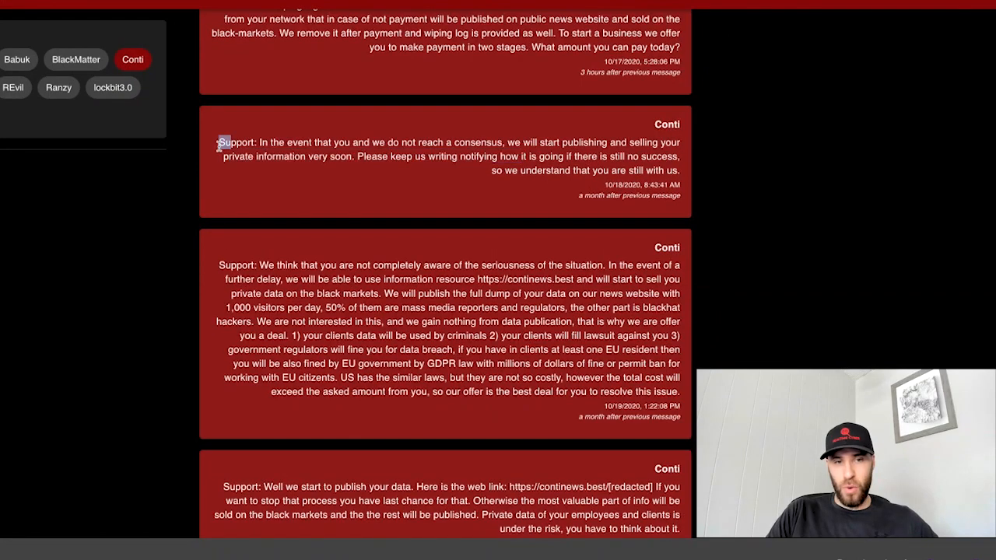
double_click(237, 142)
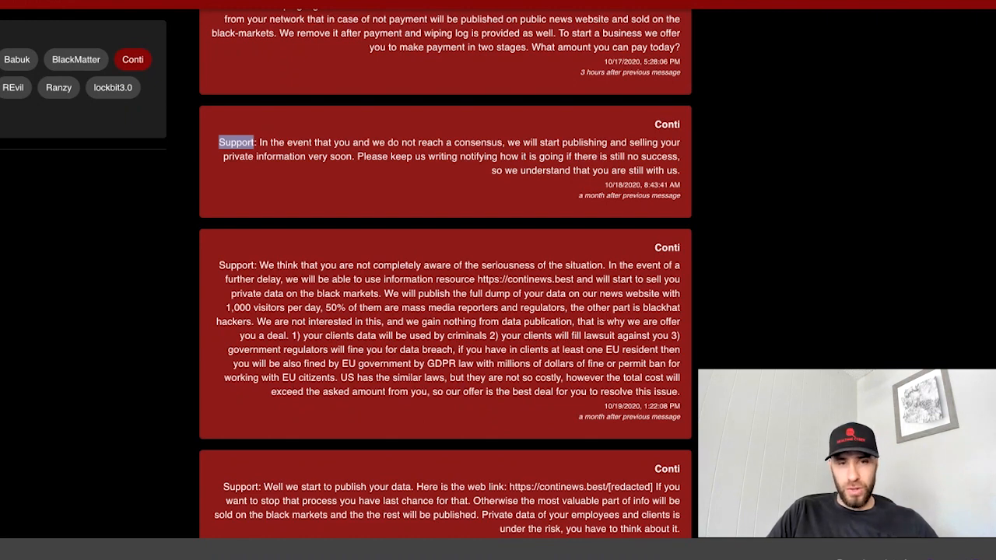
scroll(down, 3)
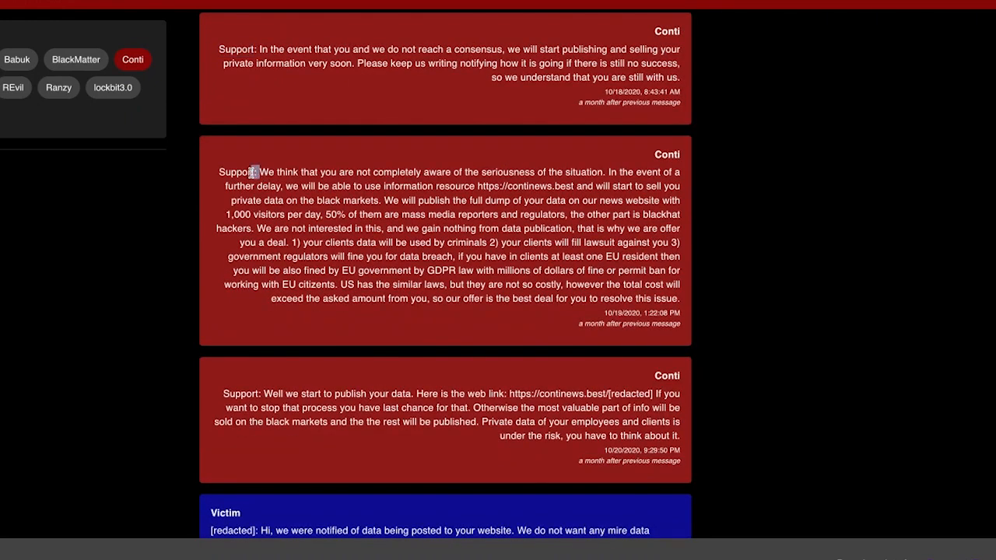
Highlight Conti's threats about leaks and fines, then its line announcing data publication
drag(257, 172, 614, 256)
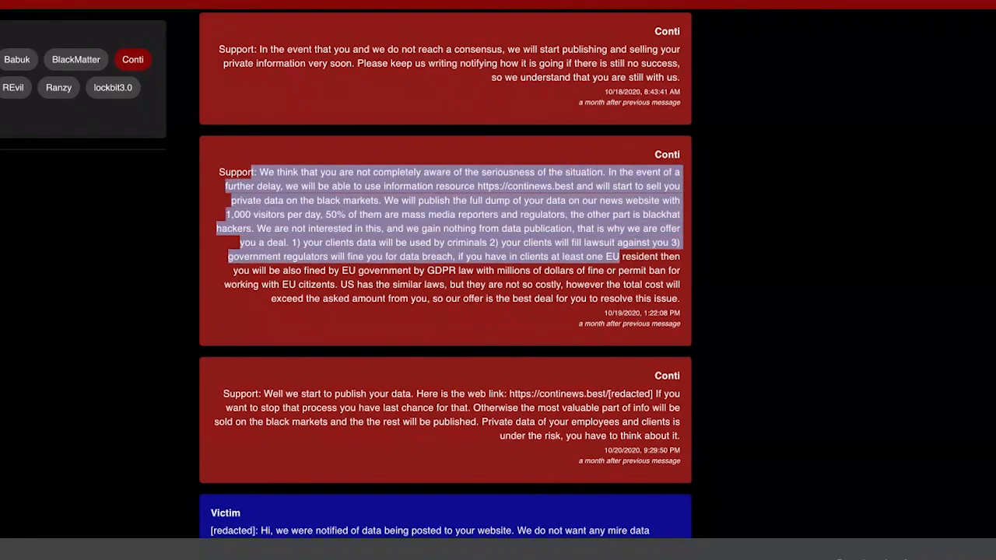
click(389, 200)
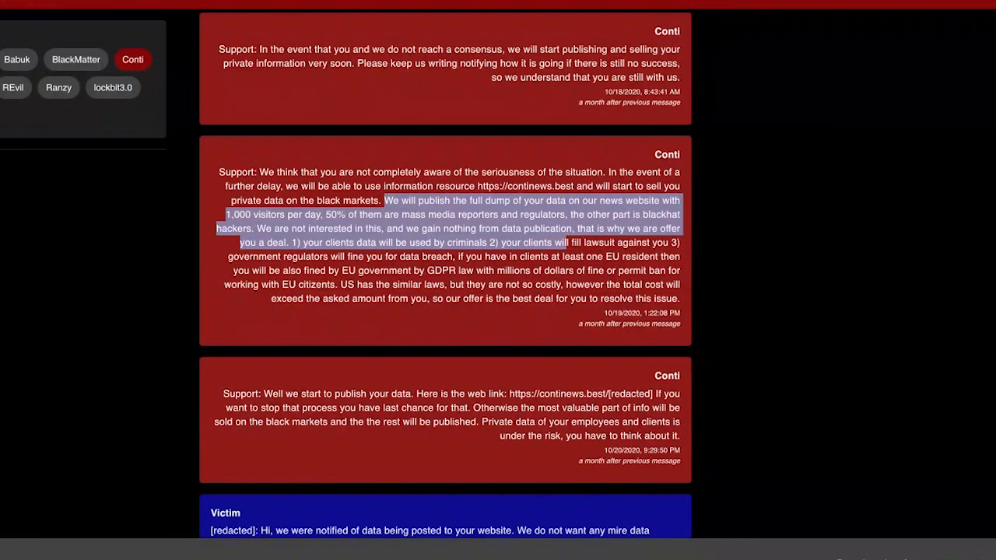
scroll(down, 3)
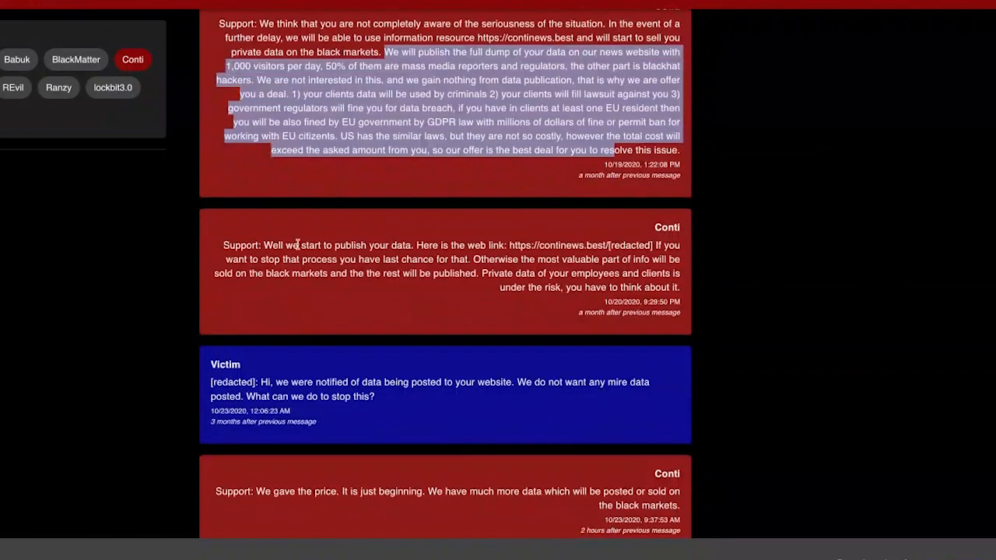
scroll(down, 3)
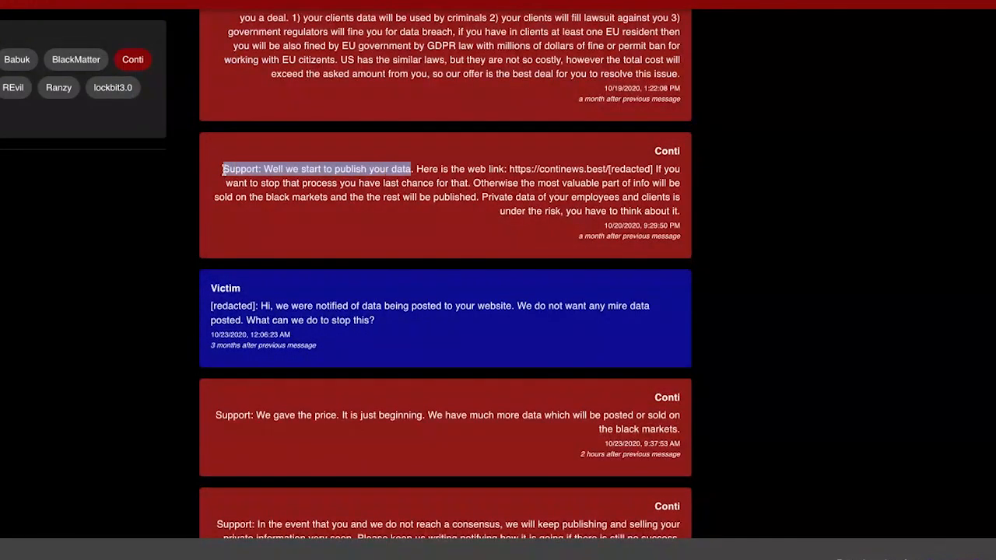
drag(412, 169, 653, 169)
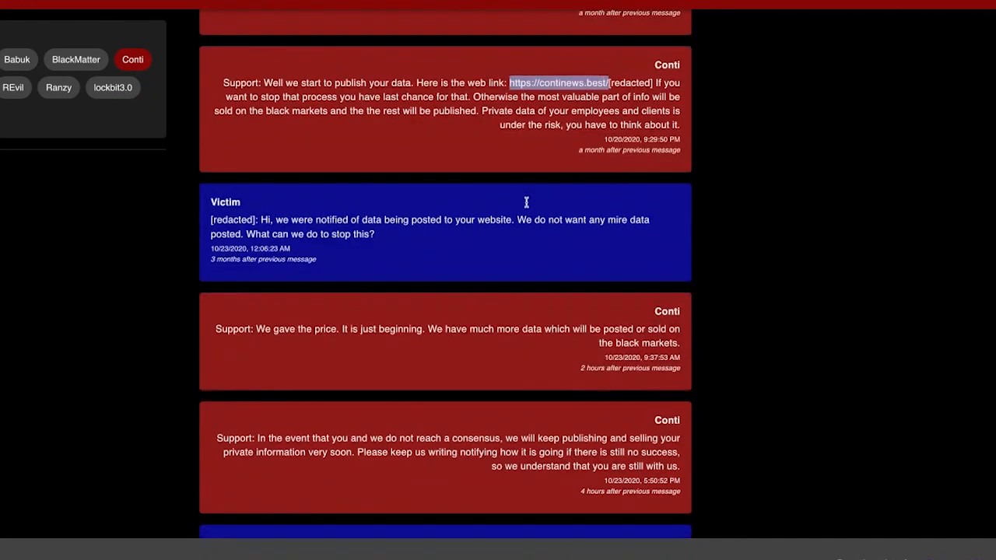
scroll(down, 3)
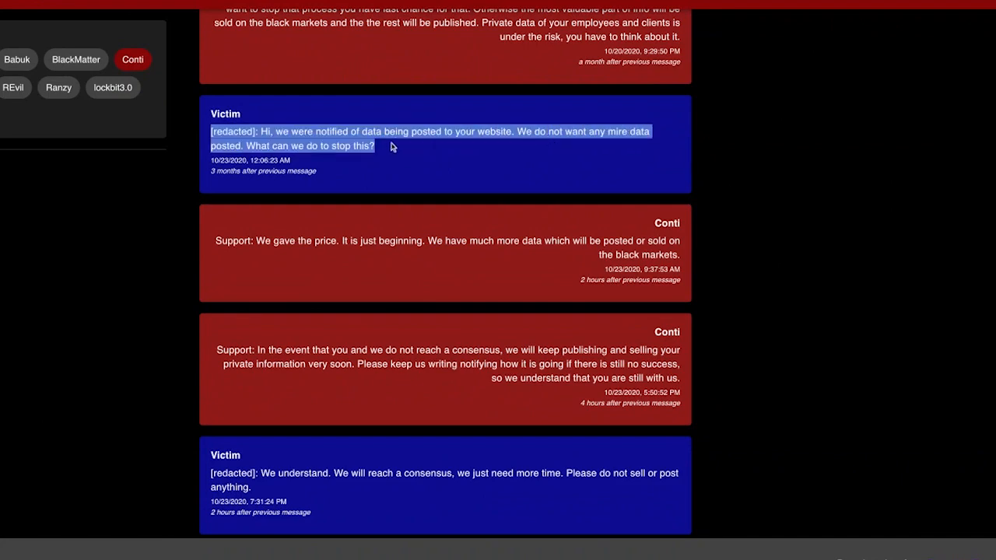
scroll(down, 3)
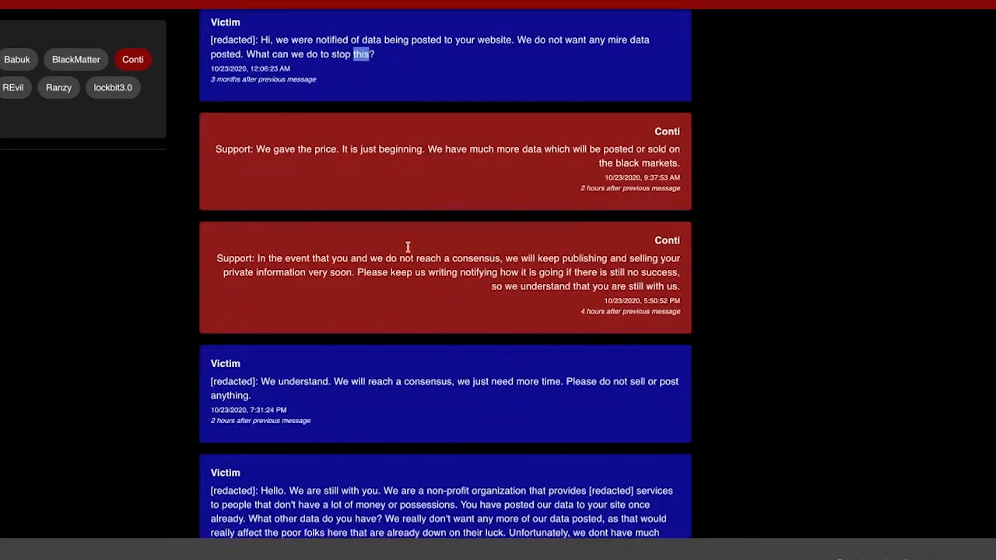
scroll(down, 3)
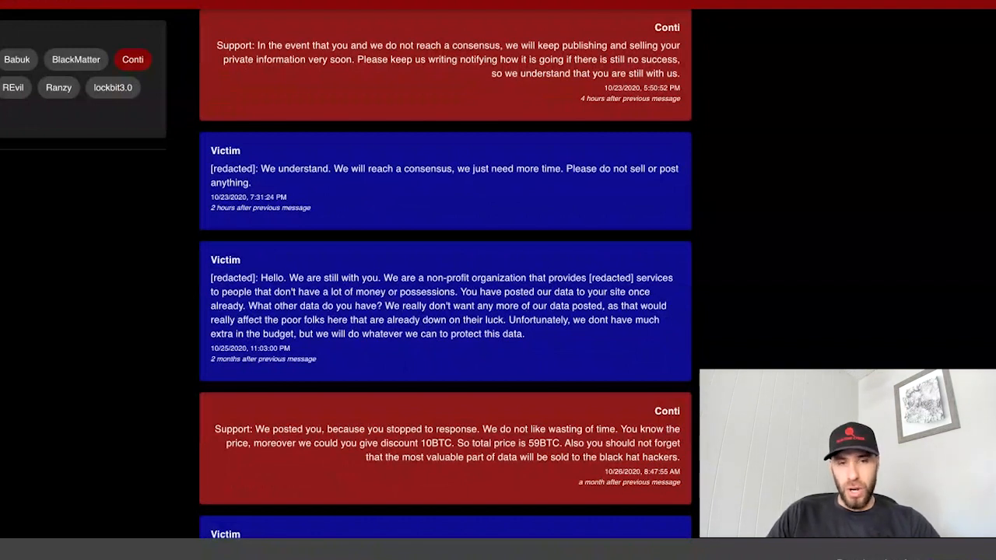
mouse_move(370, 179)
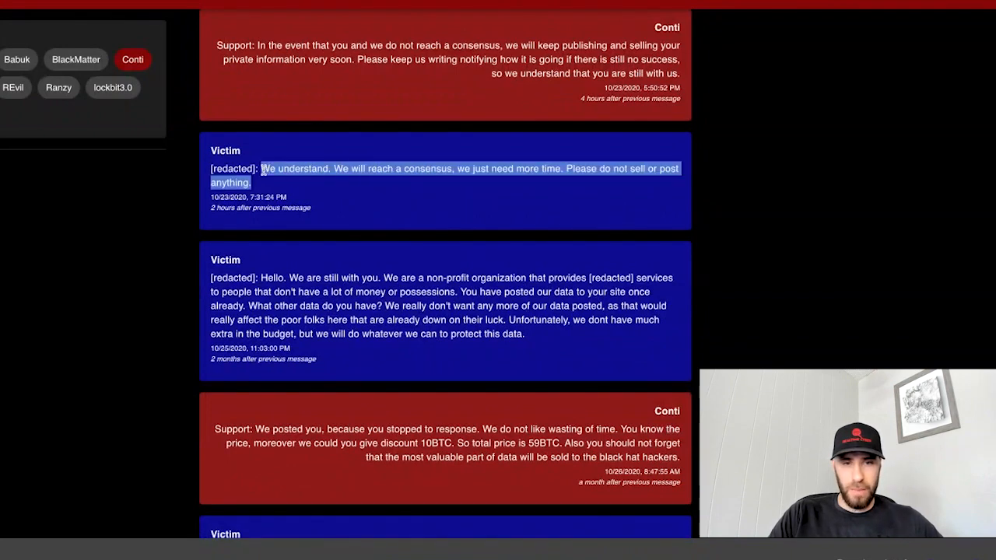
scroll(down, 3)
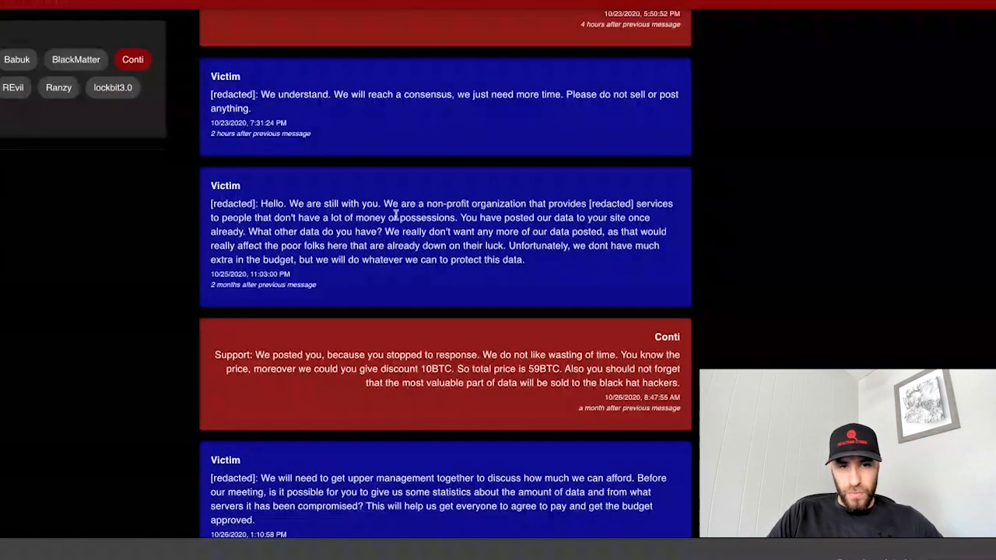
drag(326, 203, 637, 232)
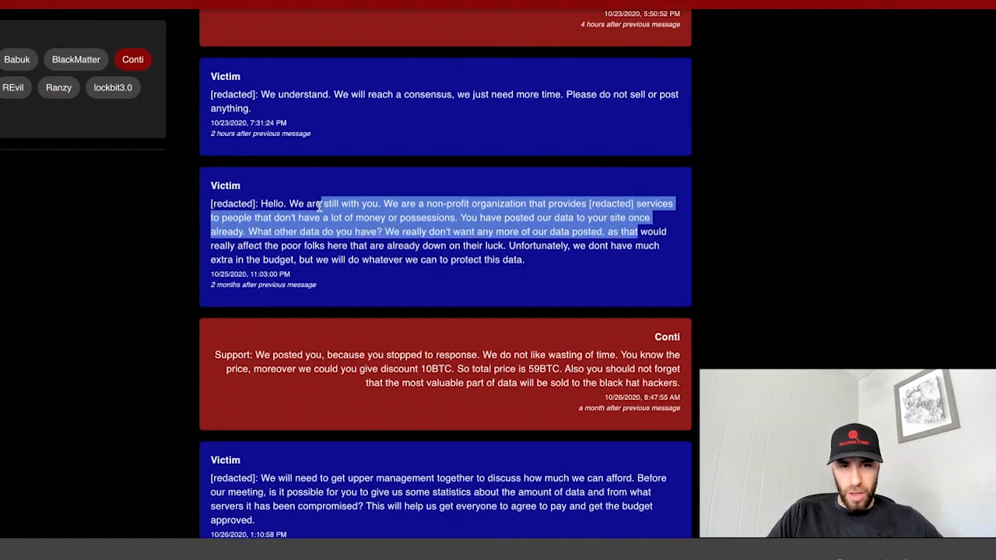
scroll(down, 3)
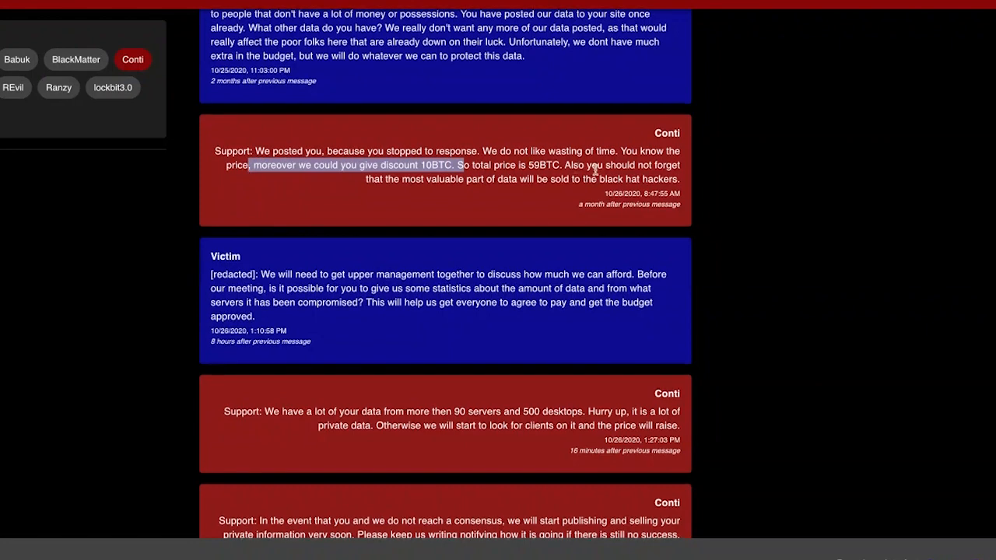
scroll(down, 3)
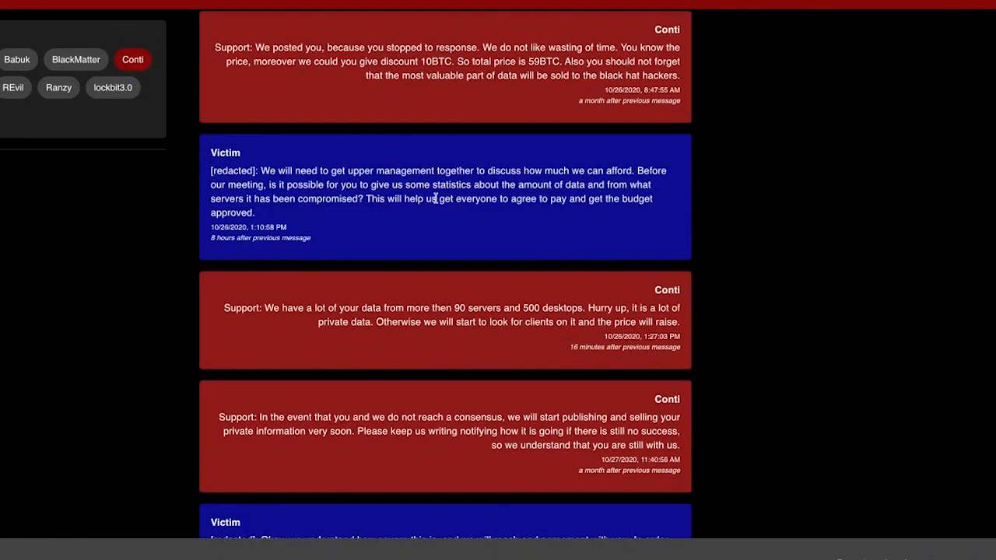
mouse_move(311, 189)
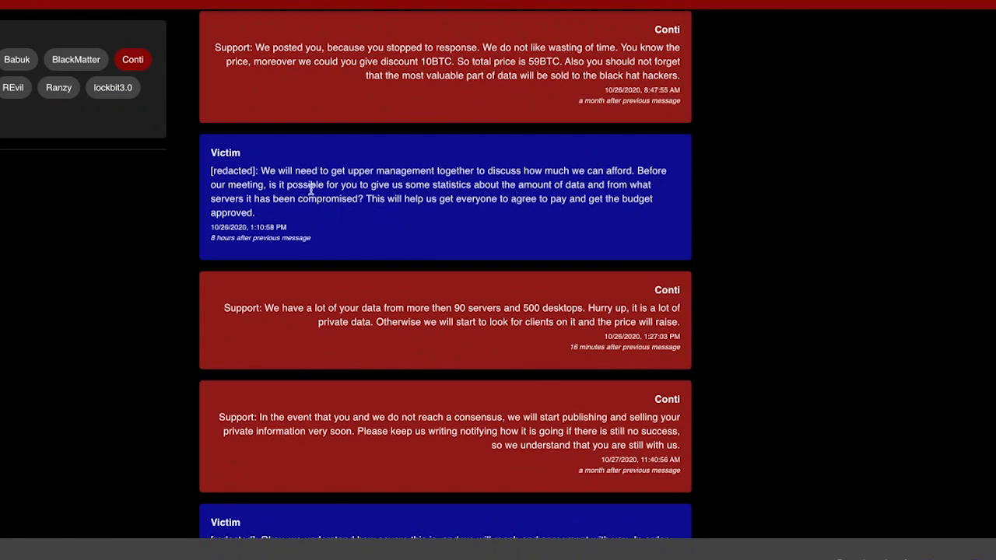
drag(277, 185, 420, 198)
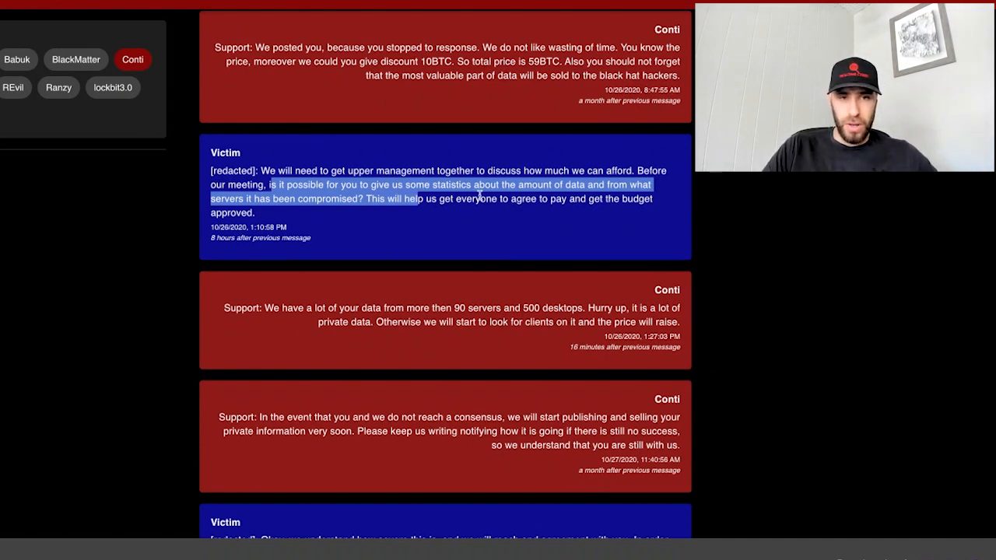
click(382, 210)
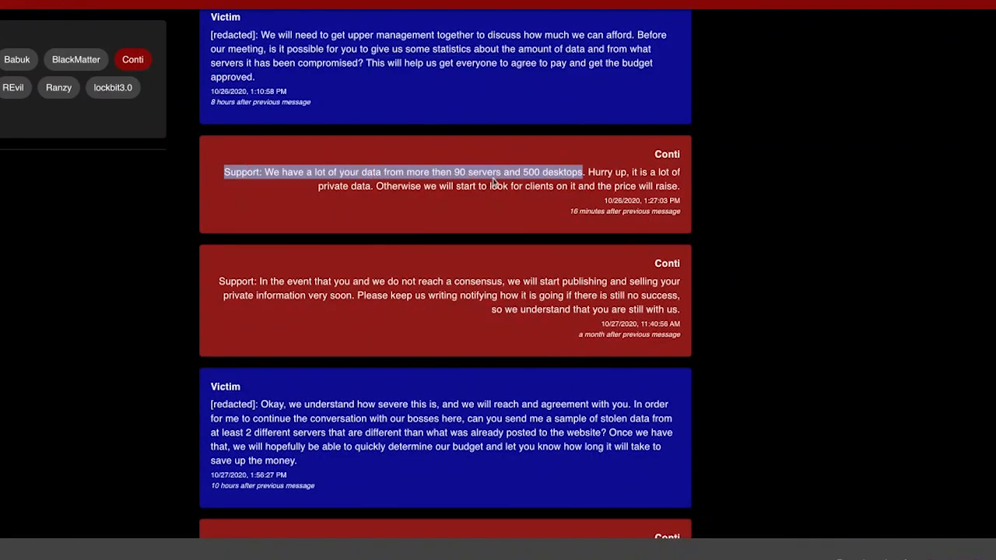
double_click(561, 172)
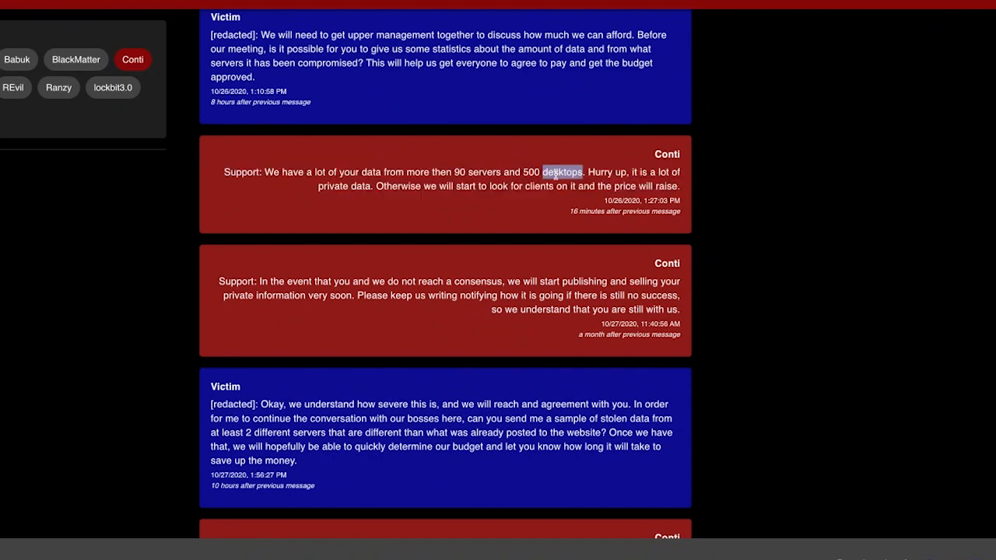
scroll(down, 3)
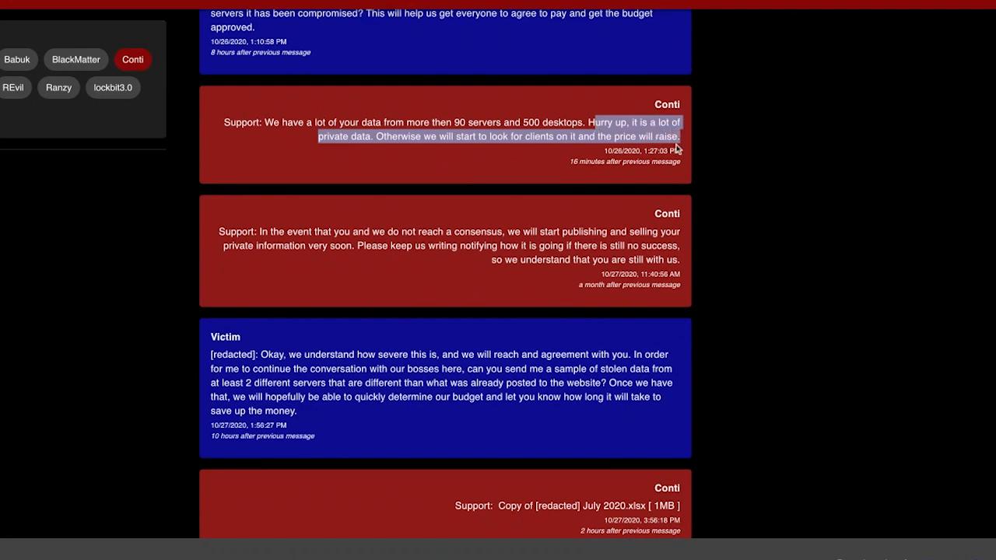
scroll(down, 3)
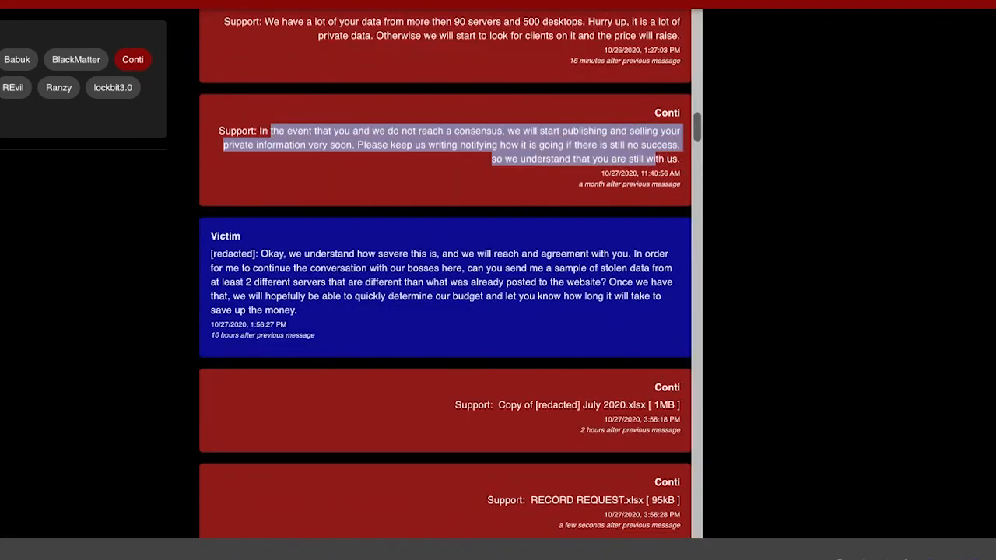
scroll(down, 3)
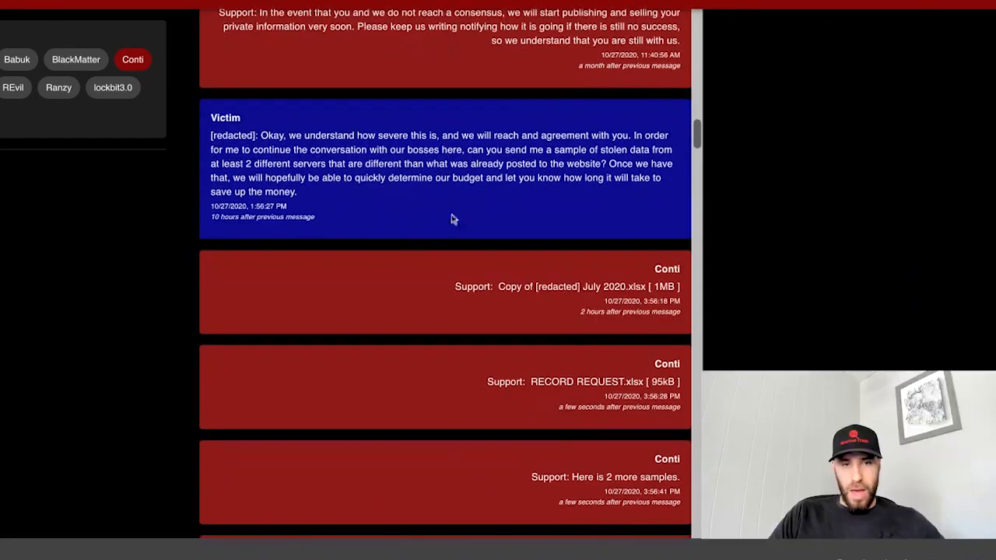
mouse_move(284, 144)
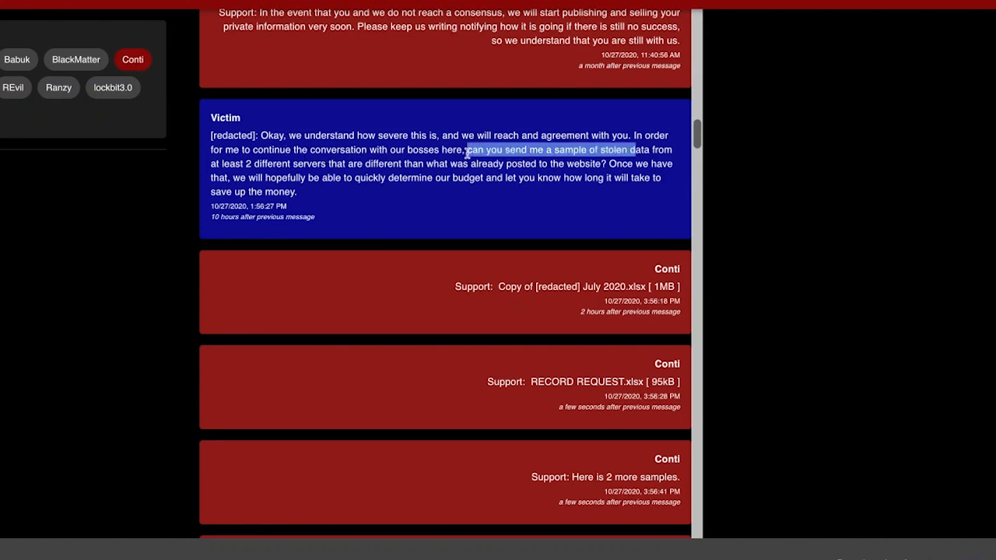
drag(467, 150, 553, 163)
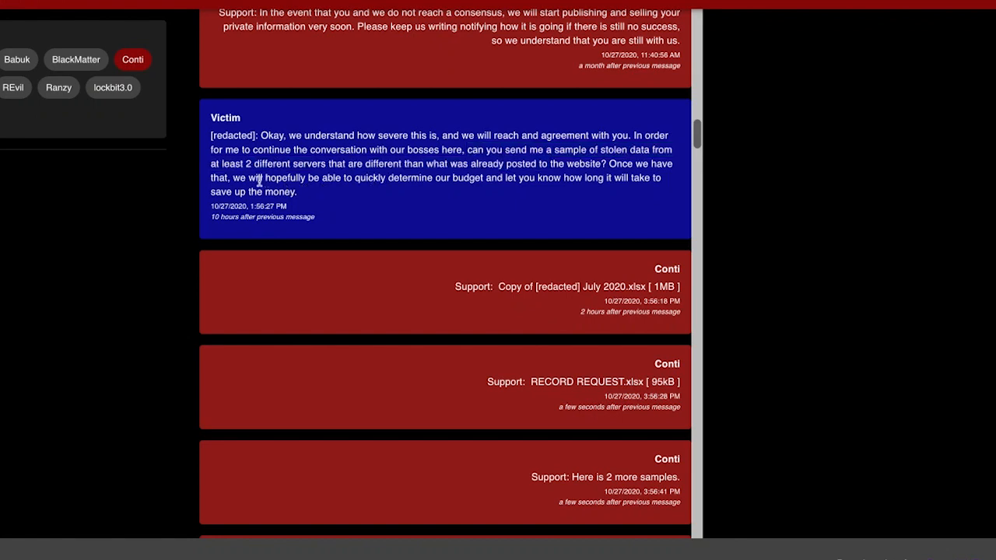
mouse_move(545, 160)
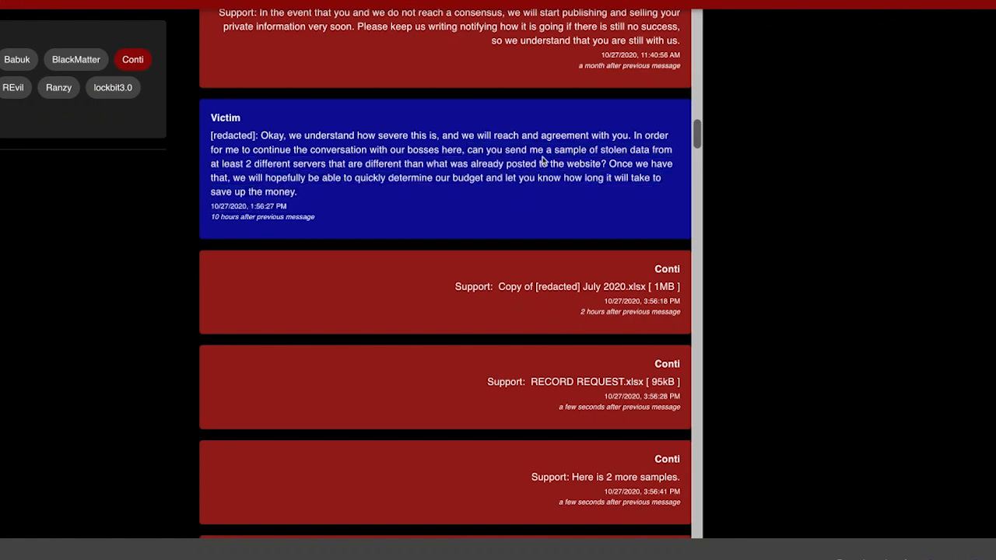
mouse_move(544, 160)
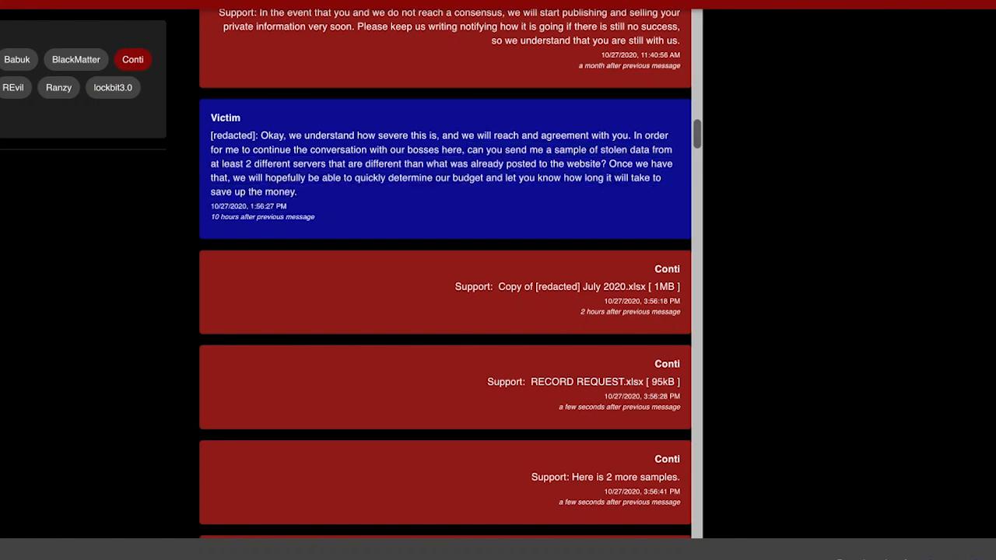
scroll(down, 3)
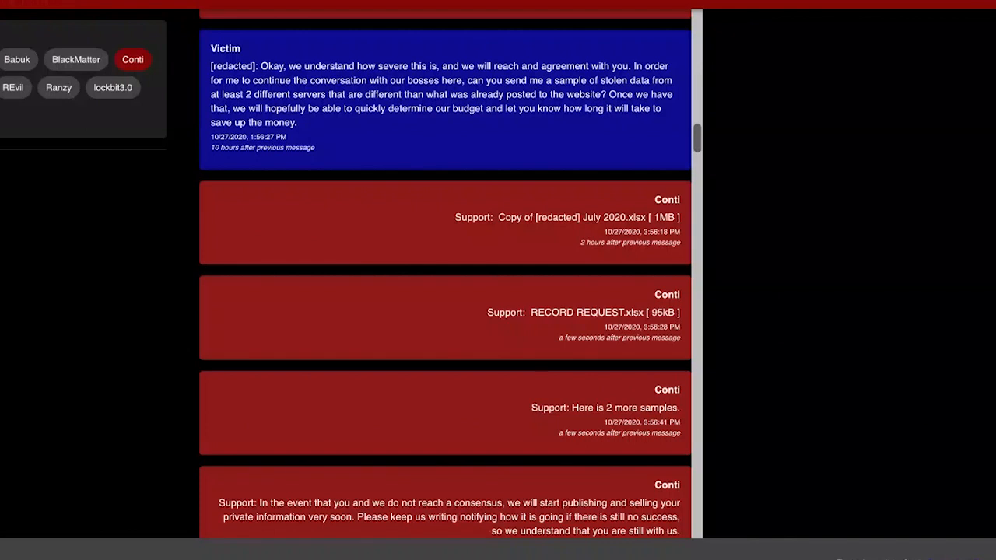
triple_click(566, 217)
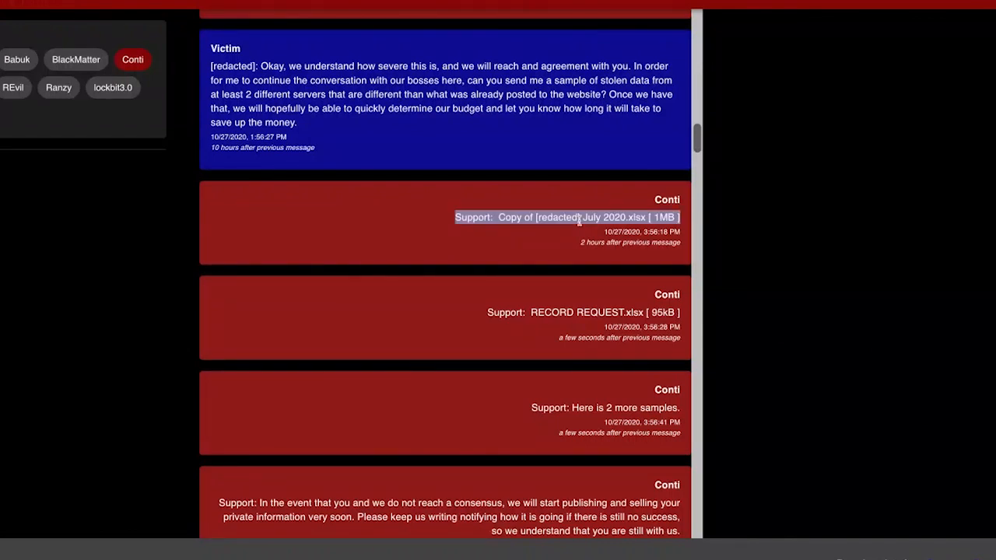
click(566, 217)
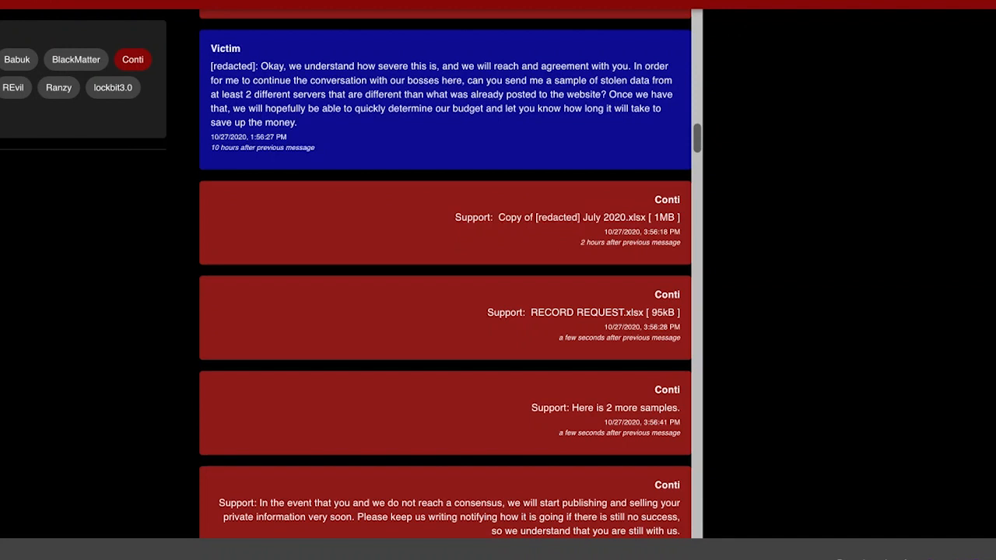
mouse_move(520, 223)
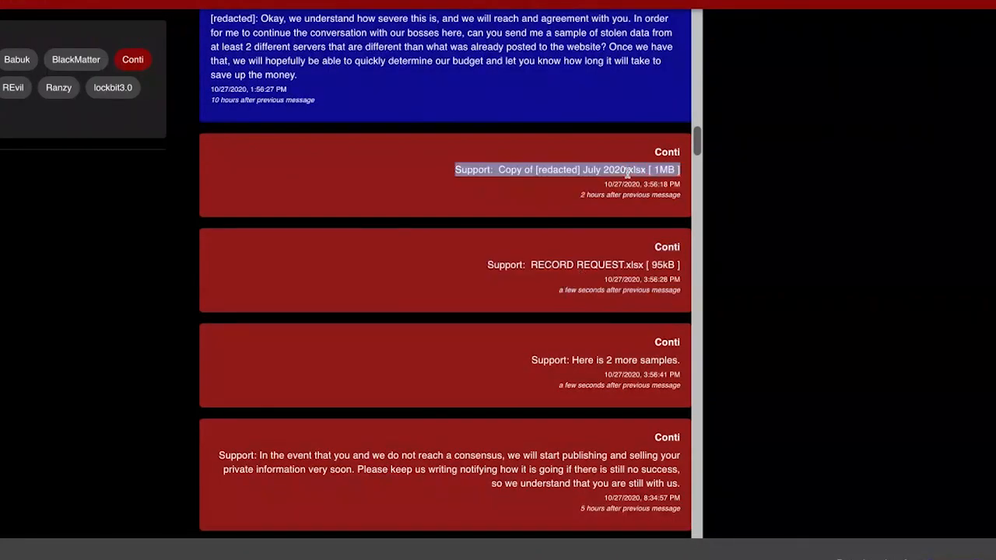
scroll(down, 3)
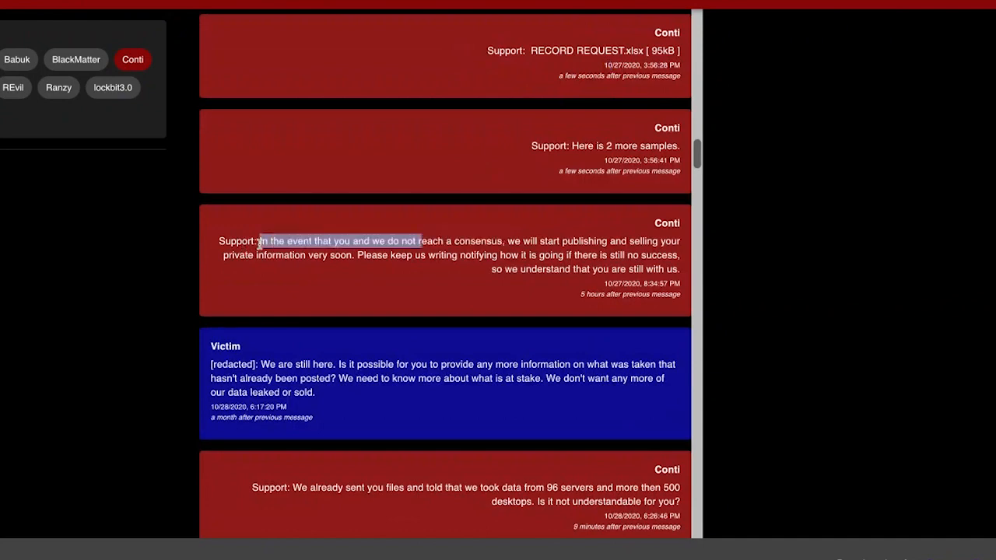
scroll(down, 3)
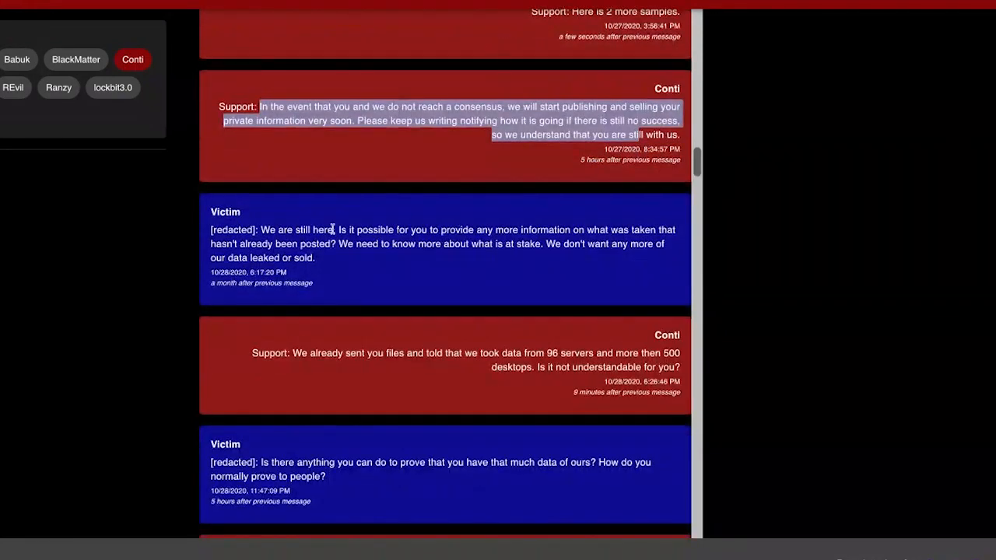
scroll(down, 3)
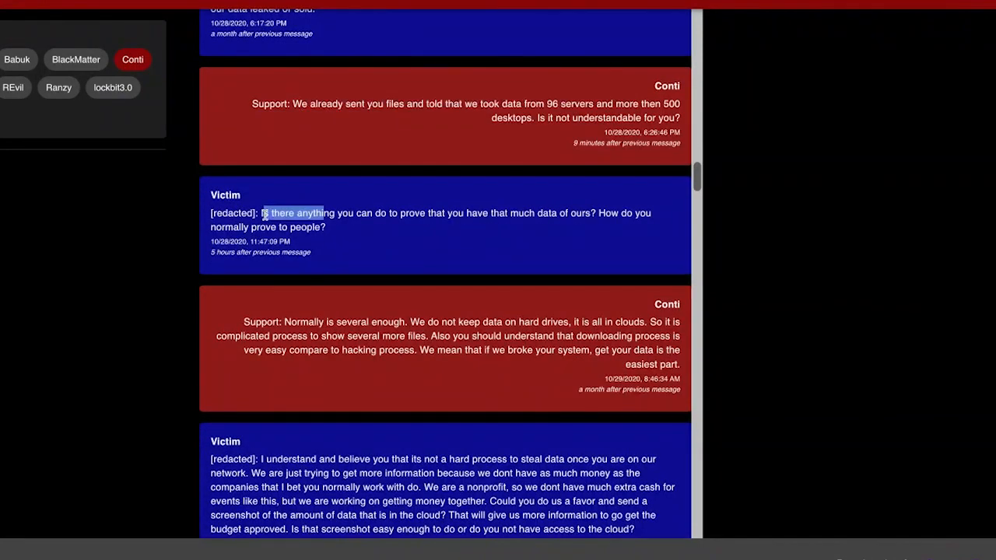
drag(263, 212, 583, 213)
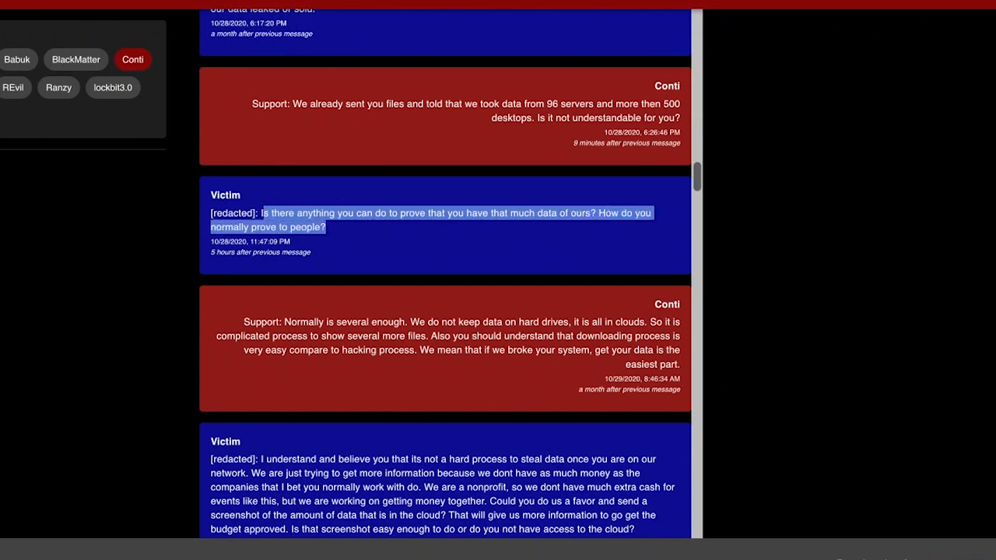
click(526, 239)
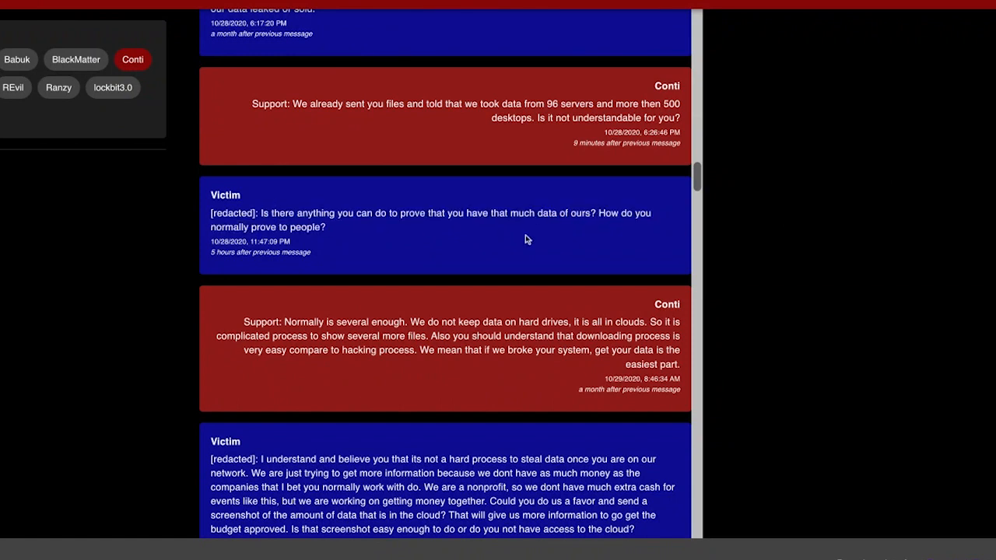
scroll(down, 3)
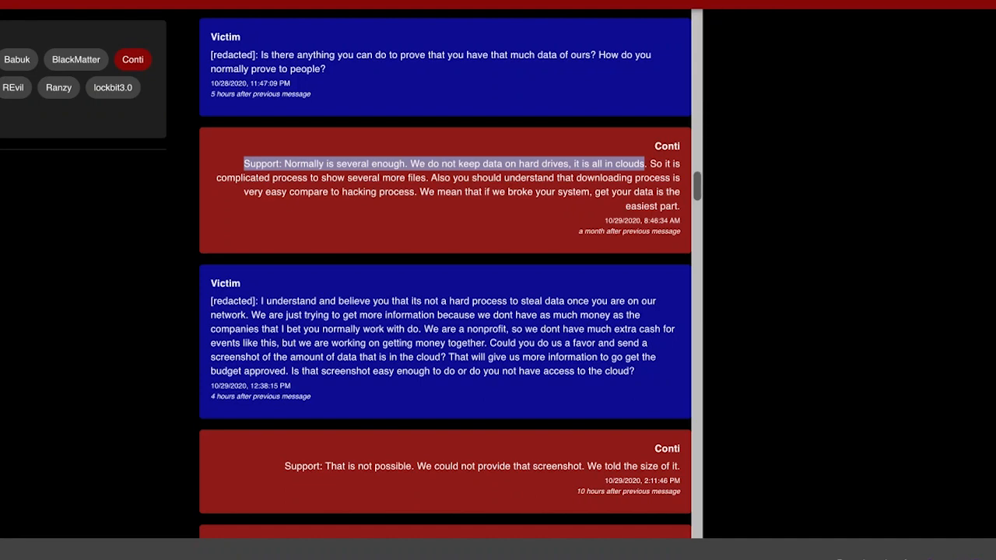
mouse_move(473, 179)
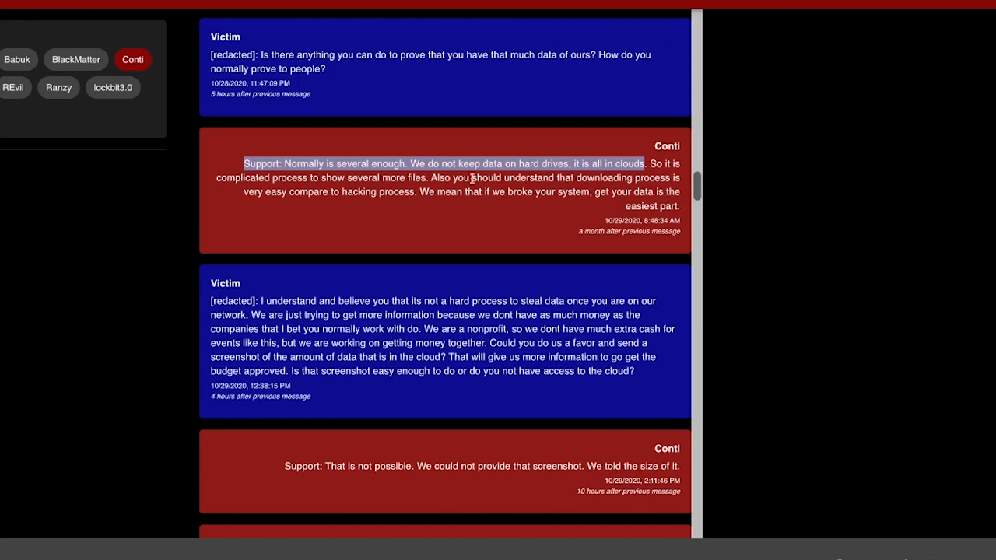
scroll(down, 3)
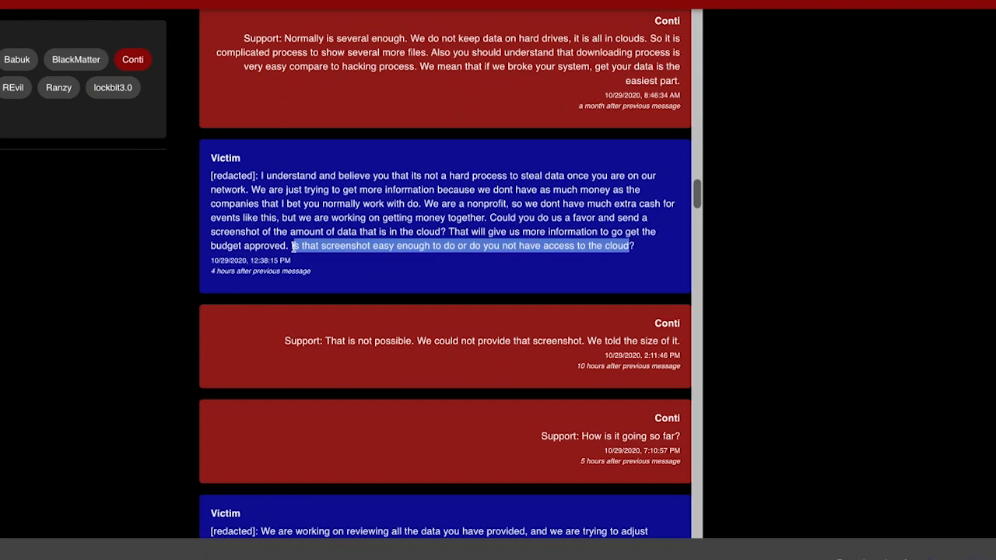
scroll(down, 3)
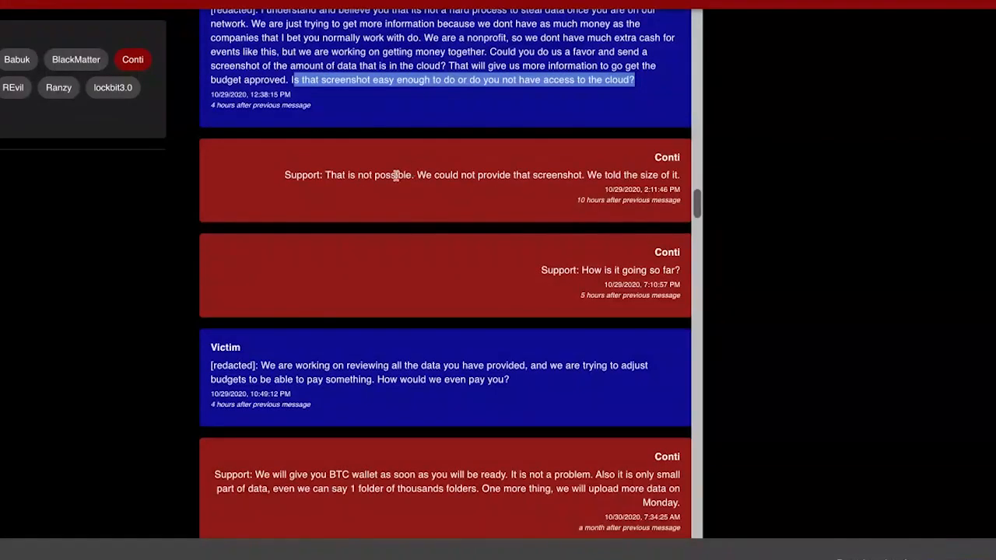
scroll(down, 3)
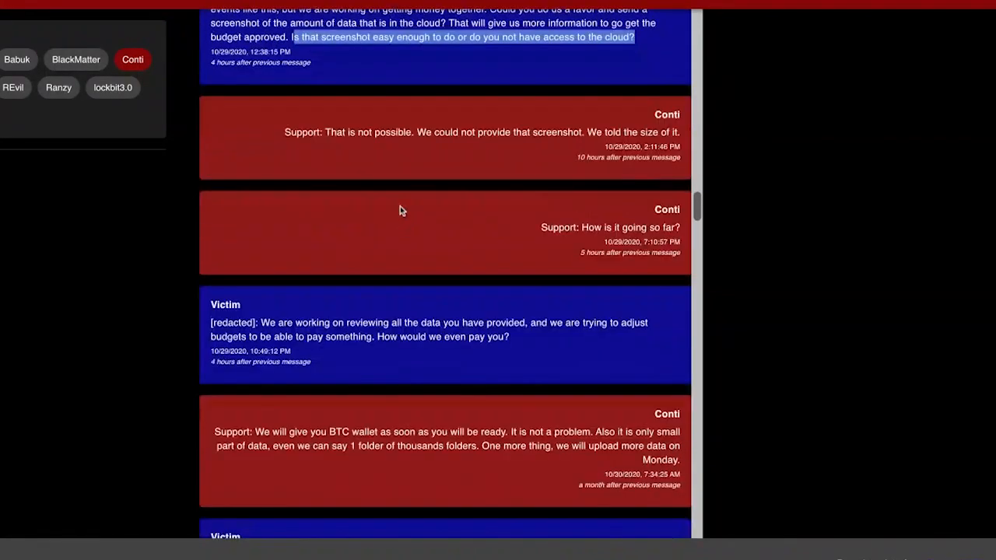
scroll(down, 3)
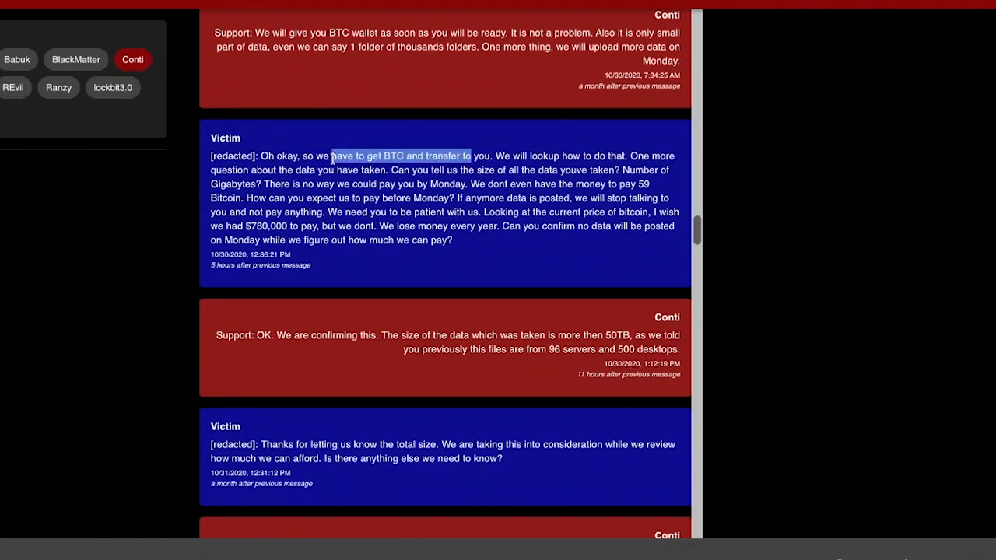
drag(470, 156, 288, 170)
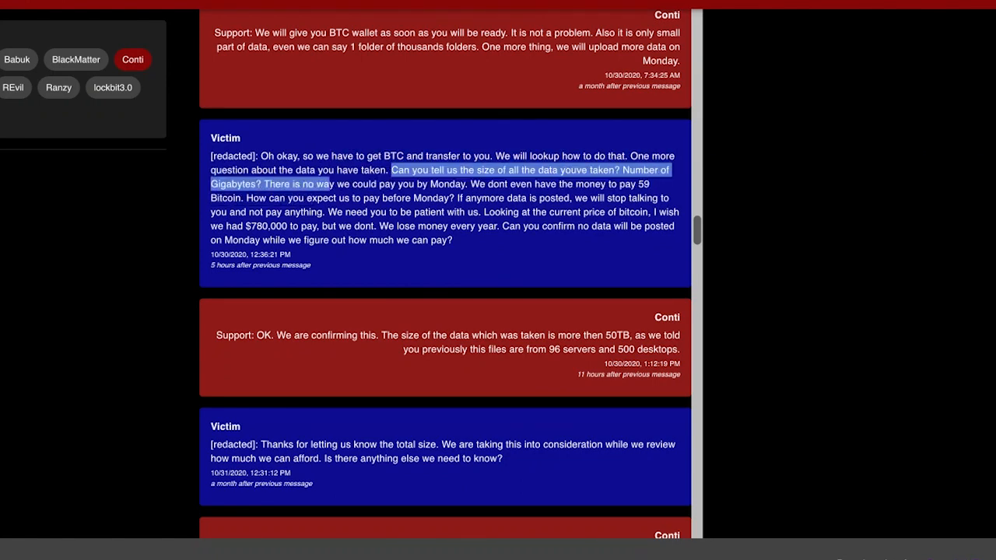
scroll(down, 3)
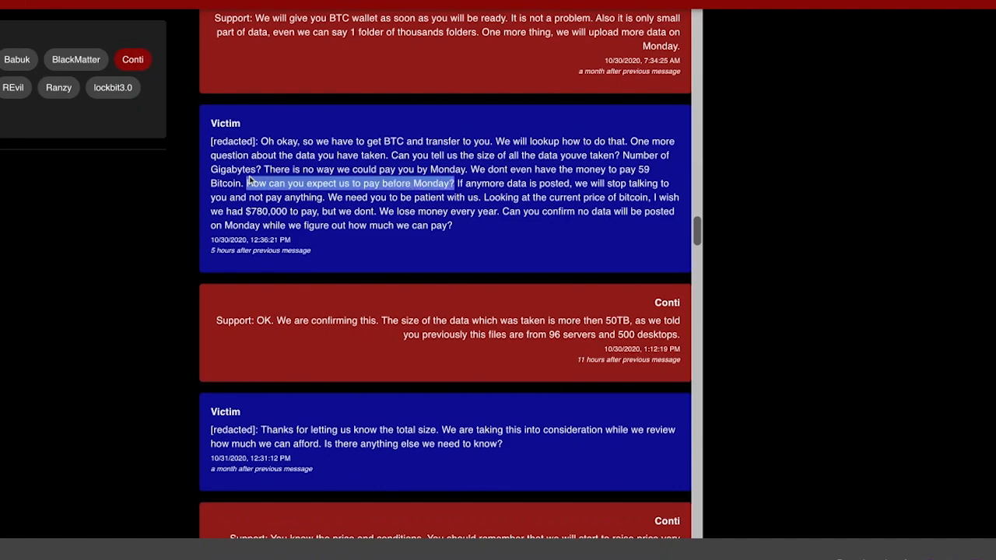
drag(248, 182, 642, 197)
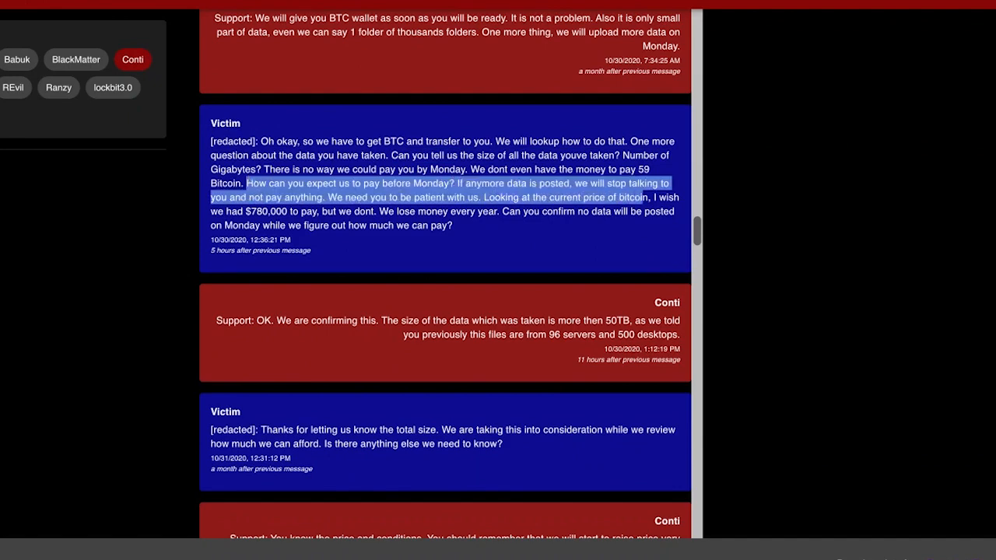
scroll(down, 3)
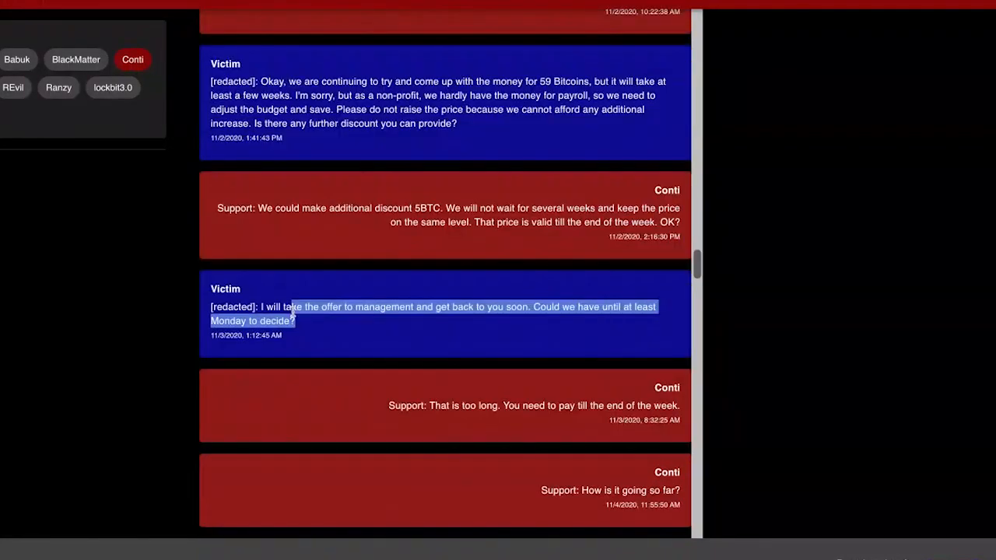
scroll(down, 3)
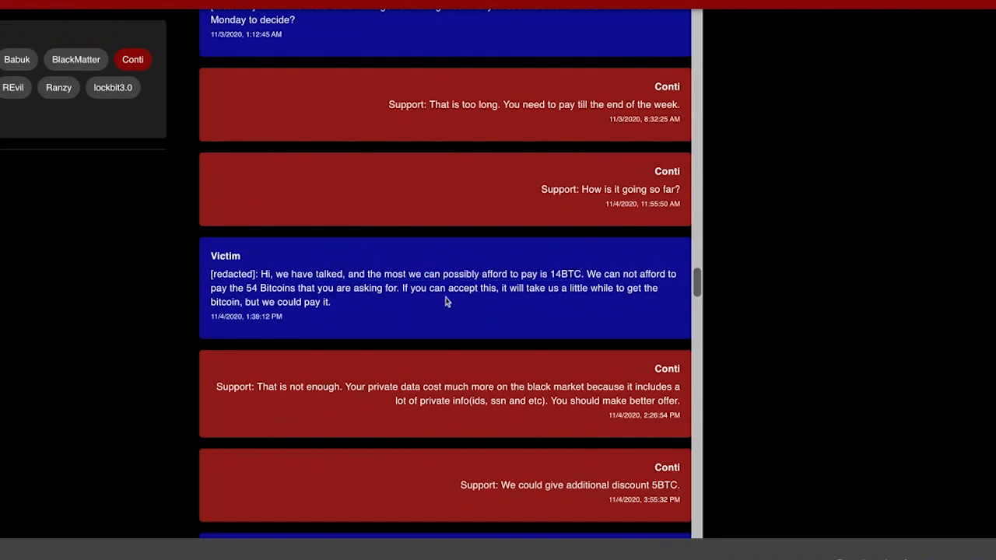
scroll(down, 3)
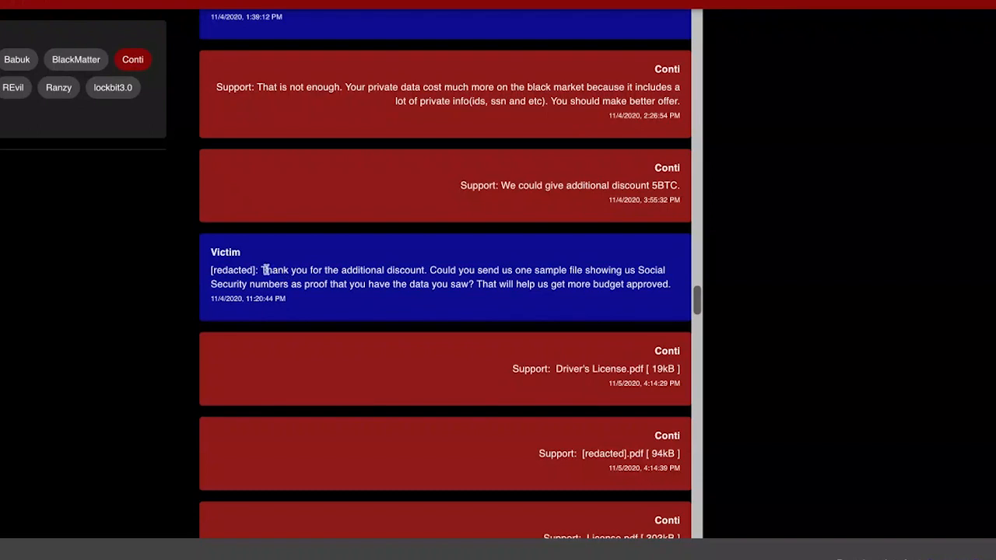
drag(263, 270, 433, 284)
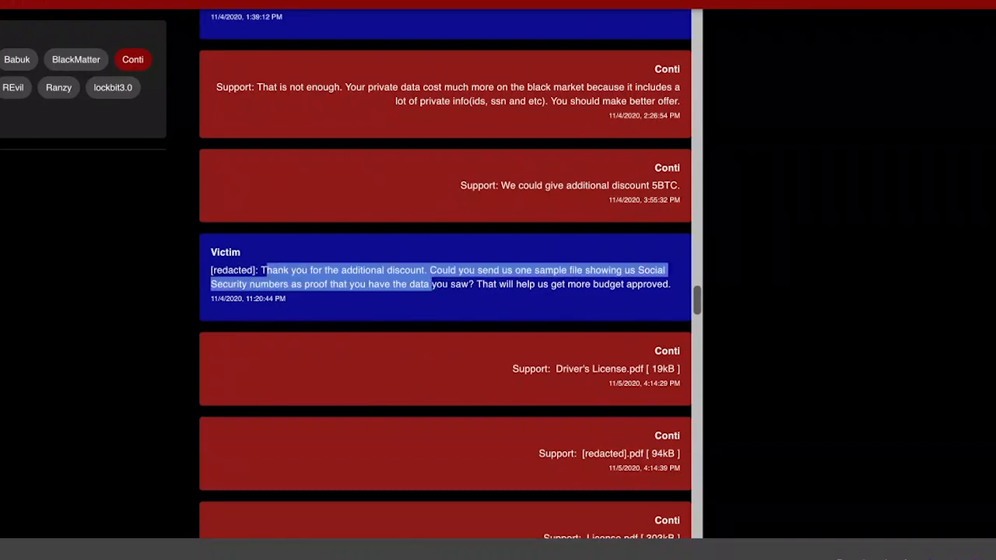
scroll(down, 3)
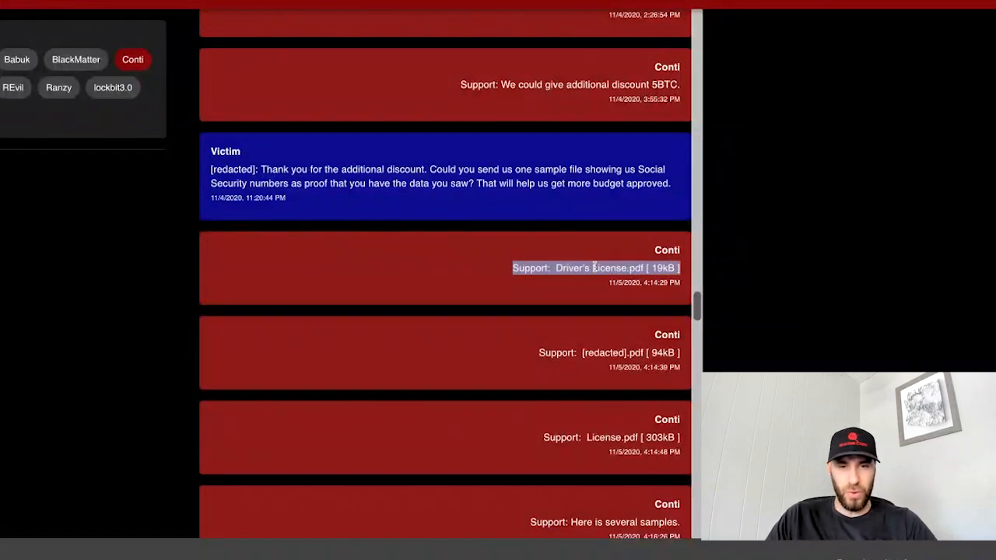
scroll(down, 3)
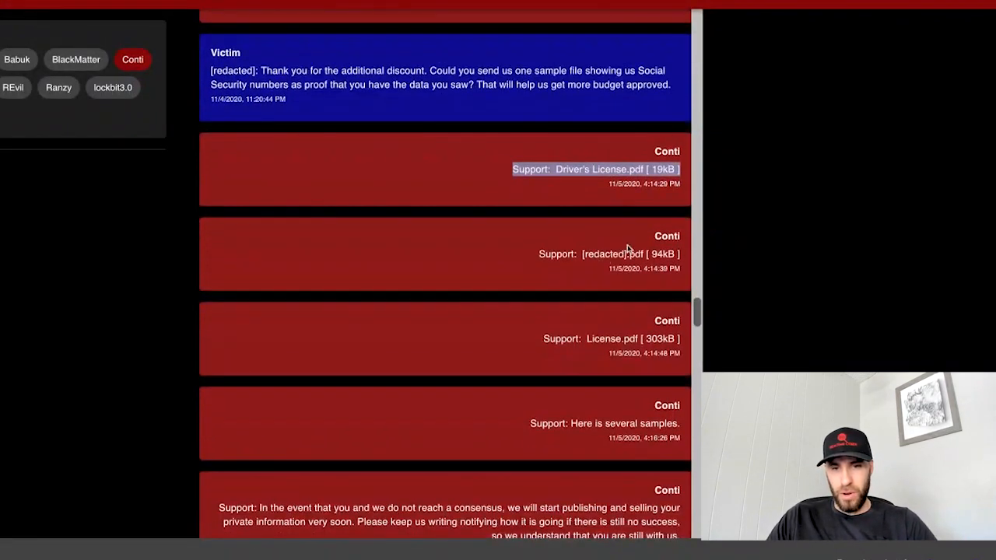
scroll(down, 3)
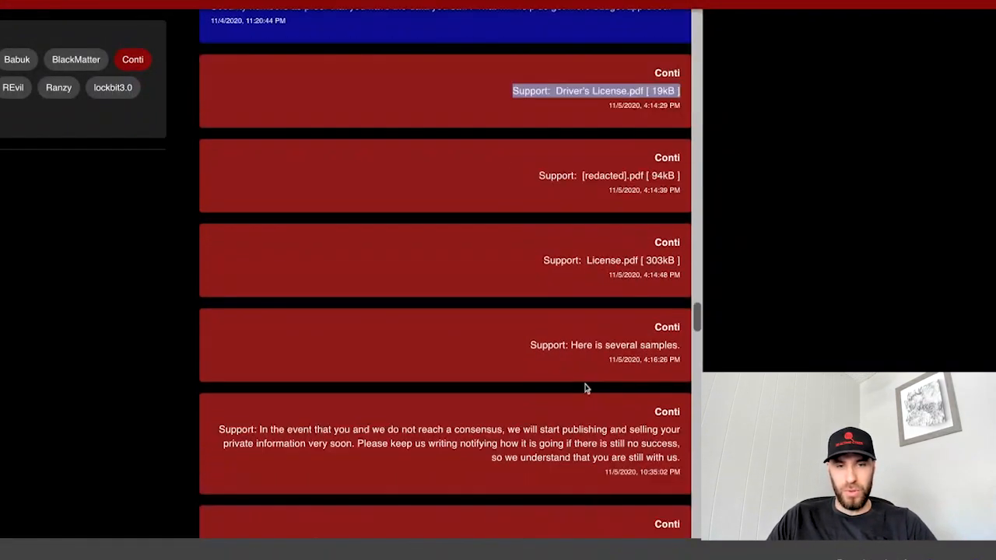
scroll(down, 3)
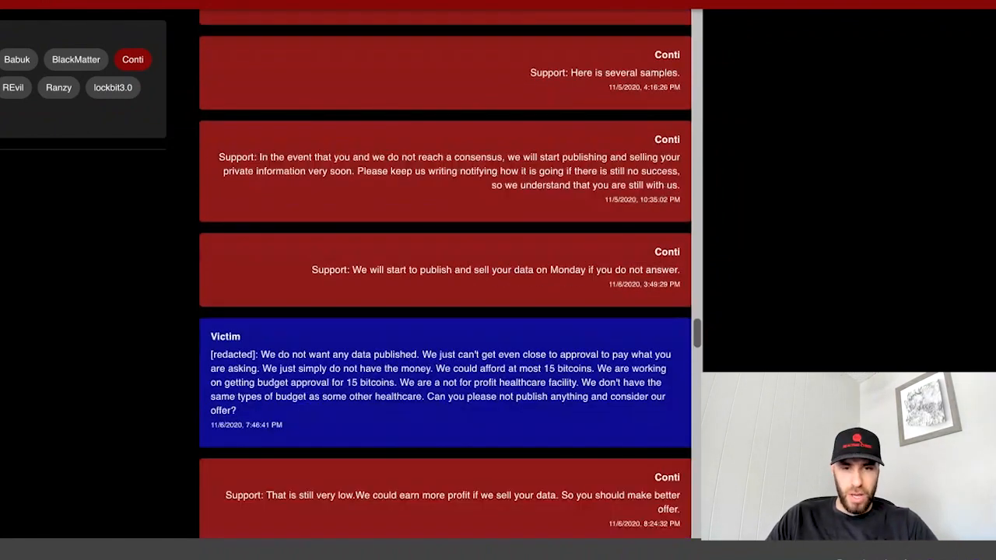
scroll(down, 3)
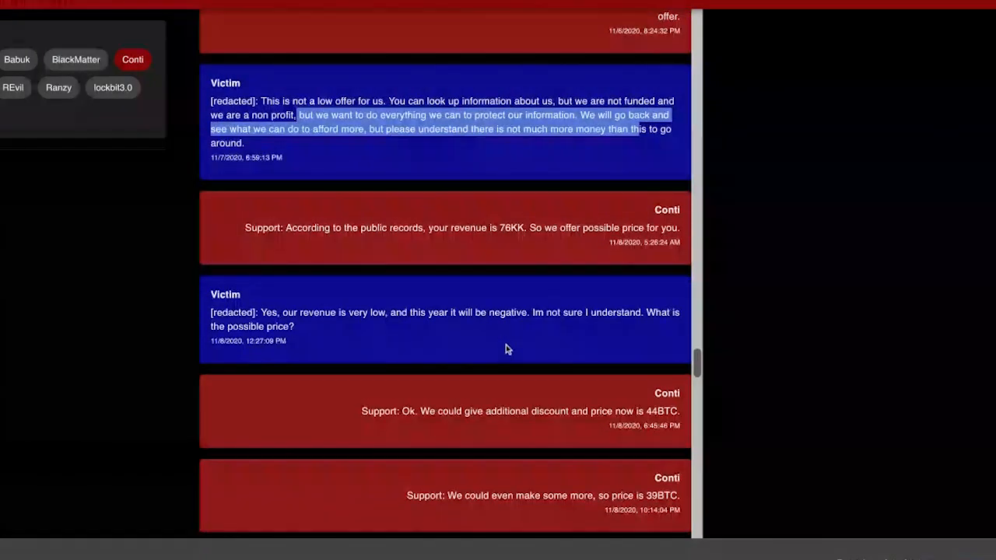
double_click(318, 312)
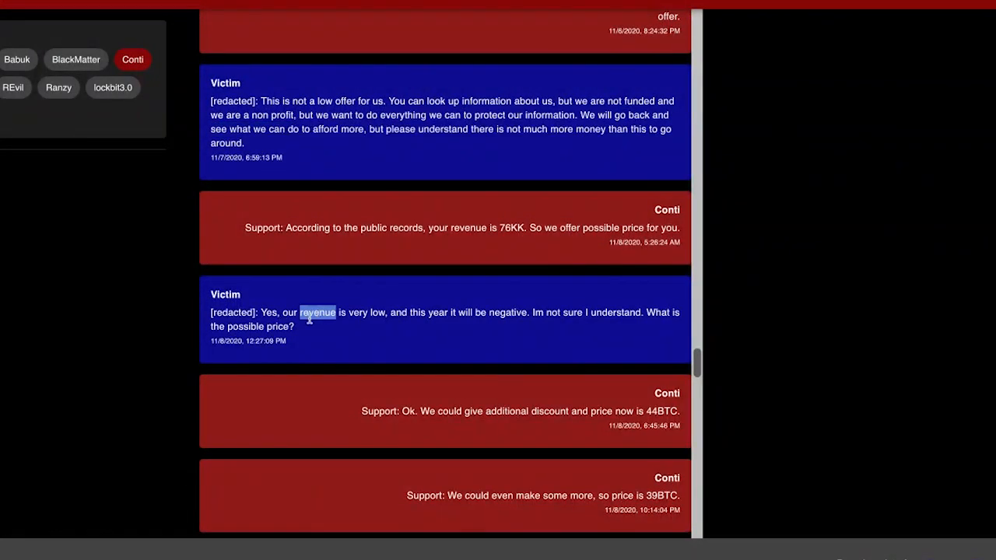
drag(299, 312, 426, 312)
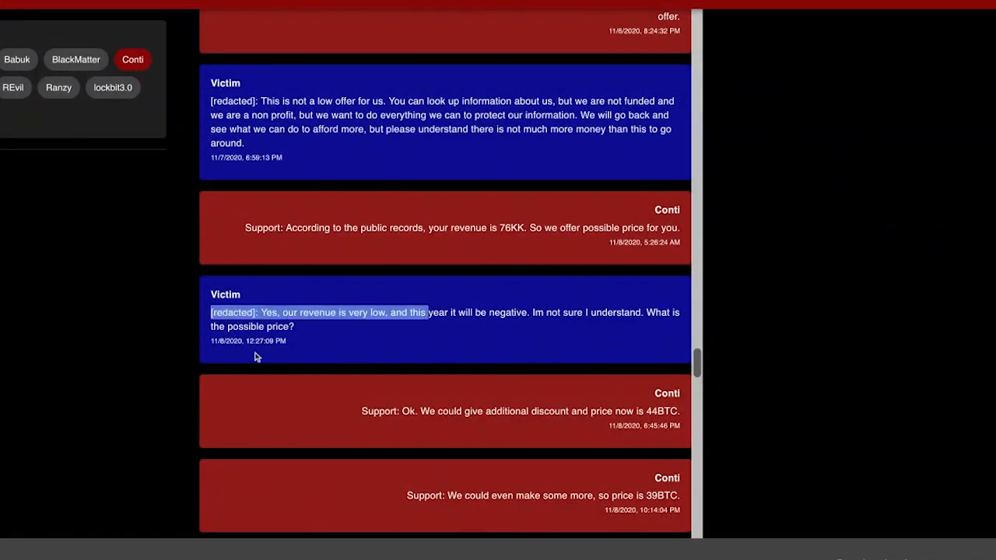
scroll(up, 3)
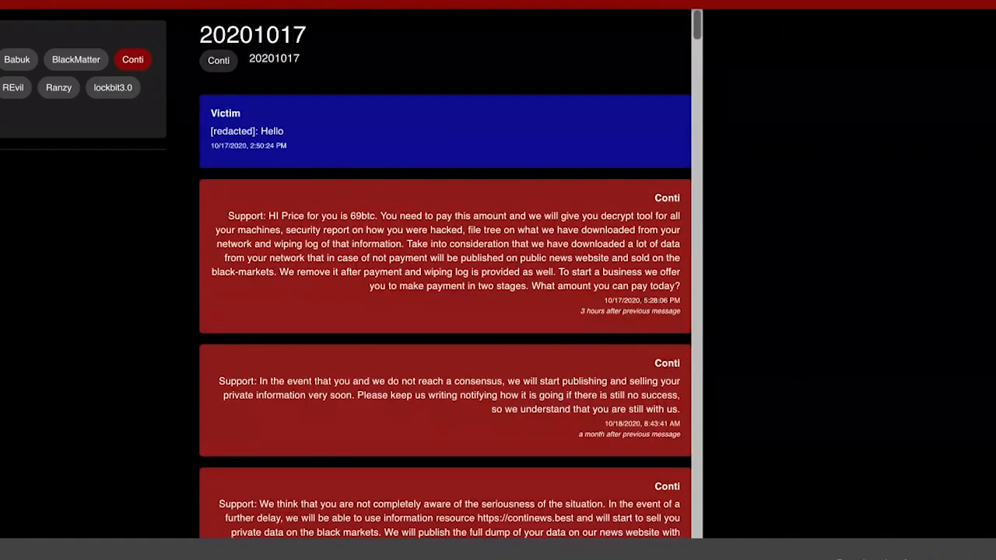
scroll(down, 3)
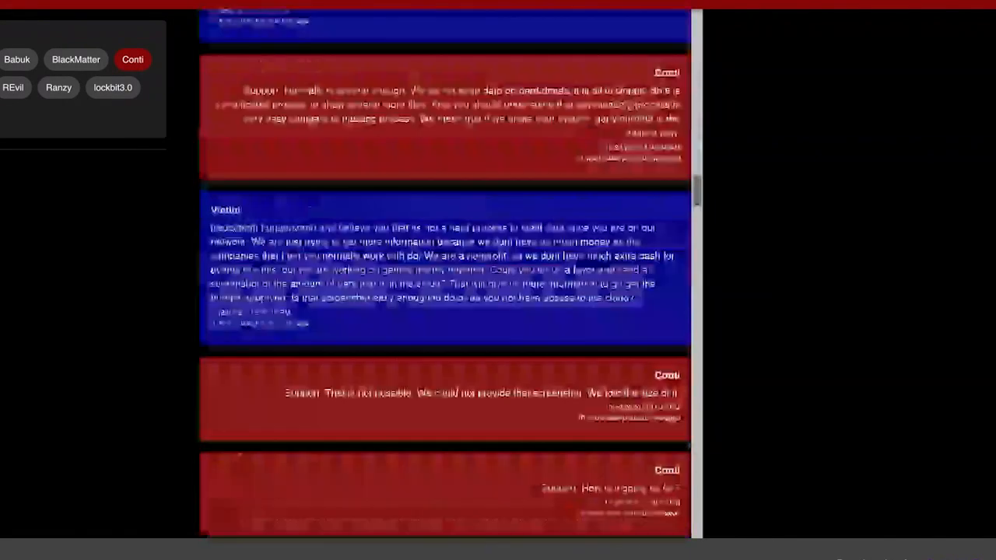
scroll(down, 3)
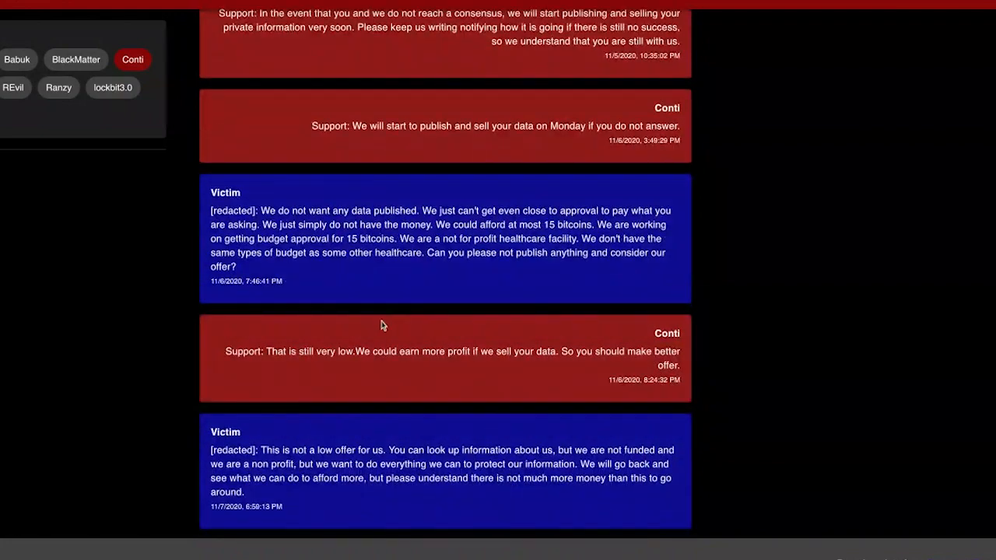
scroll(down, 3)
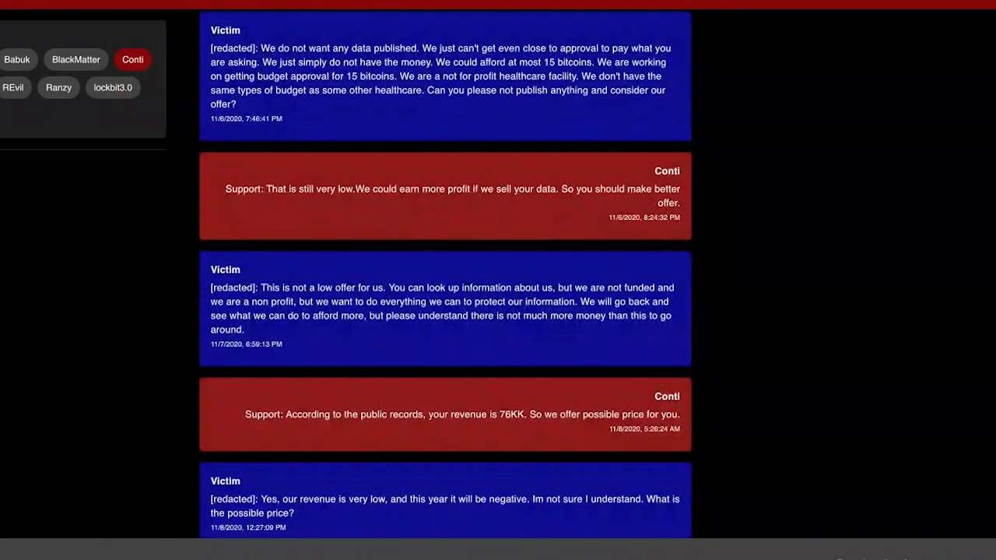
scroll(down, 3)
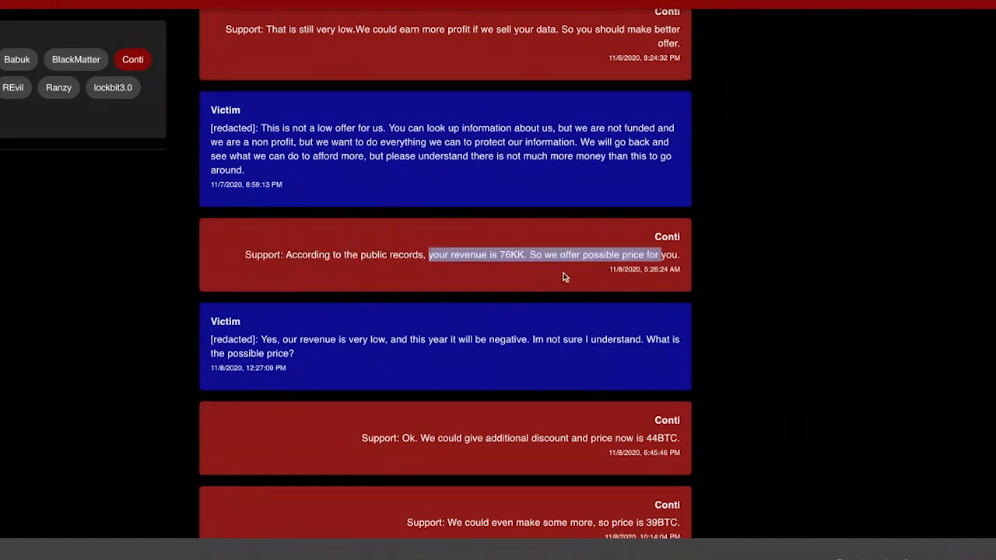
mouse_move(520, 265)
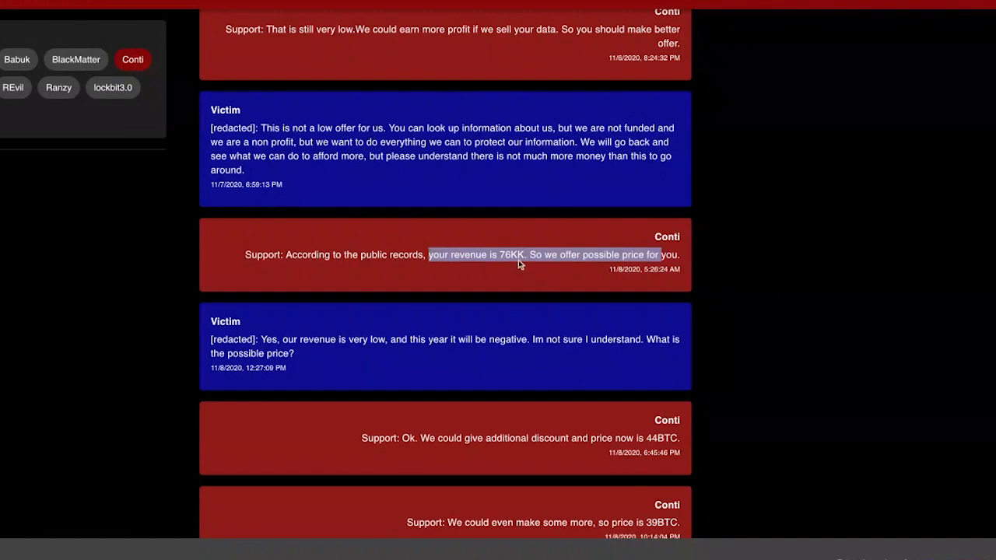
click(509, 258)
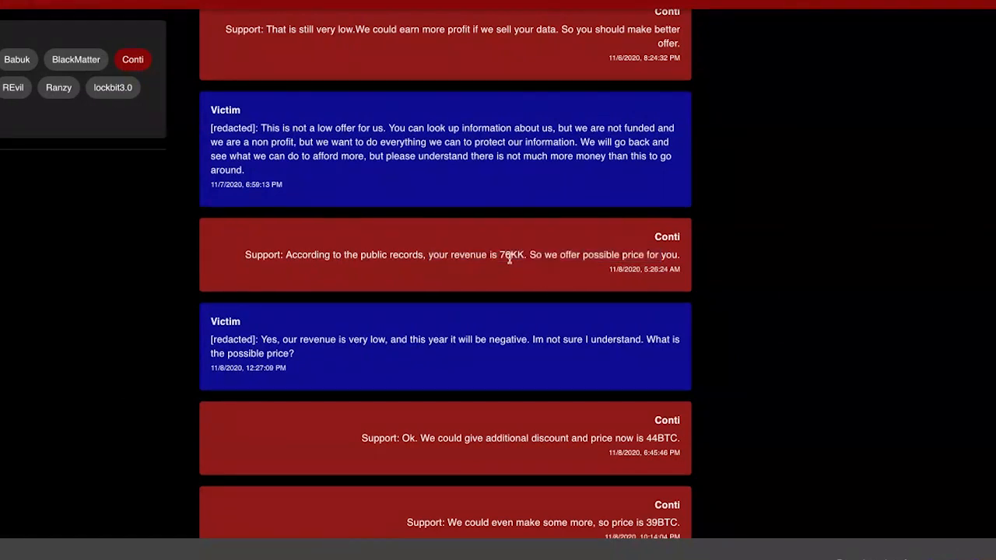
double_click(510, 254)
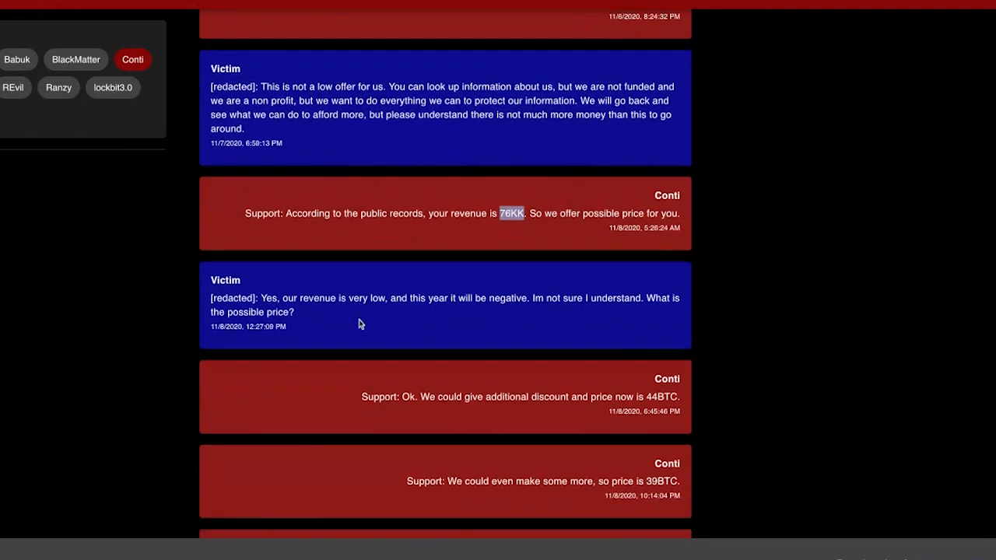
scroll(up, 3)
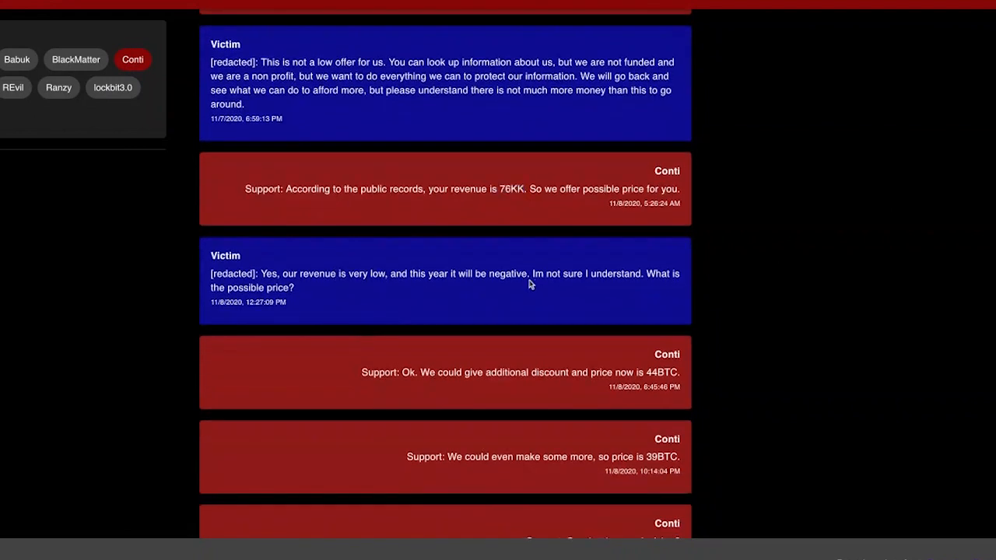
scroll(down, 3)
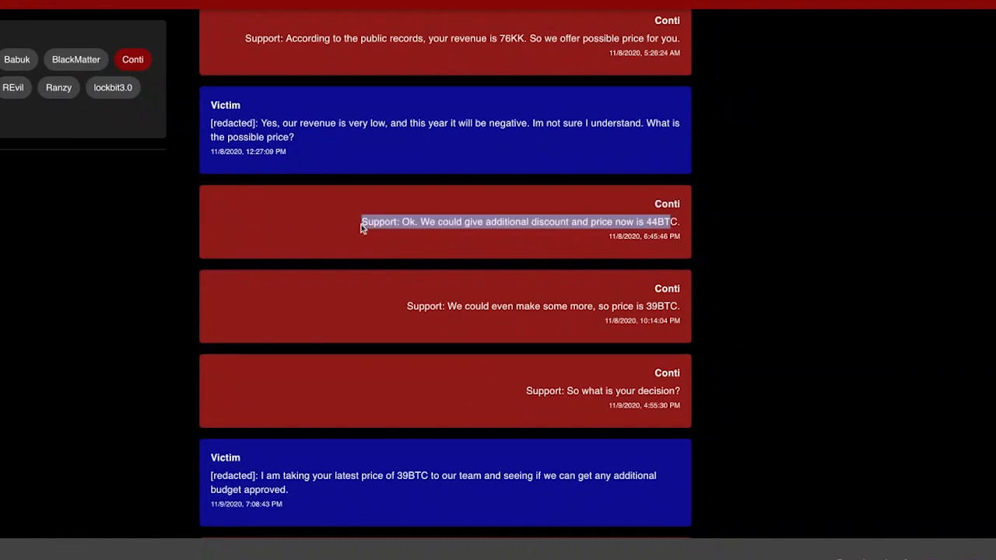
scroll(down, 3)
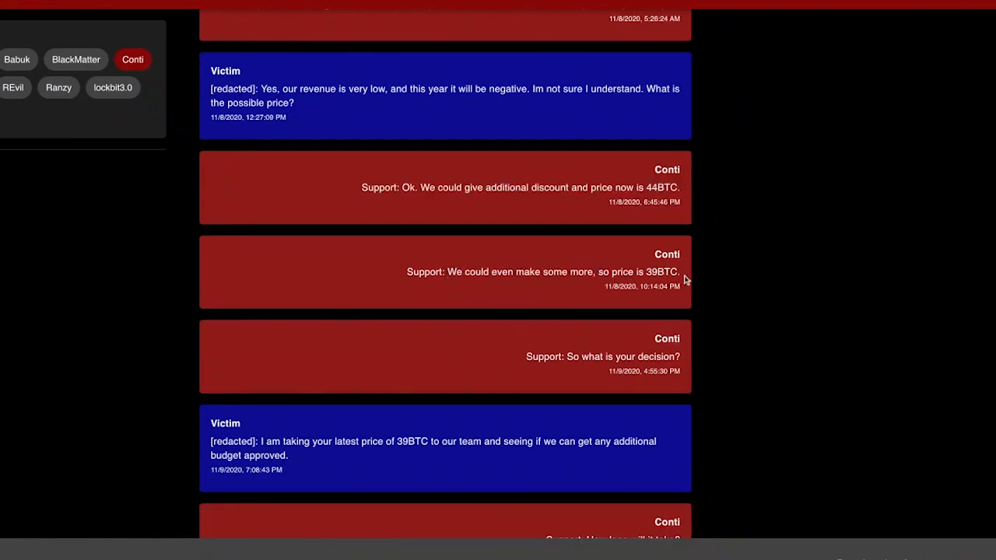
double_click(662, 271)
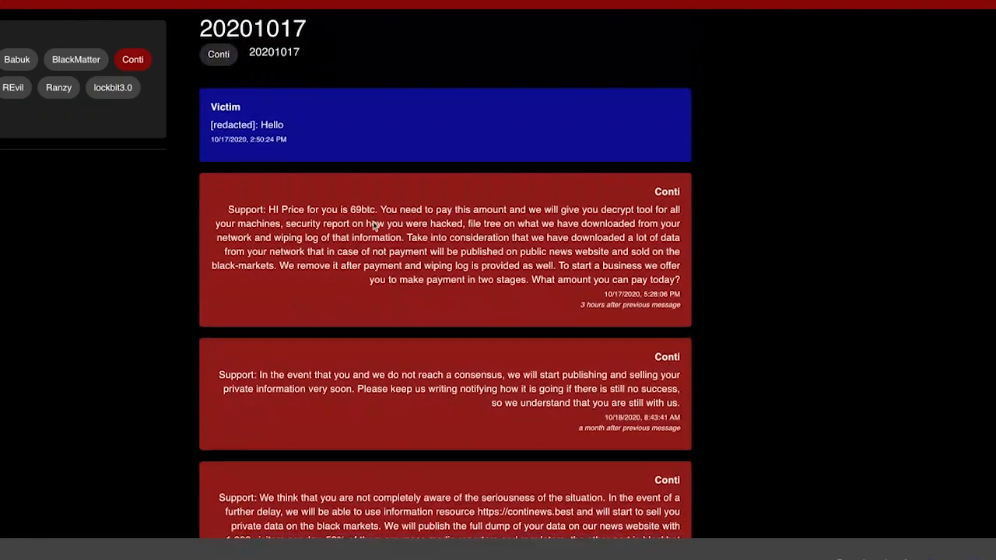
scroll(down, 3)
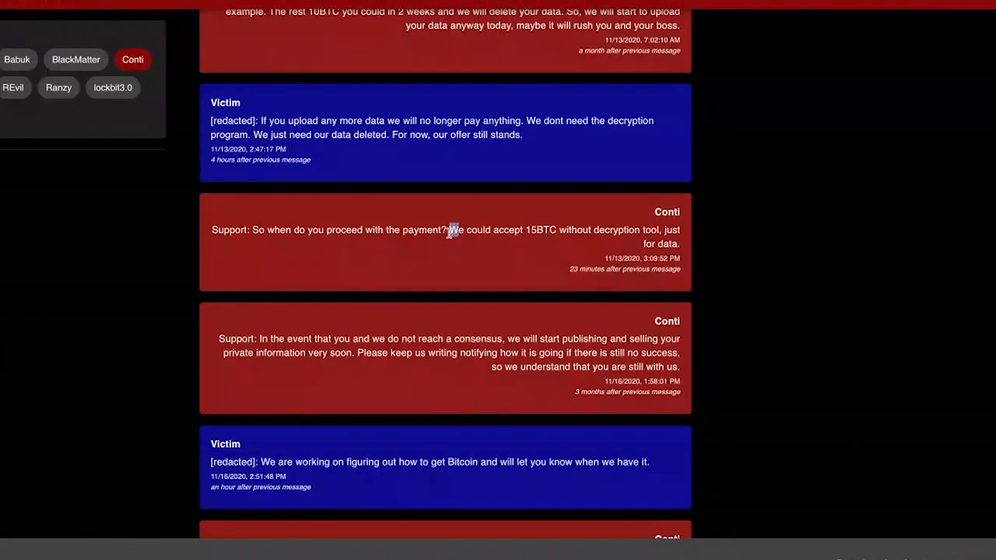
double_click(540, 230)
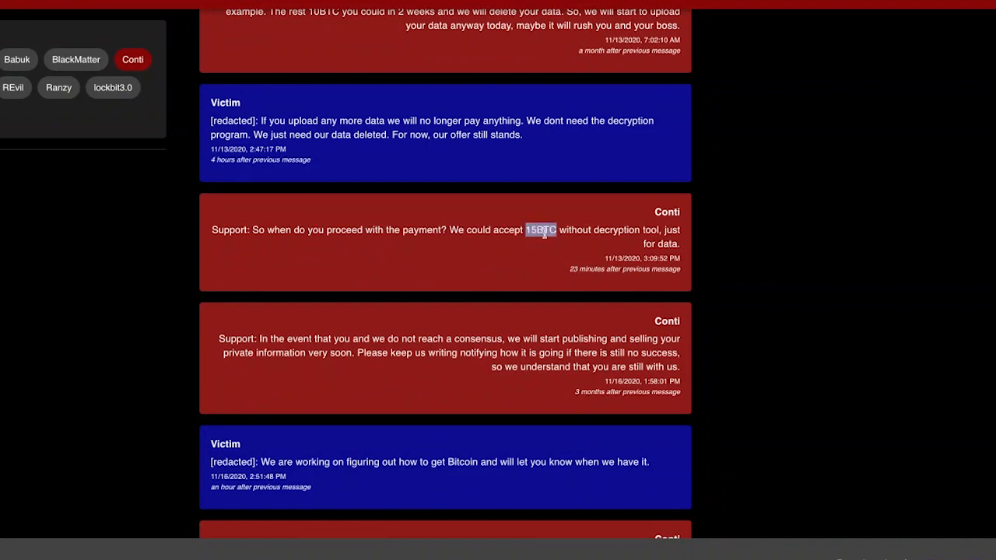
scroll(up, 3)
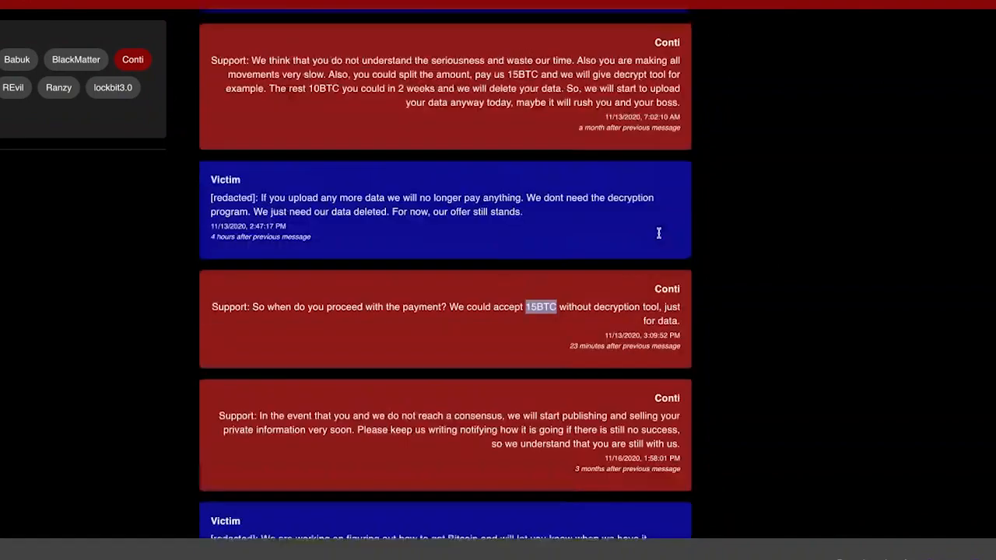
scroll(down, 3)
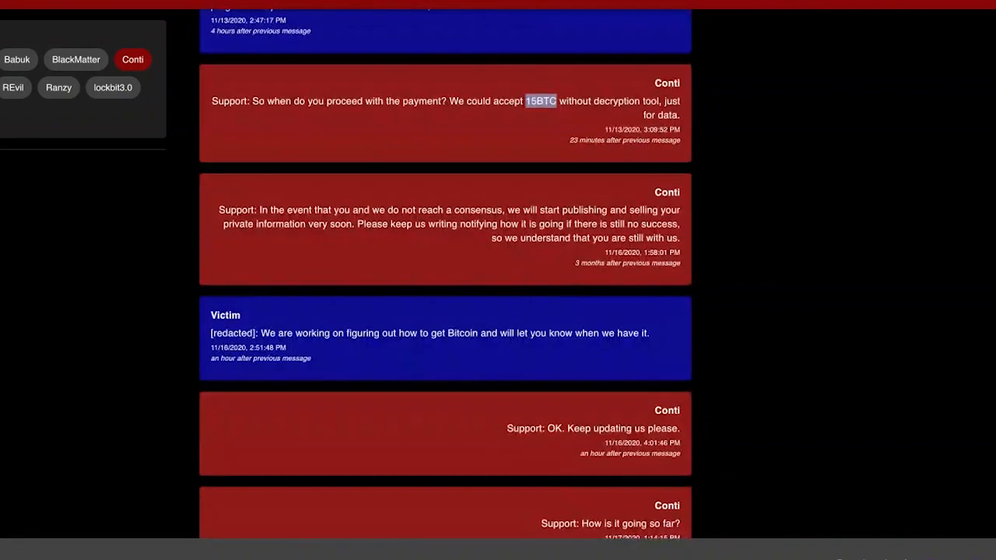
scroll(down, 3)
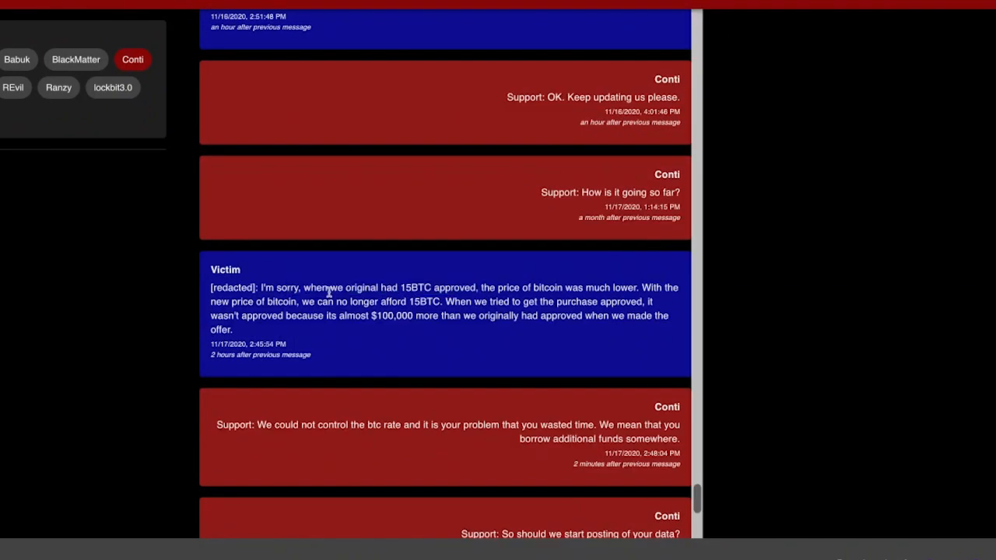
drag(315, 287, 478, 287)
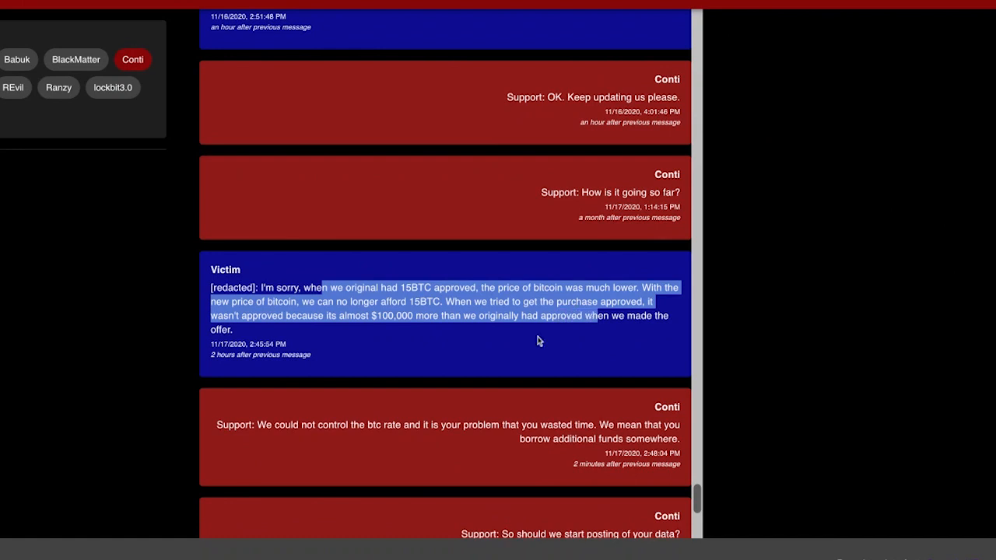
scroll(down, 3)
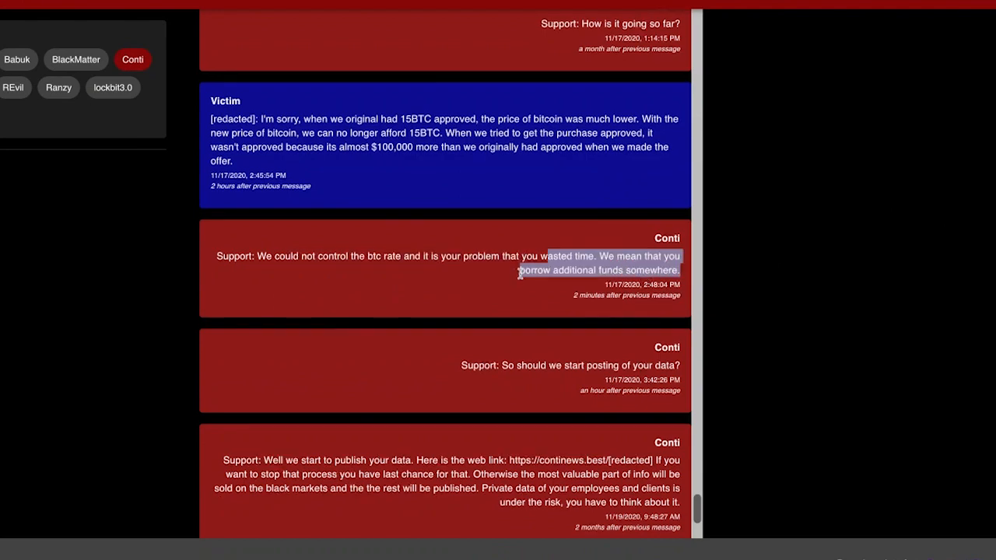
scroll(down, 3)
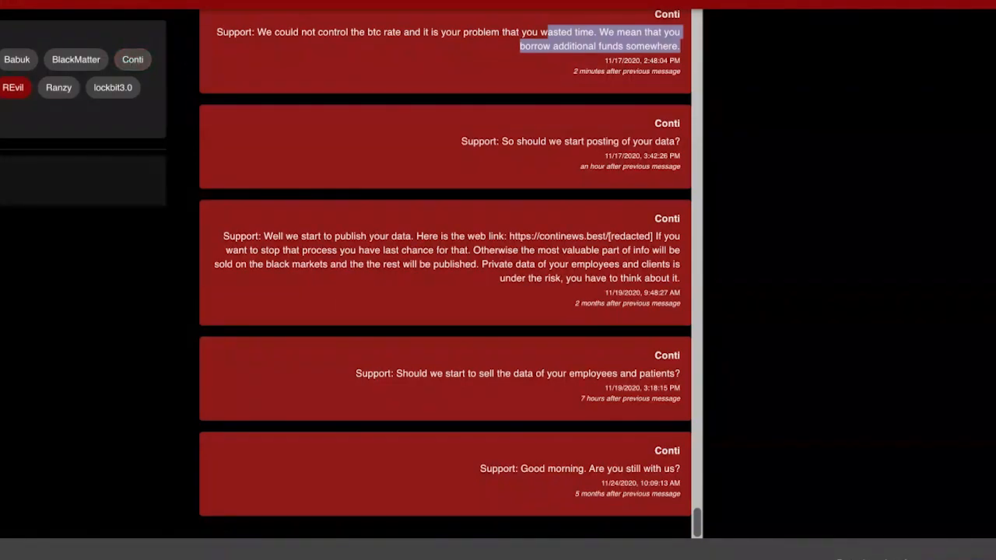
Open the REvil chat, highlighting 'believe' and the claim that stolen data is irrelevant
click(13, 87)
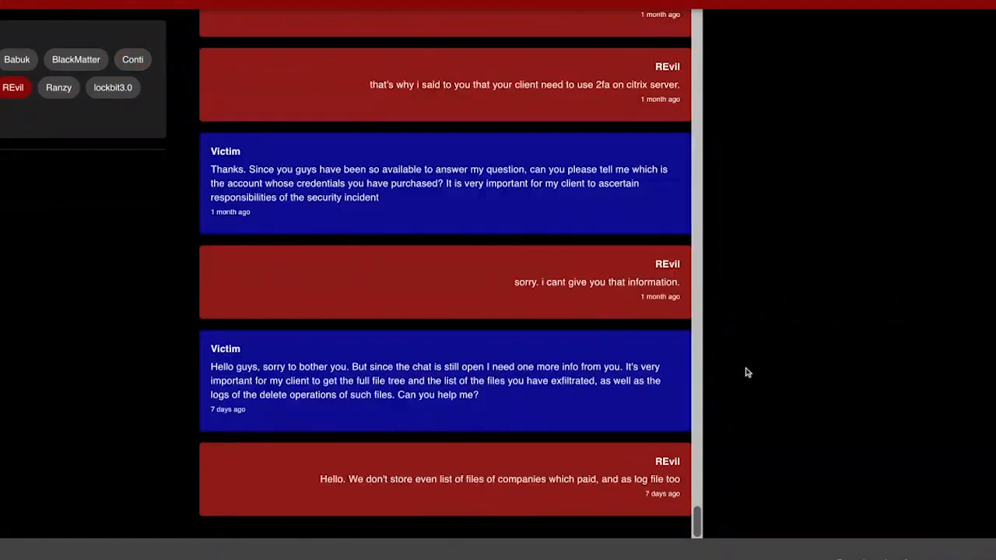
scroll(up, 3)
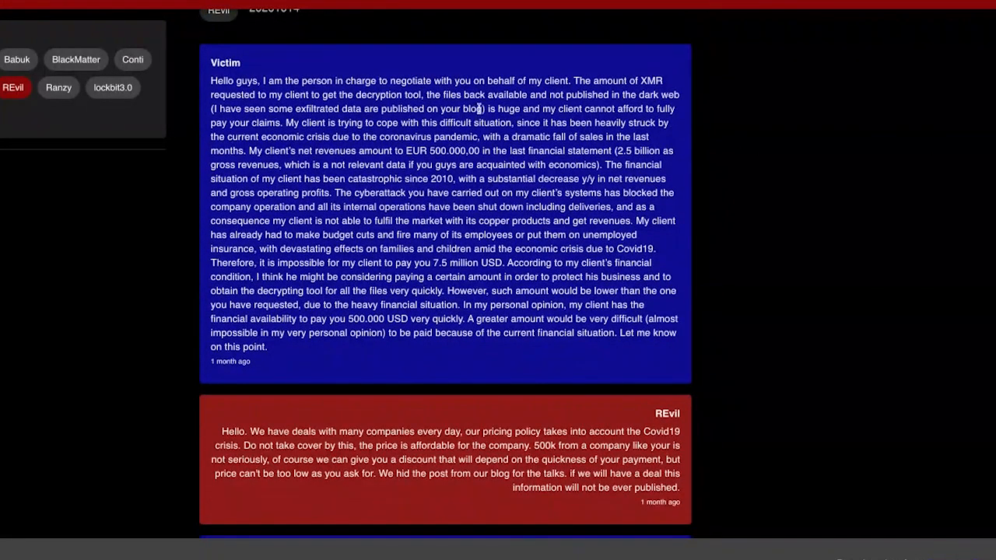
mouse_move(433, 108)
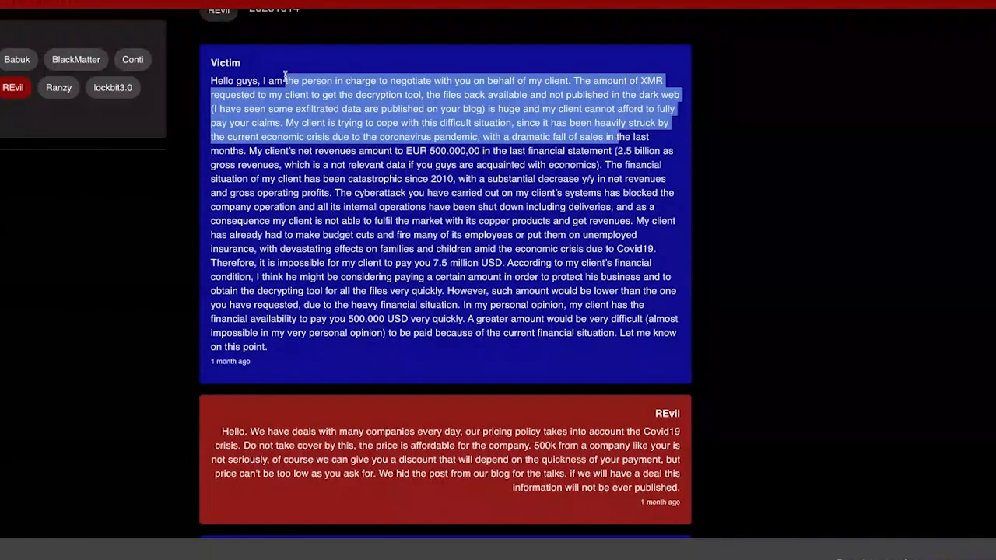
scroll(down, 3)
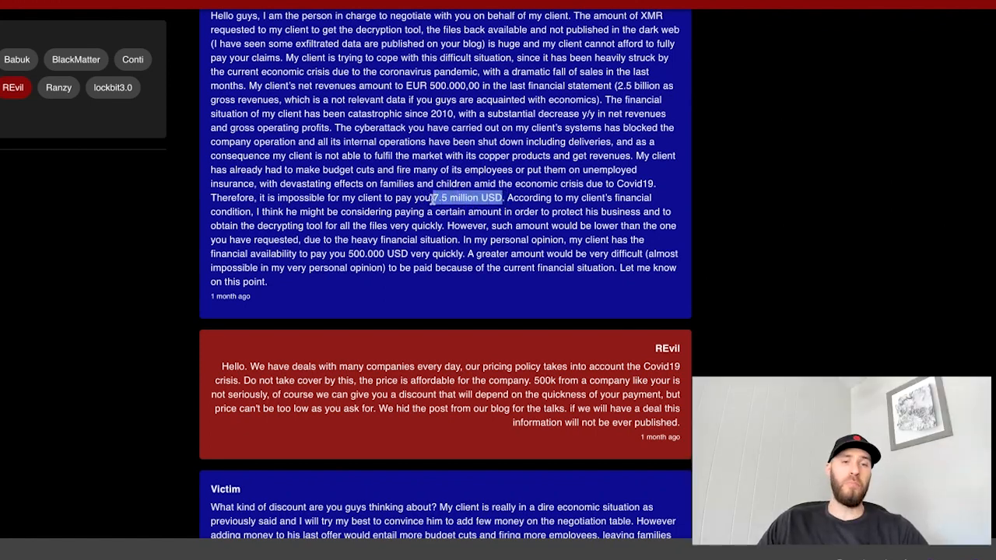
scroll(down, 3)
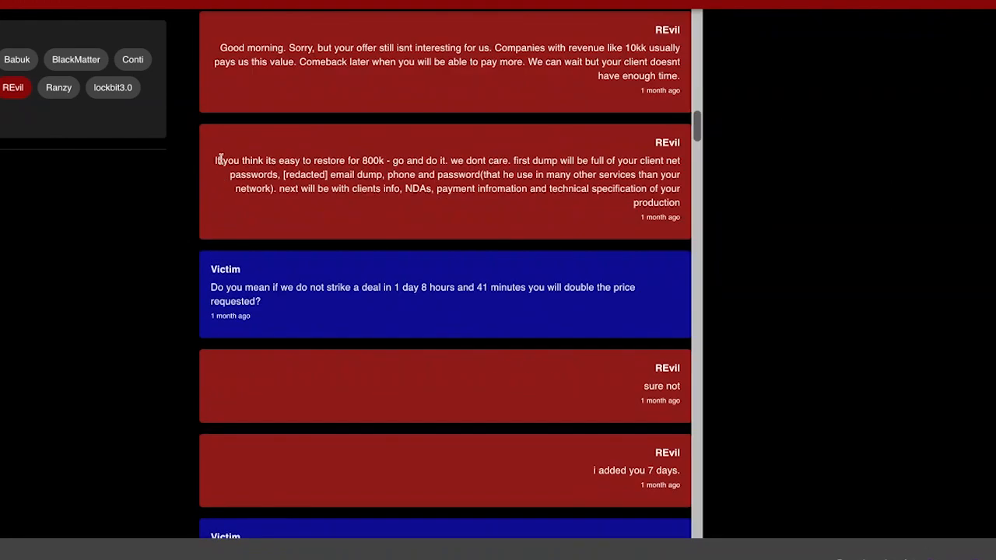
drag(218, 160, 363, 174)
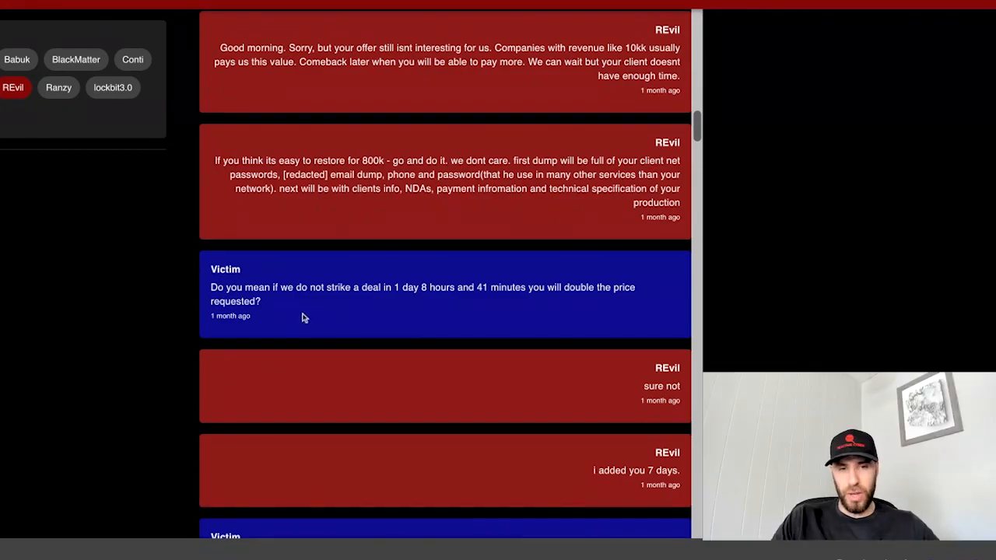
scroll(down, 3)
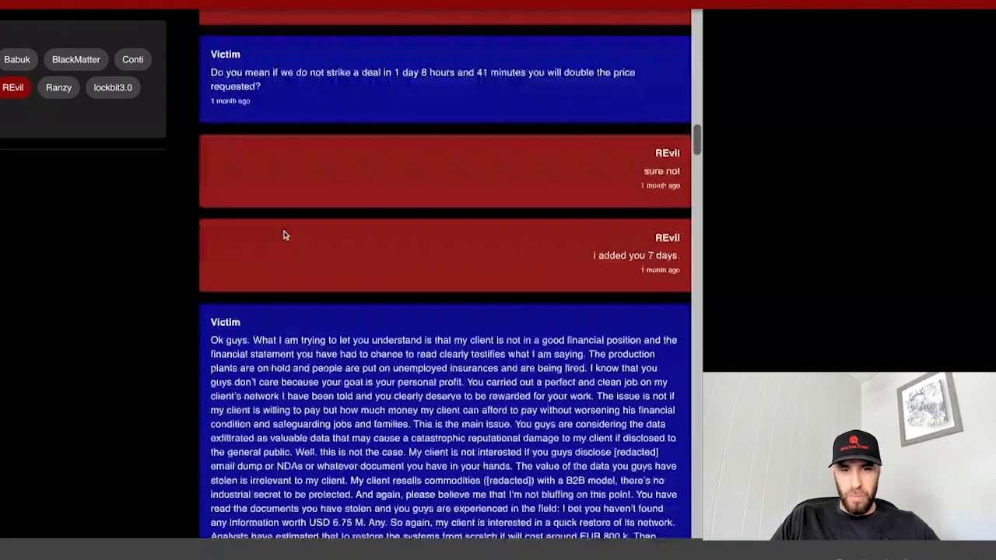
scroll(down, 3)
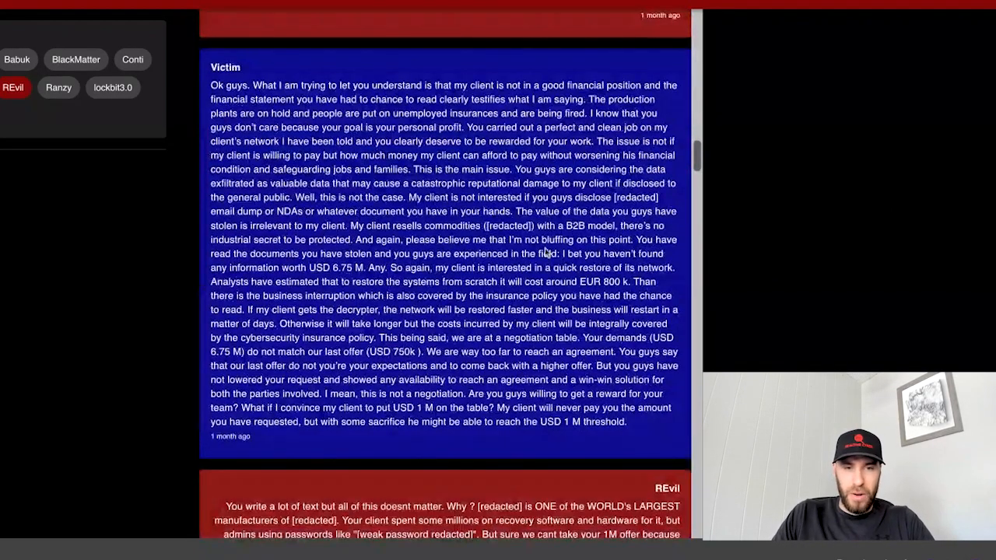
double_click(547, 253)
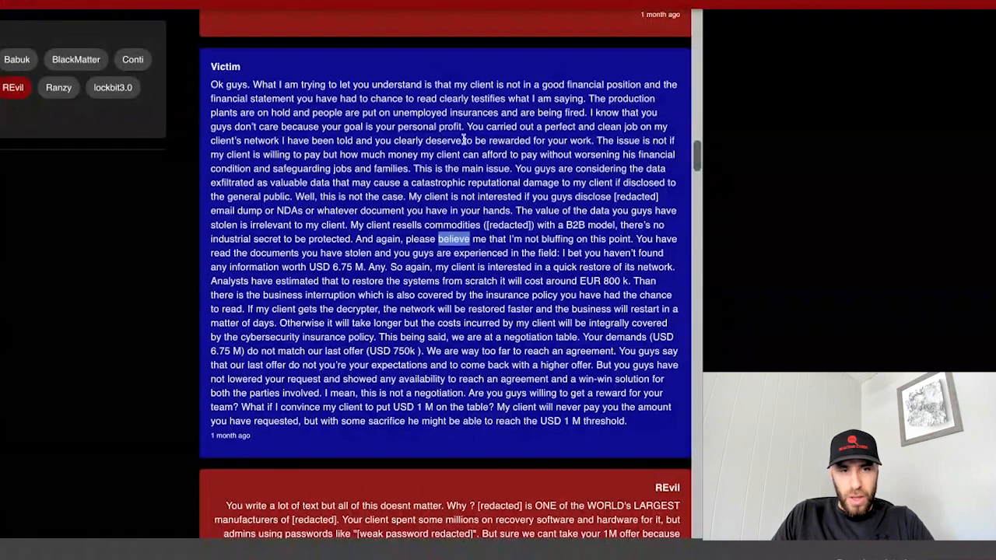
scroll(down, 3)
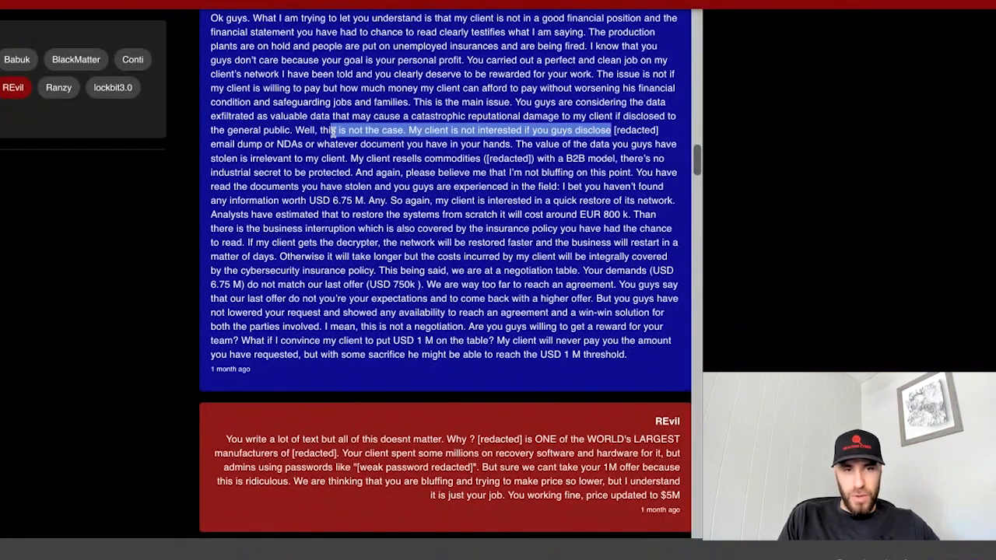
drag(333, 130, 237, 157)
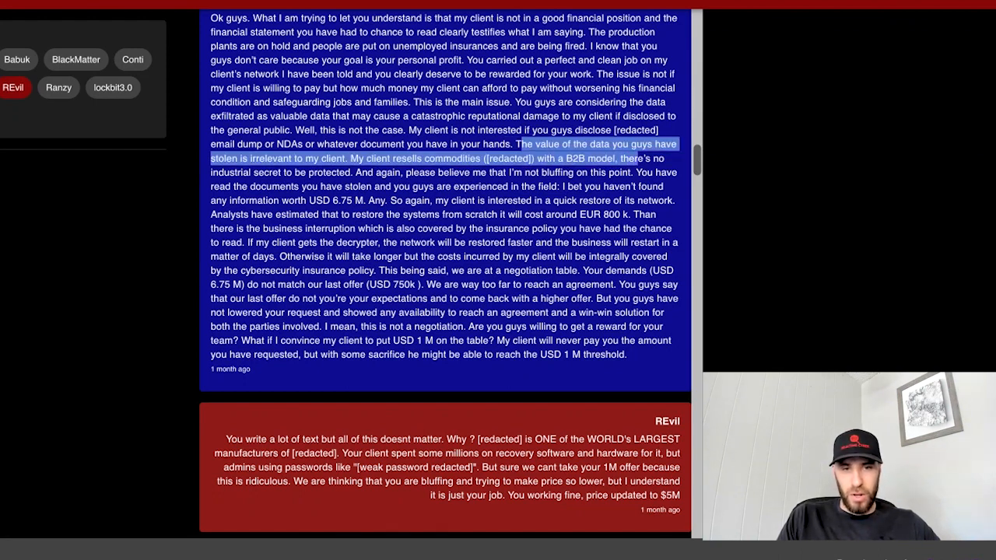
scroll(down, 3)
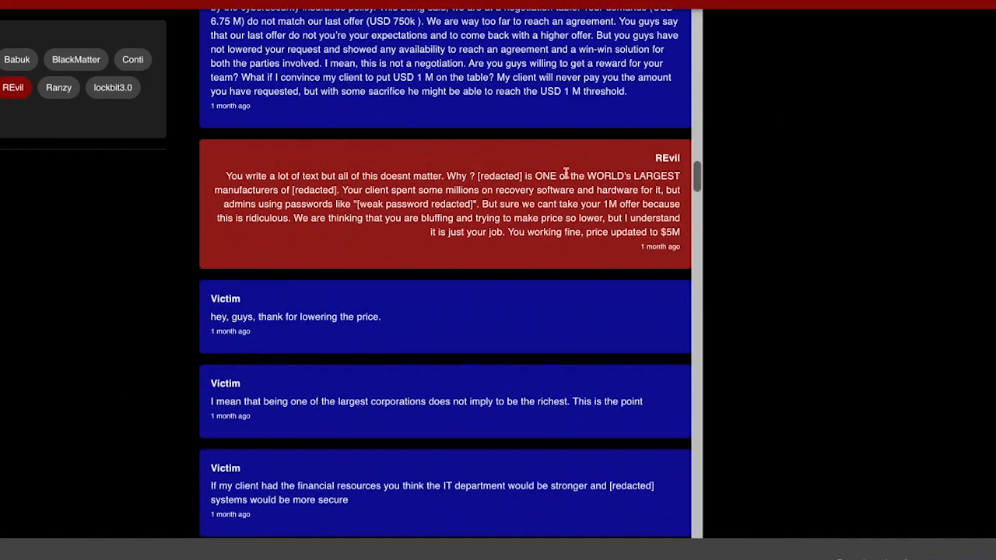
drag(537, 176, 385, 190)
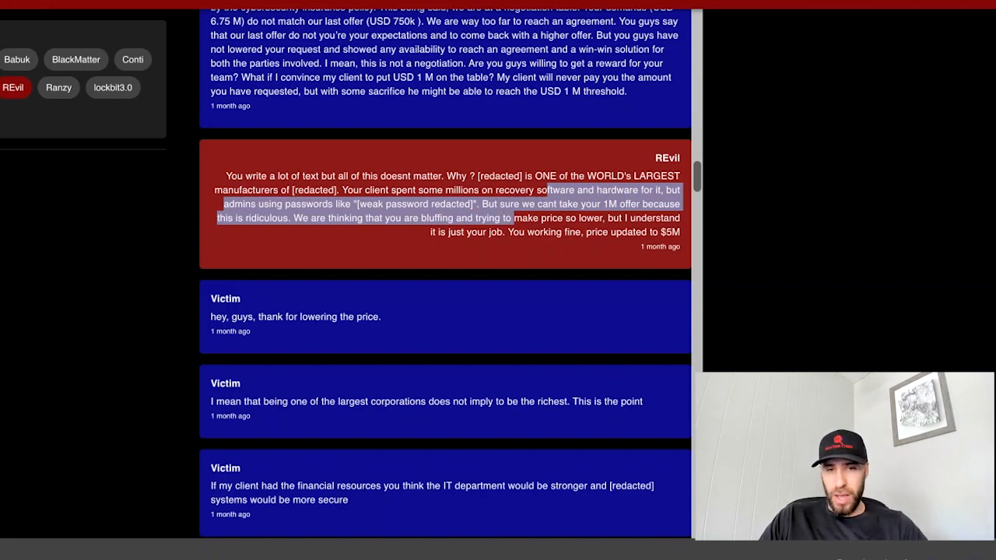
scroll(down, 3)
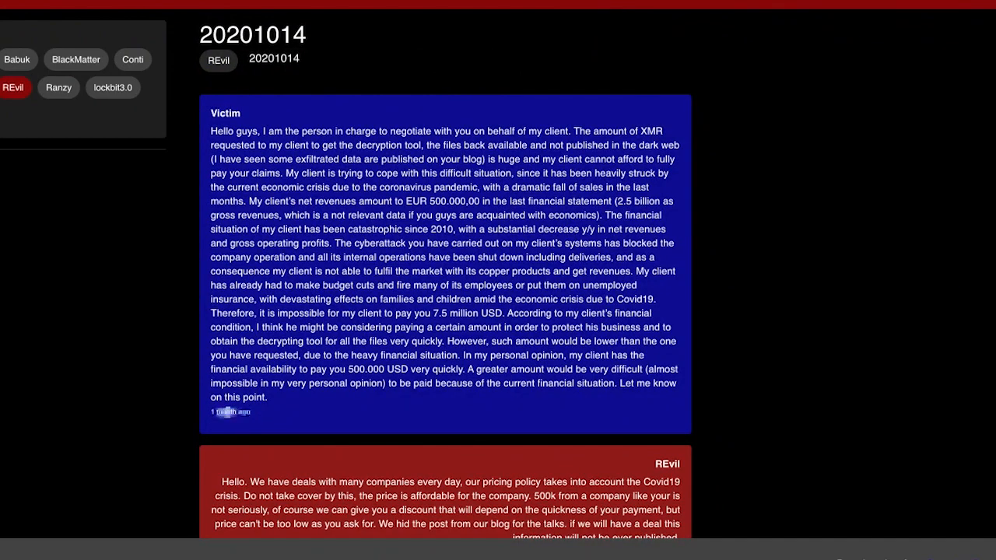
scroll(down, 3)
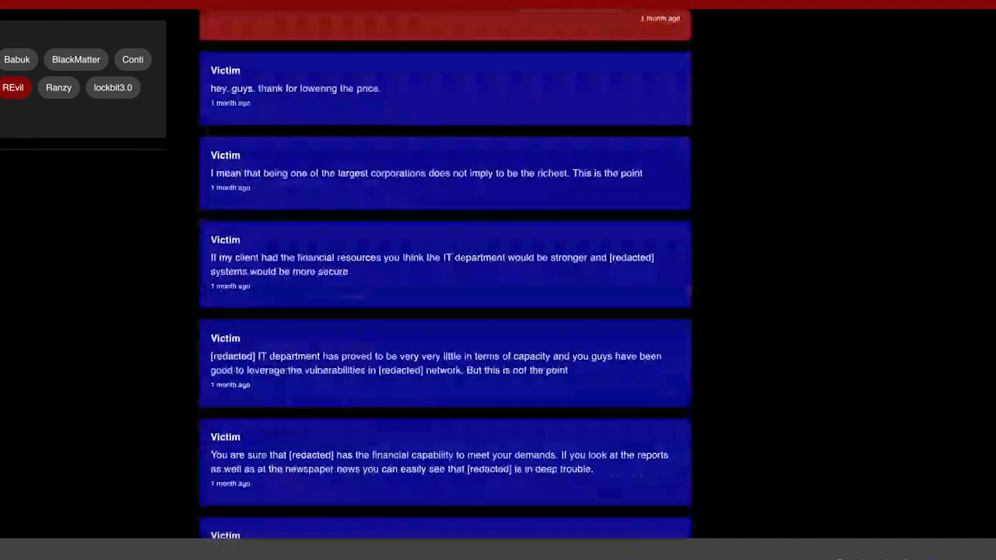
scroll(down, 3)
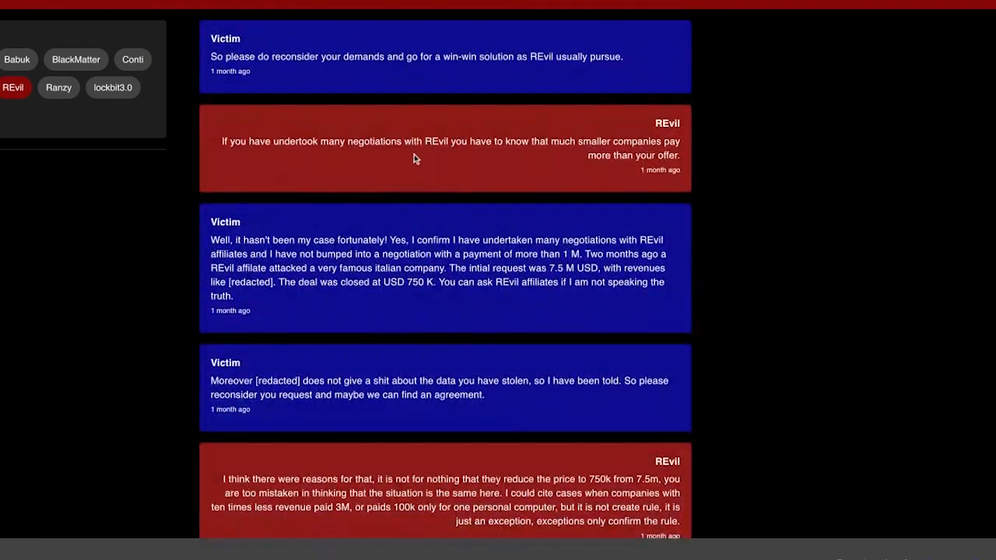
scroll(down, 3)
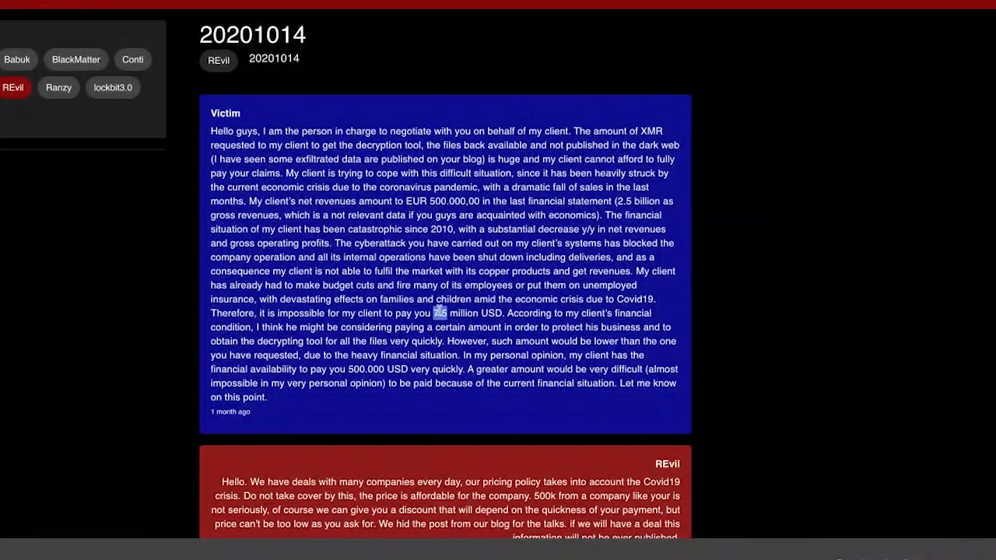
Scroll past payment and Monero confirmations, highlighting the opening of the decryptor instructions
scroll(down, 3)
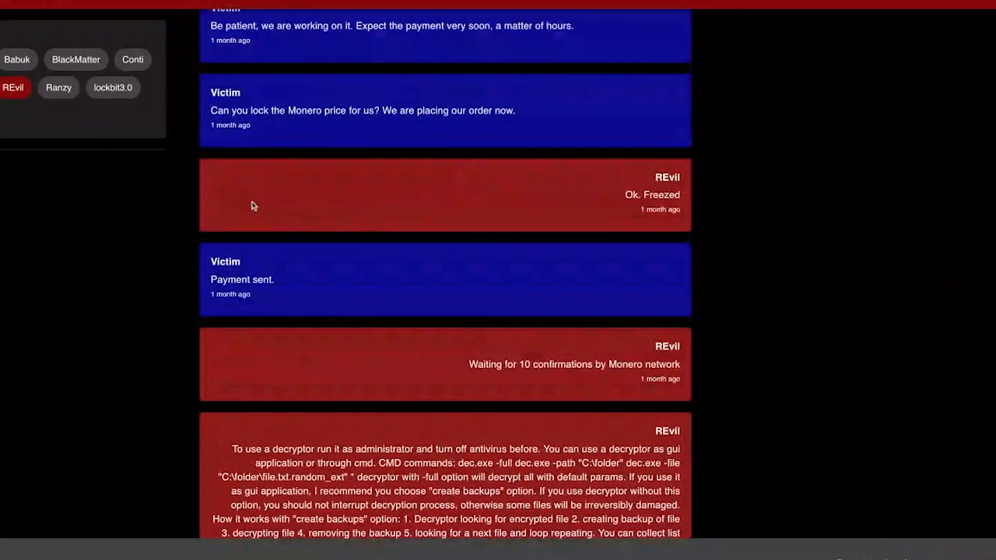
scroll(down, 3)
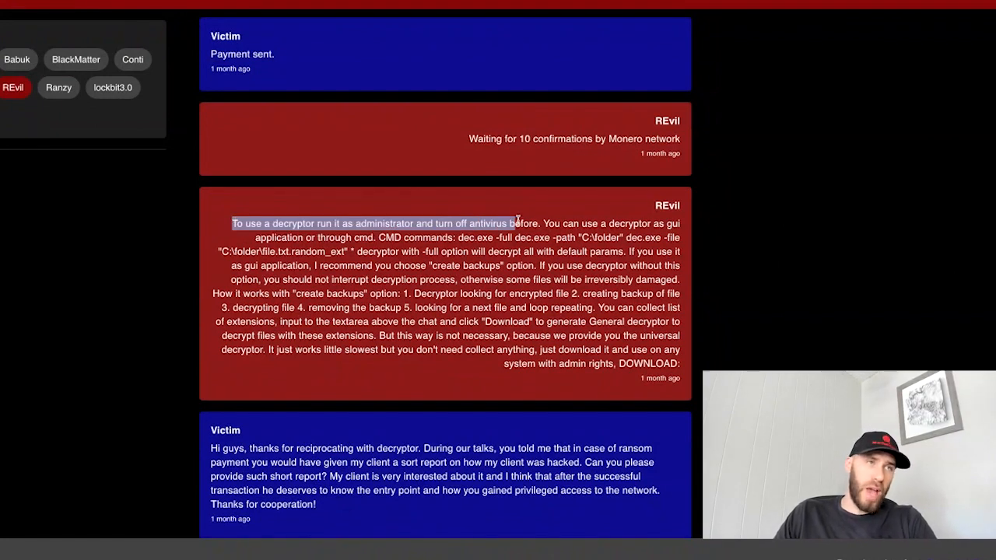
mouse_move(519, 220)
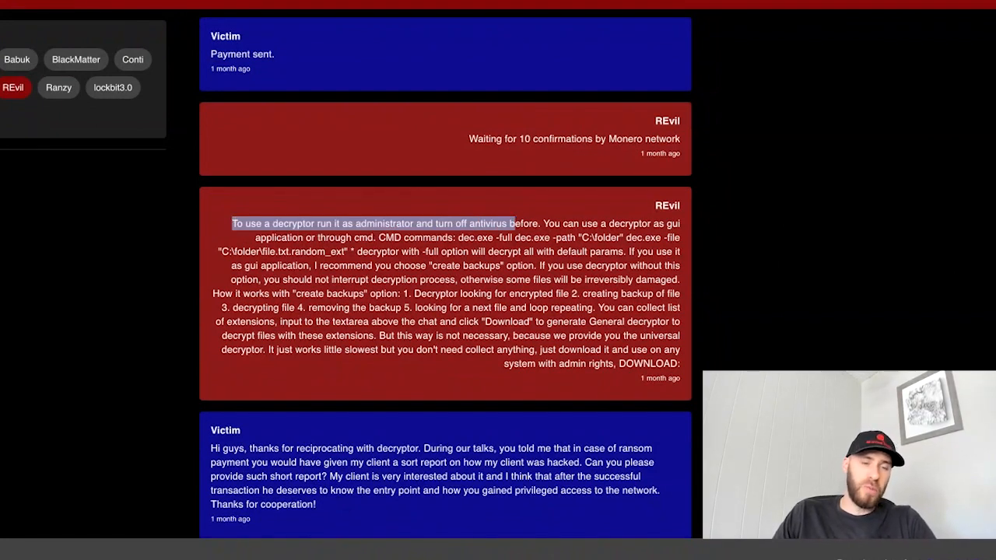
mouse_move(489, 195)
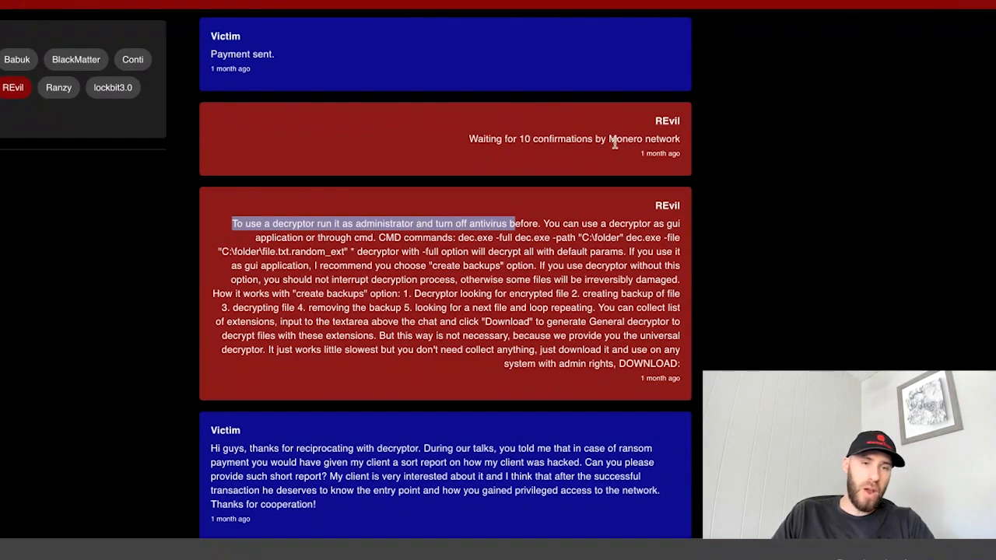
scroll(up, 3)
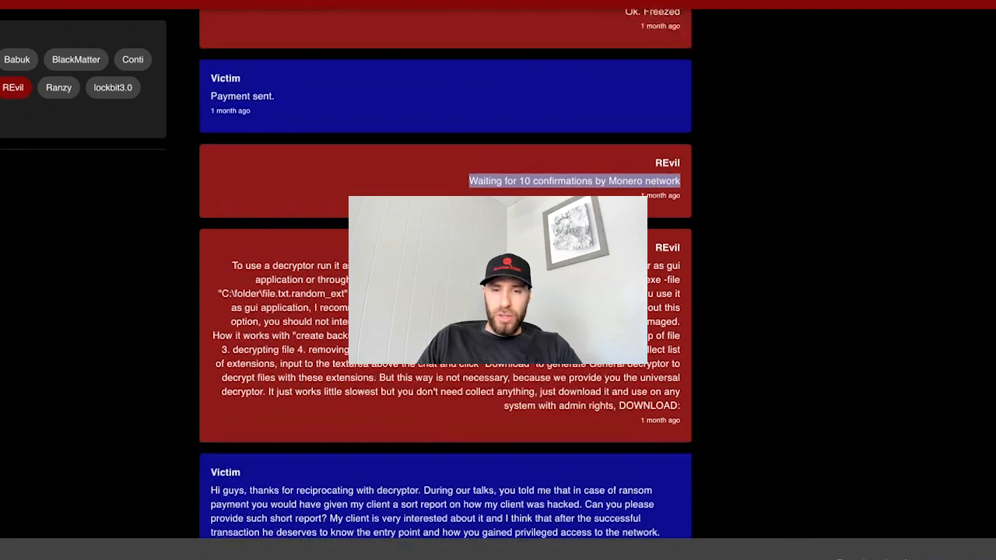
scroll(down, 3)
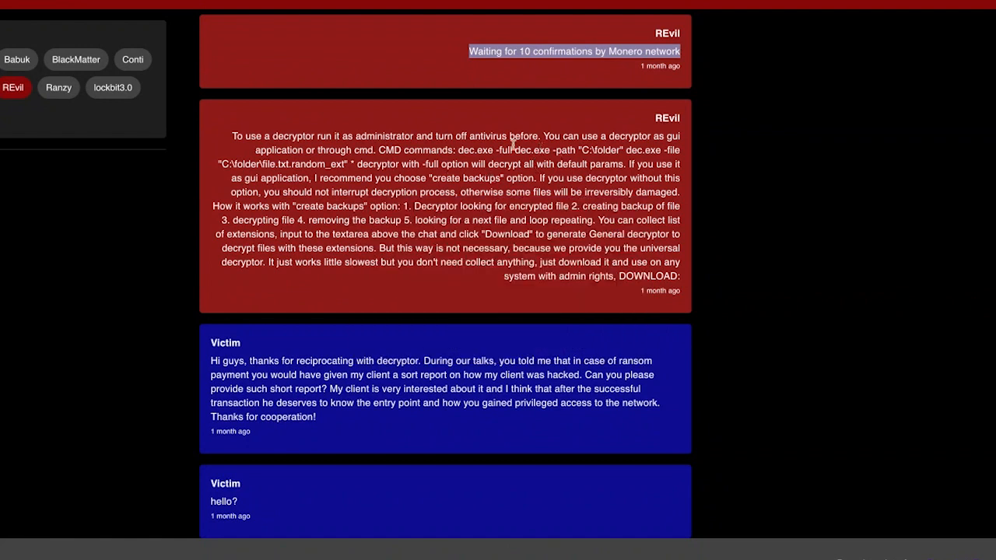
mouse_move(237, 138)
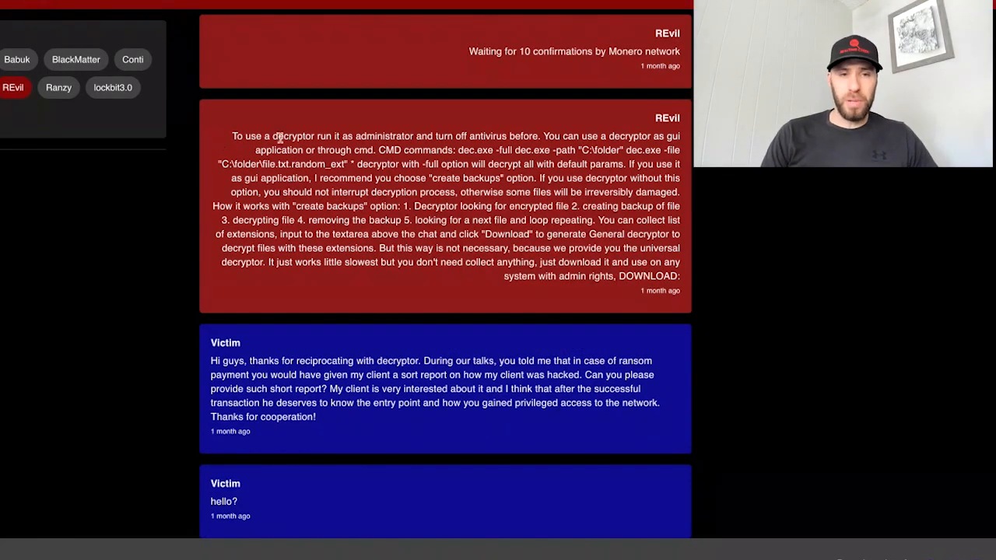
drag(240, 135, 442, 135)
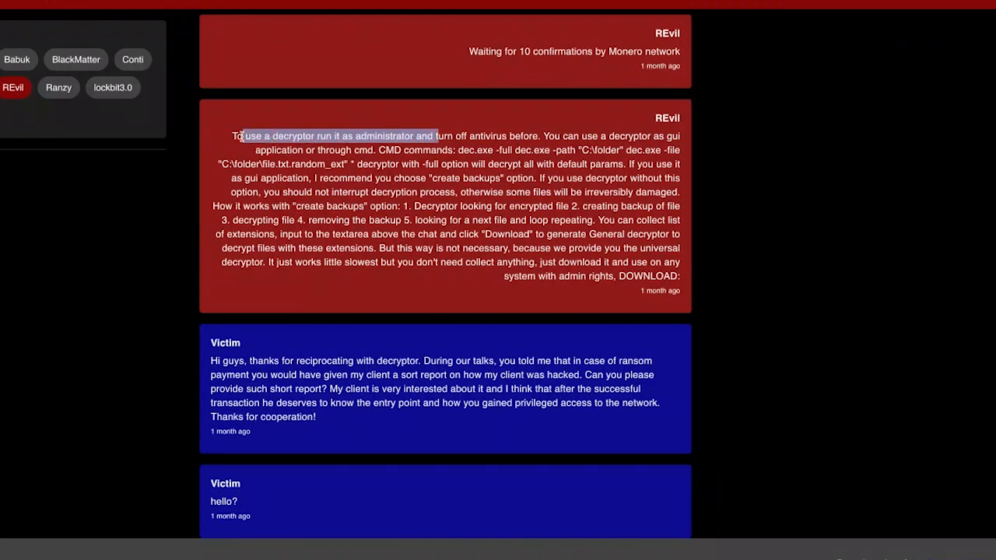
click(373, 138)
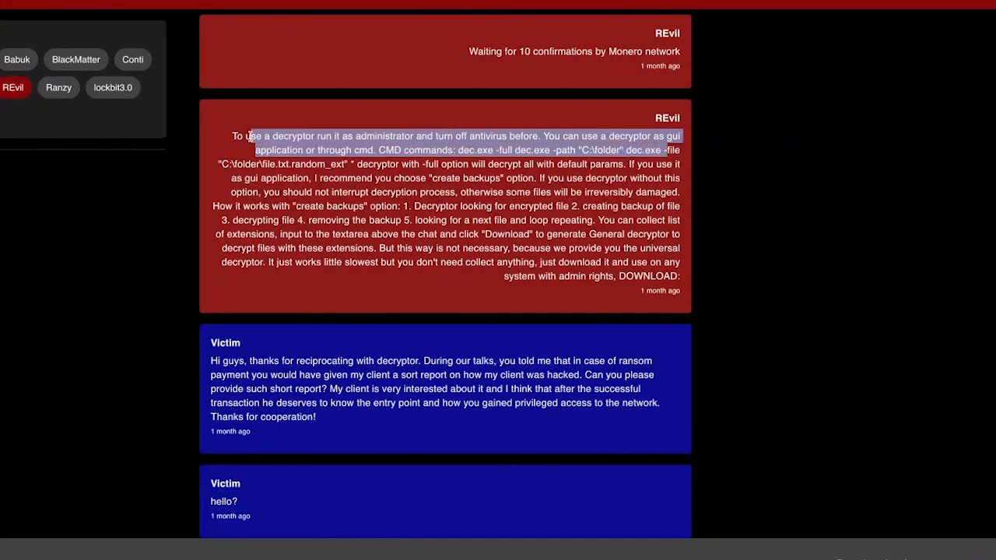
scroll(down, 3)
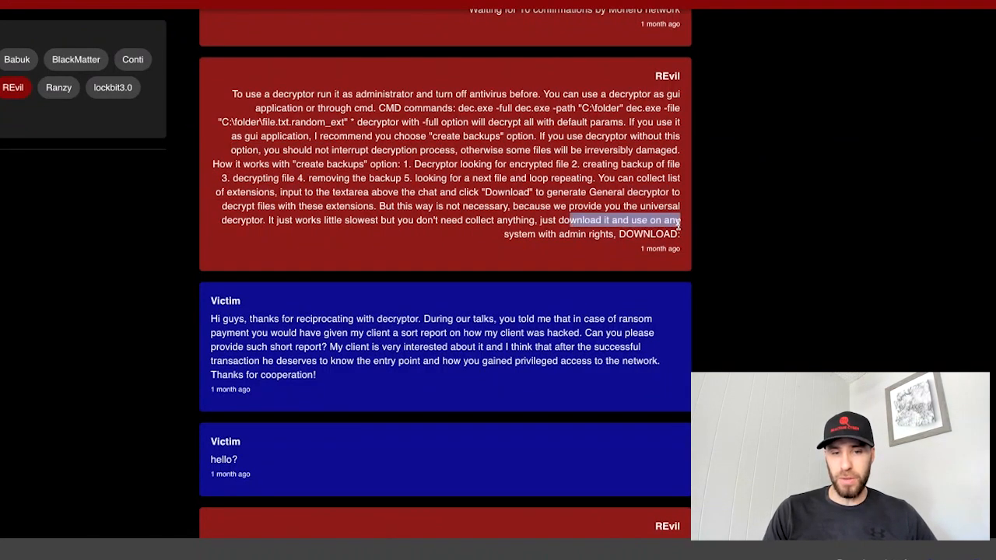
Highlight the victim's dark-web credential questions and read to REvil's no-file-lists reply
scroll(down, 3)
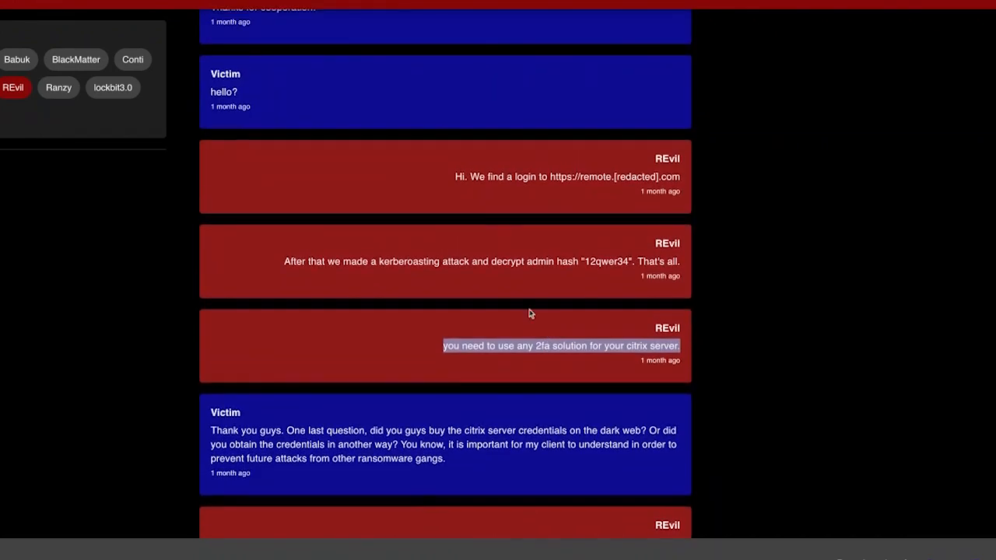
scroll(down, 3)
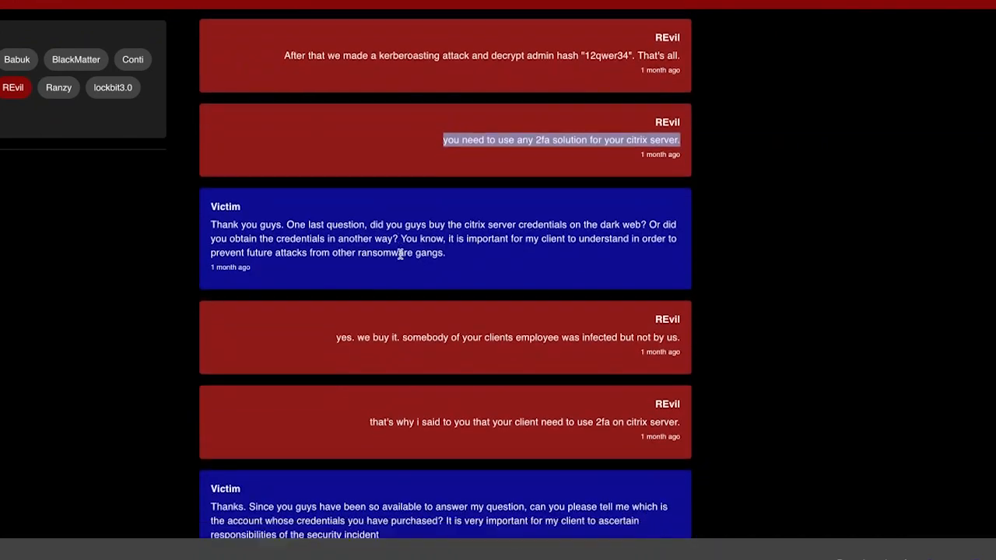
scroll(down, 3)
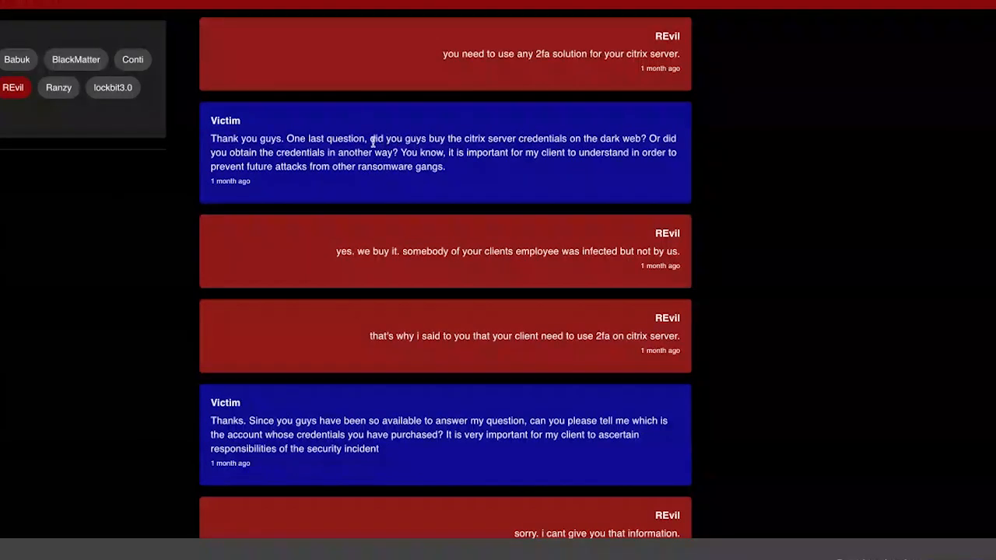
drag(371, 139, 602, 139)
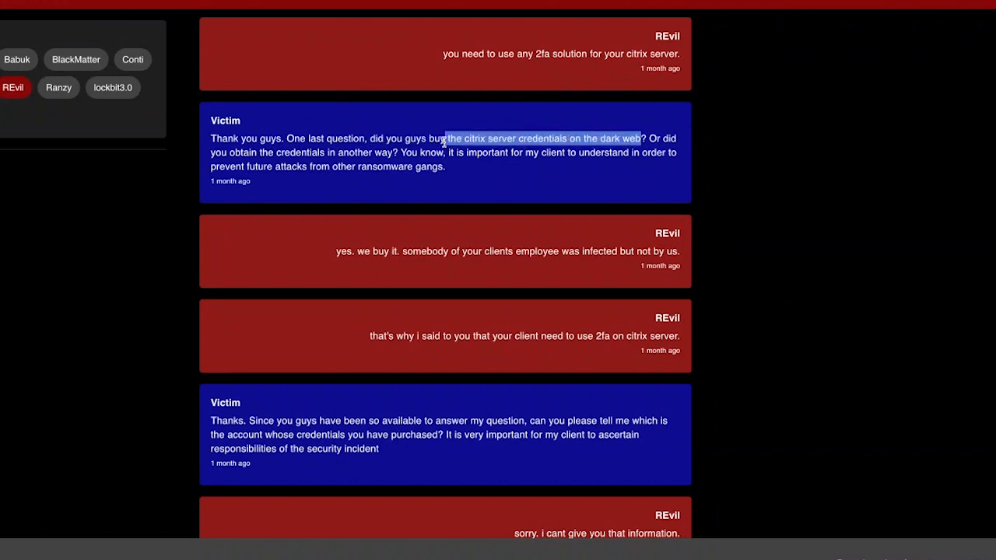
drag(444, 138, 397, 152)
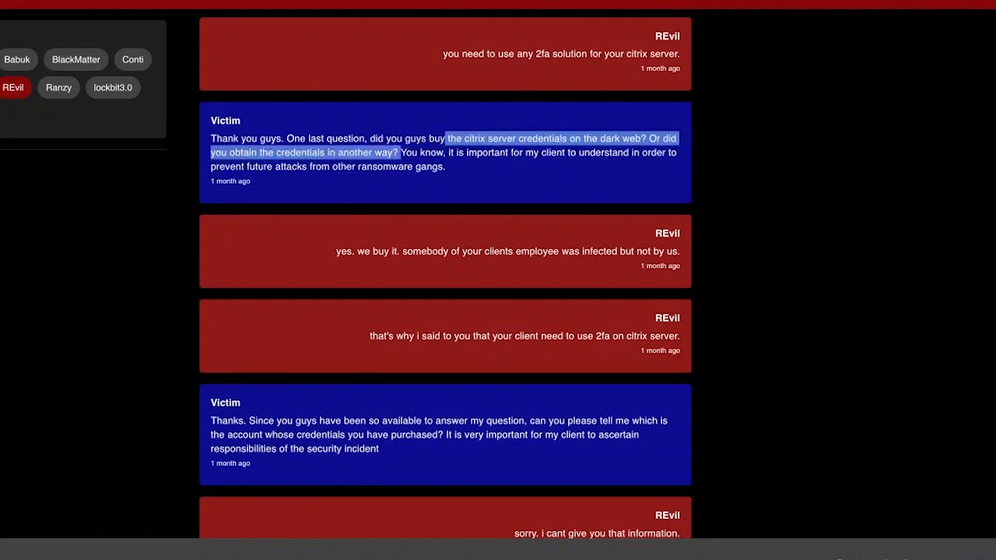
click(401, 152)
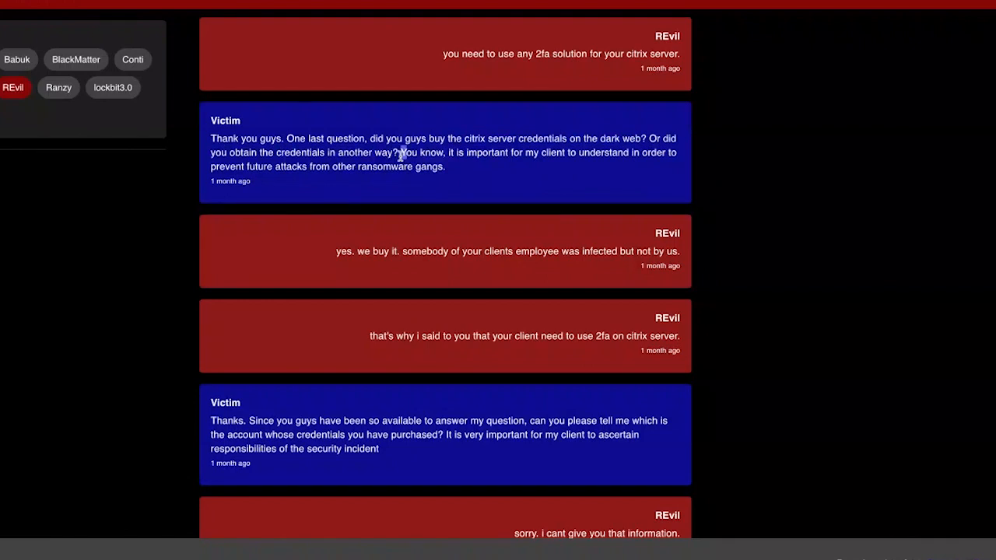
drag(399, 153, 446, 166)
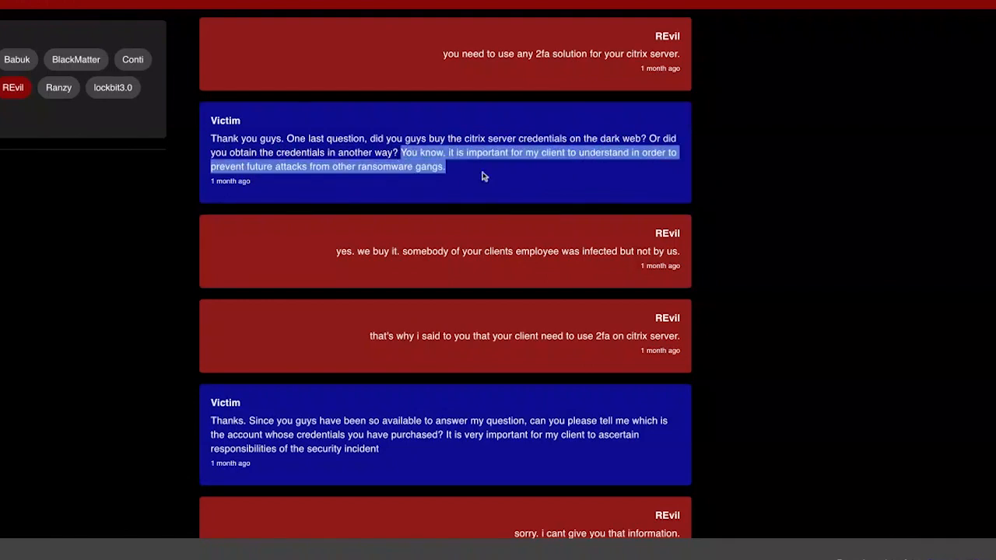
scroll(down, 3)
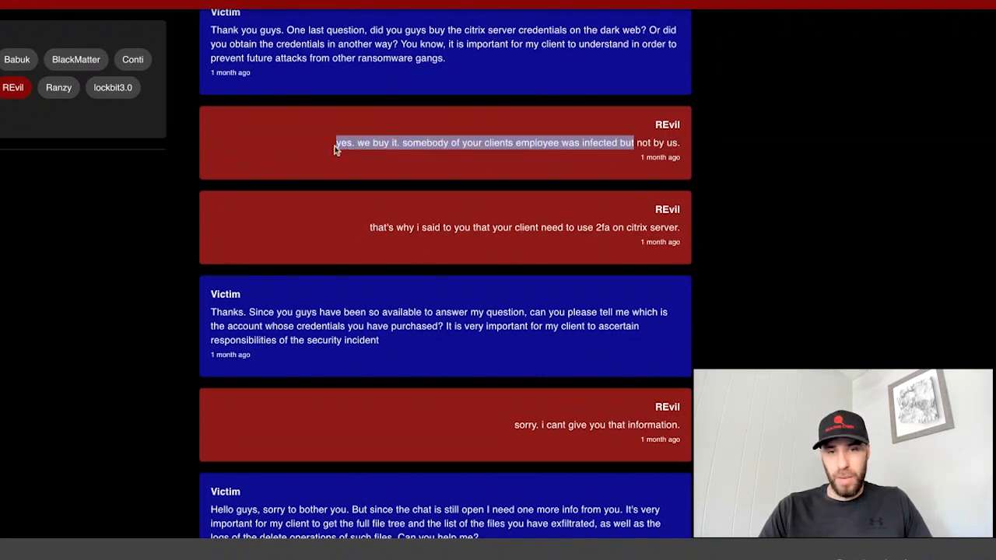
click(406, 143)
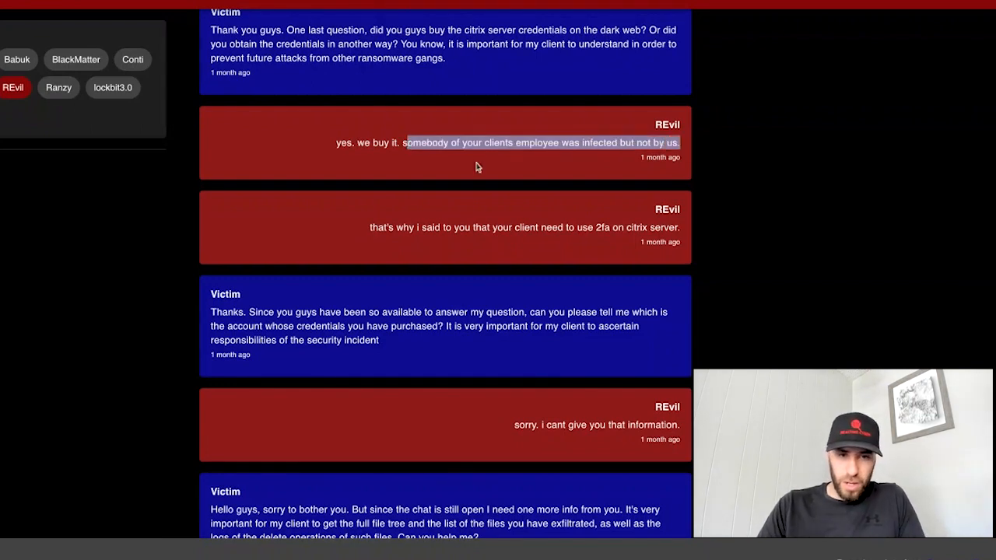
scroll(down, 3)
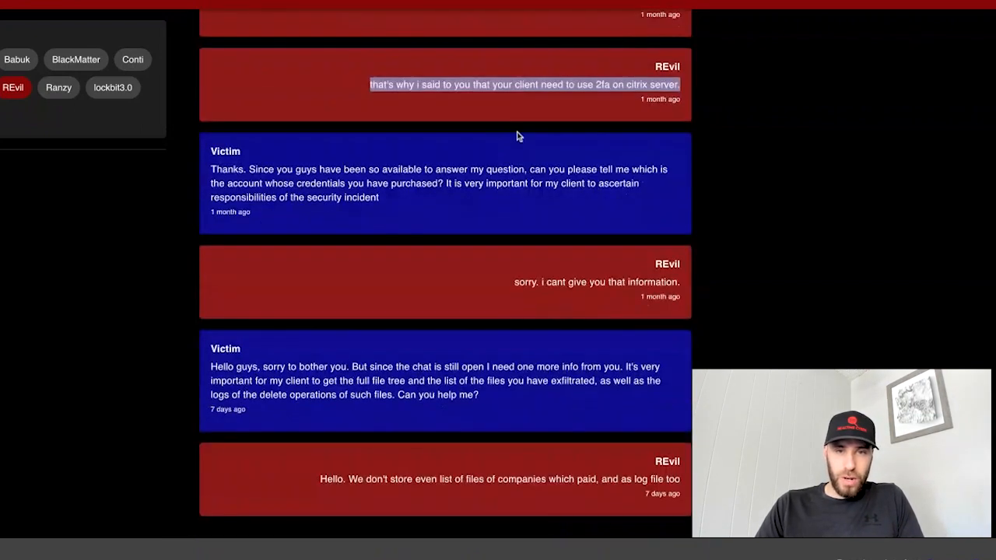
mouse_move(485, 157)
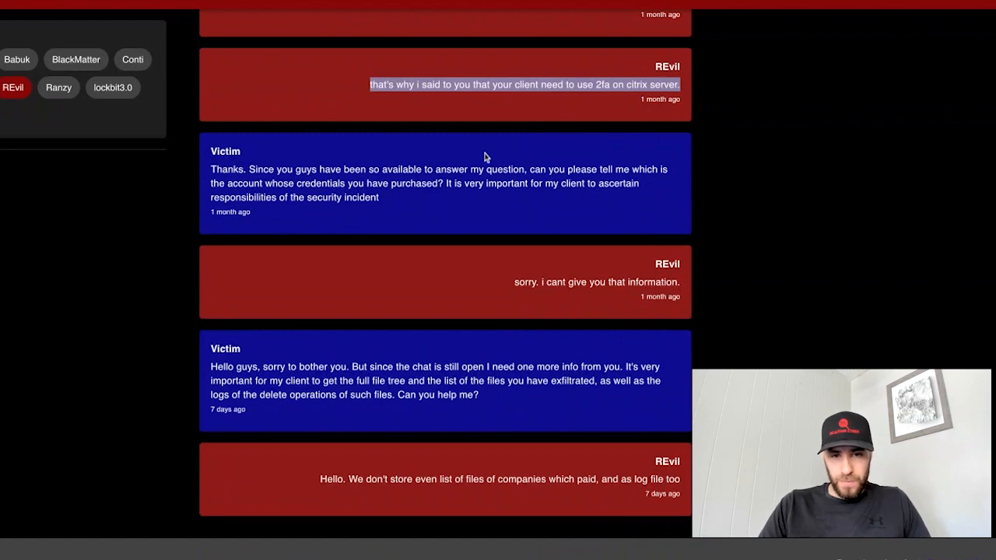
mouse_move(356, 291)
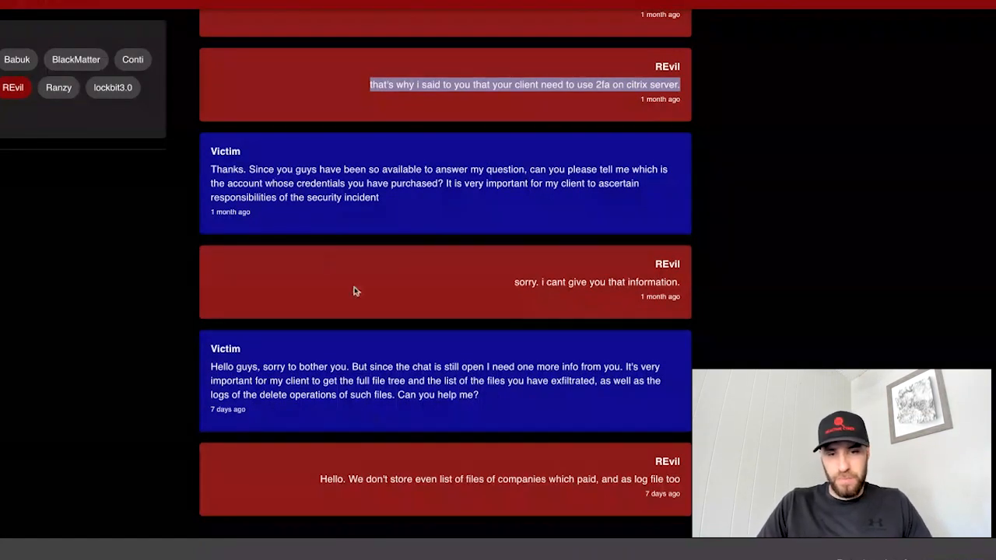
mouse_move(369, 287)
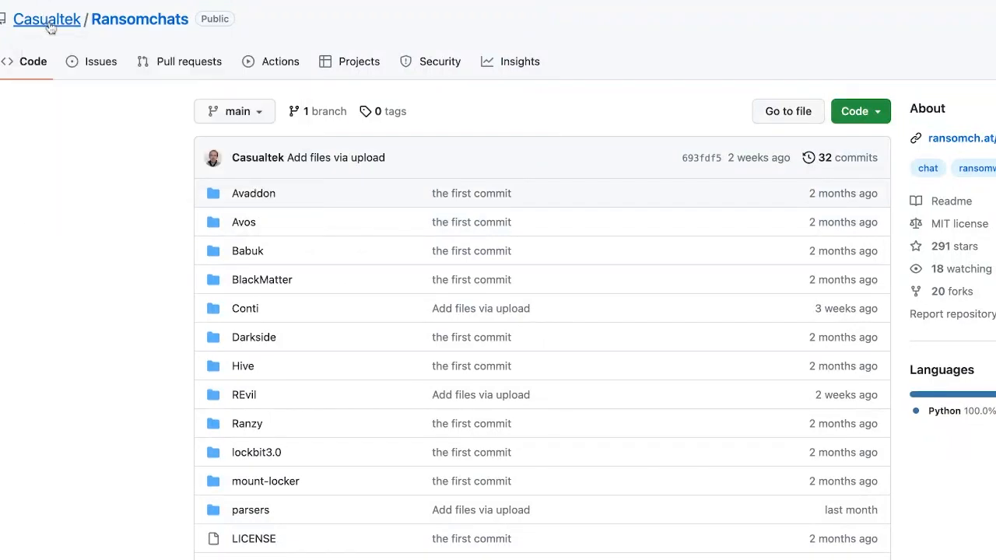
mouse_move(46, 19)
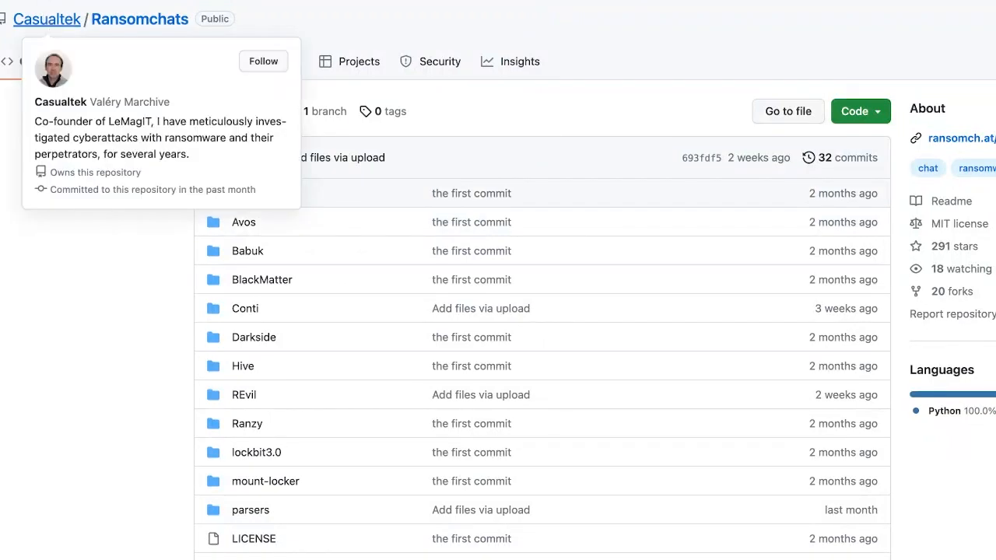
Highlight the README sentence saying negotiations are normalised as JSON files, then scroll back up
scroll(down, 3)
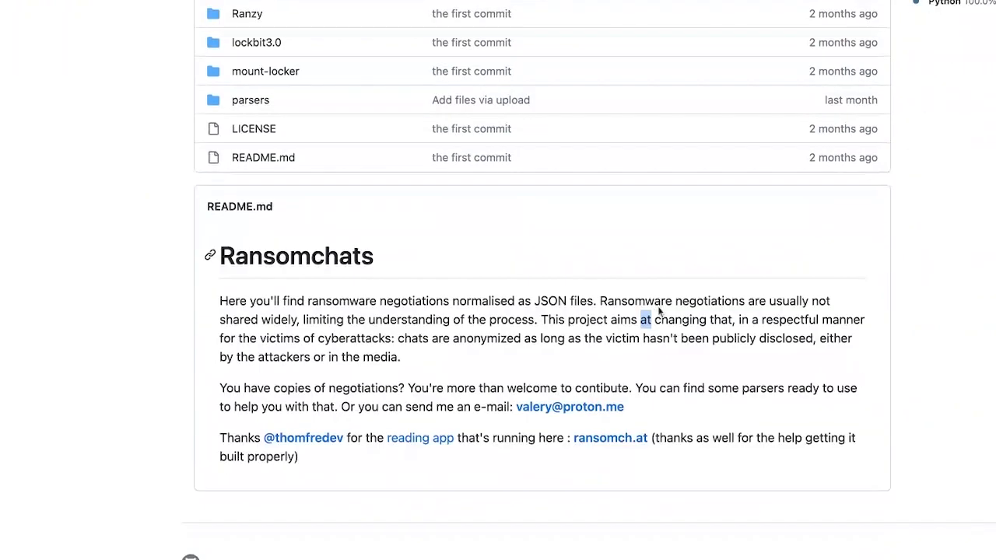
scroll(up, 3)
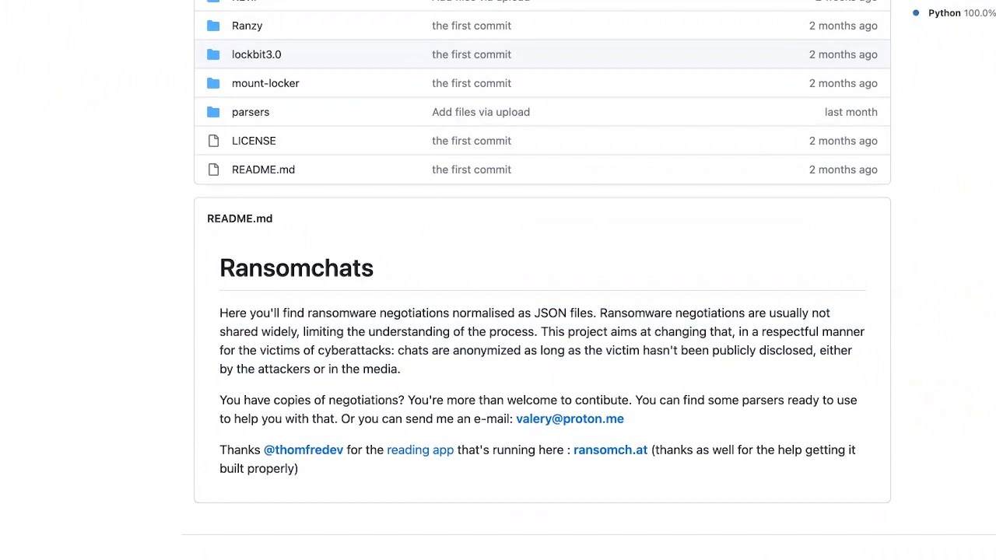
mouse_move(582, 312)
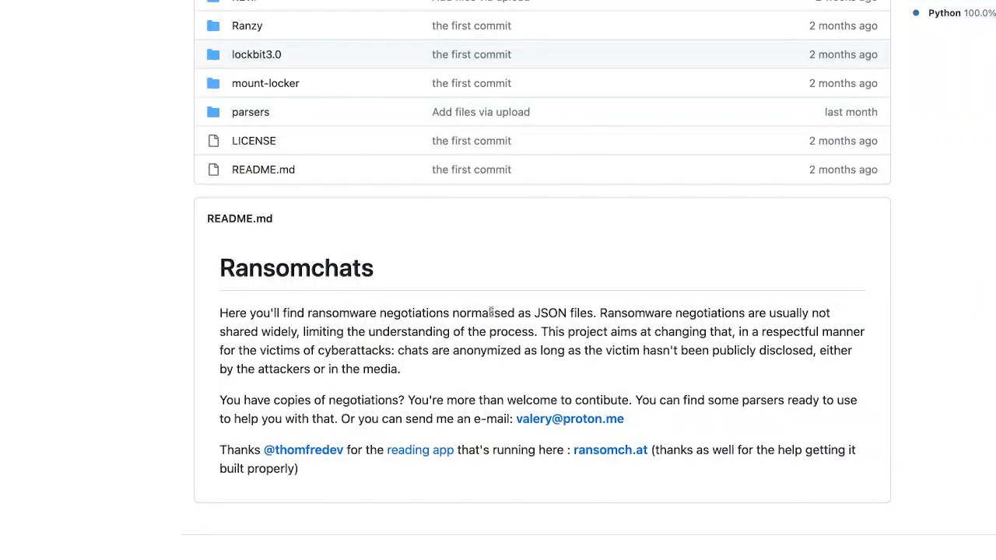
drag(378, 313, 595, 314)
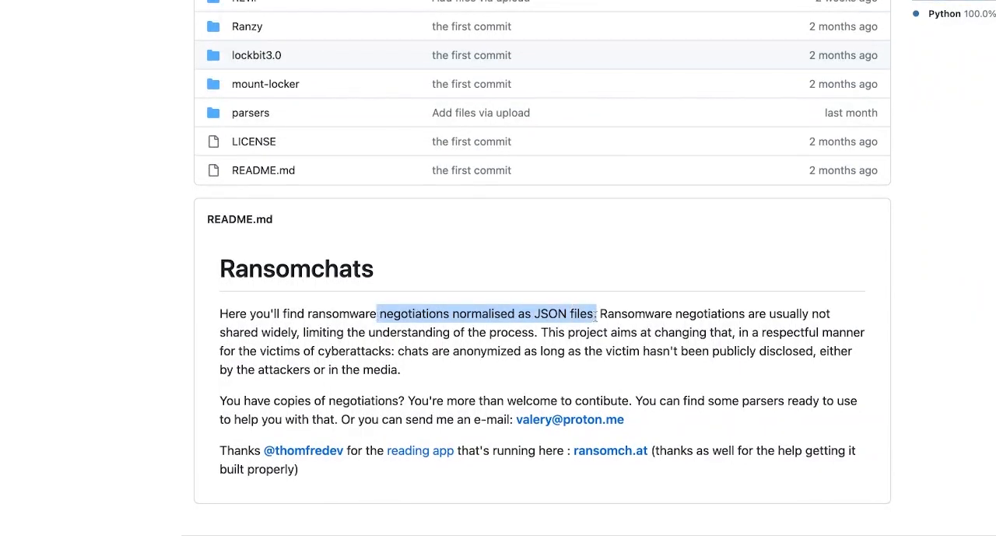
scroll(up, 3)
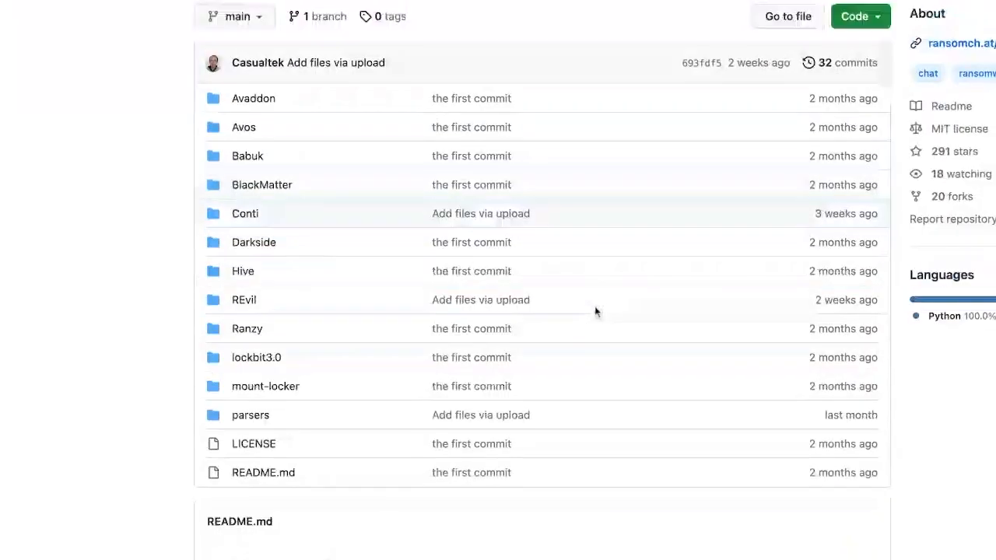